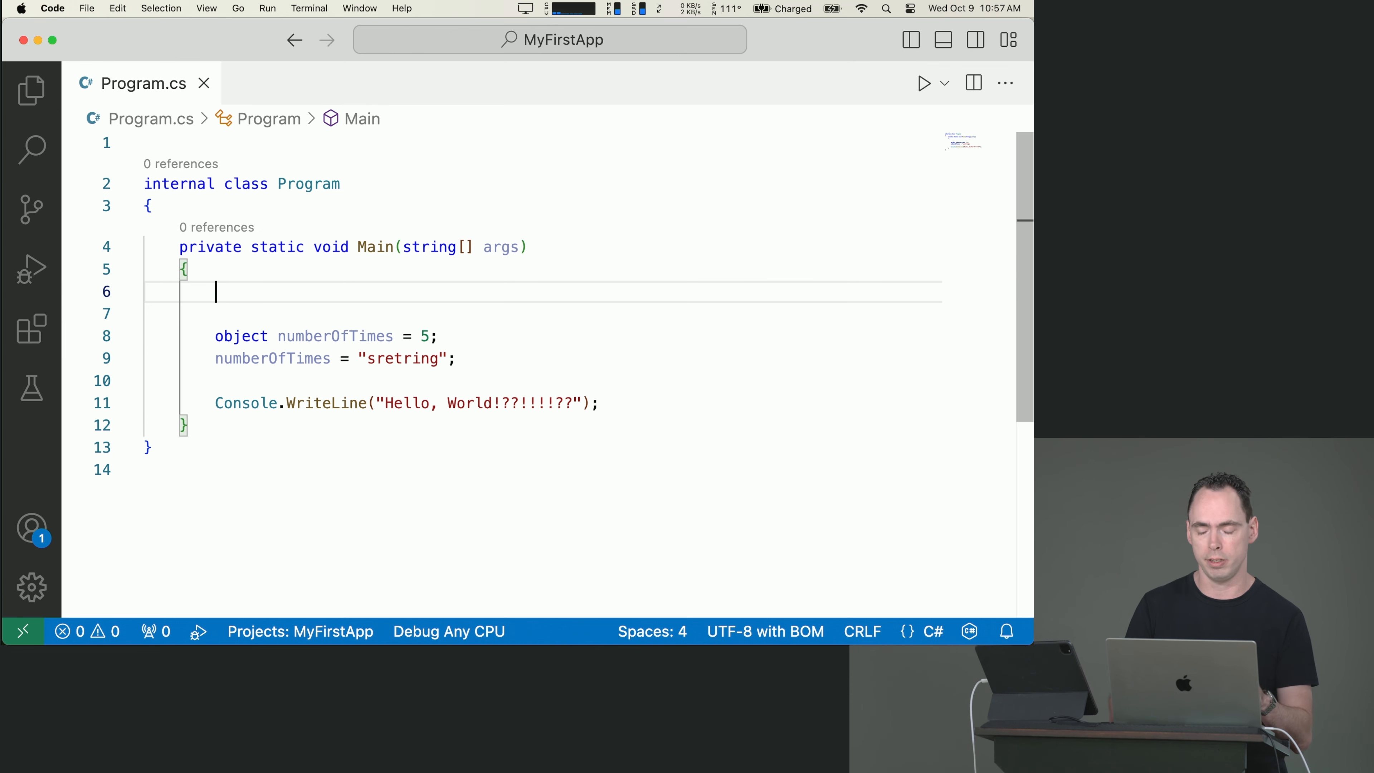
Declare const int MaxScore = 100; in the Program class
type("const int Ma")
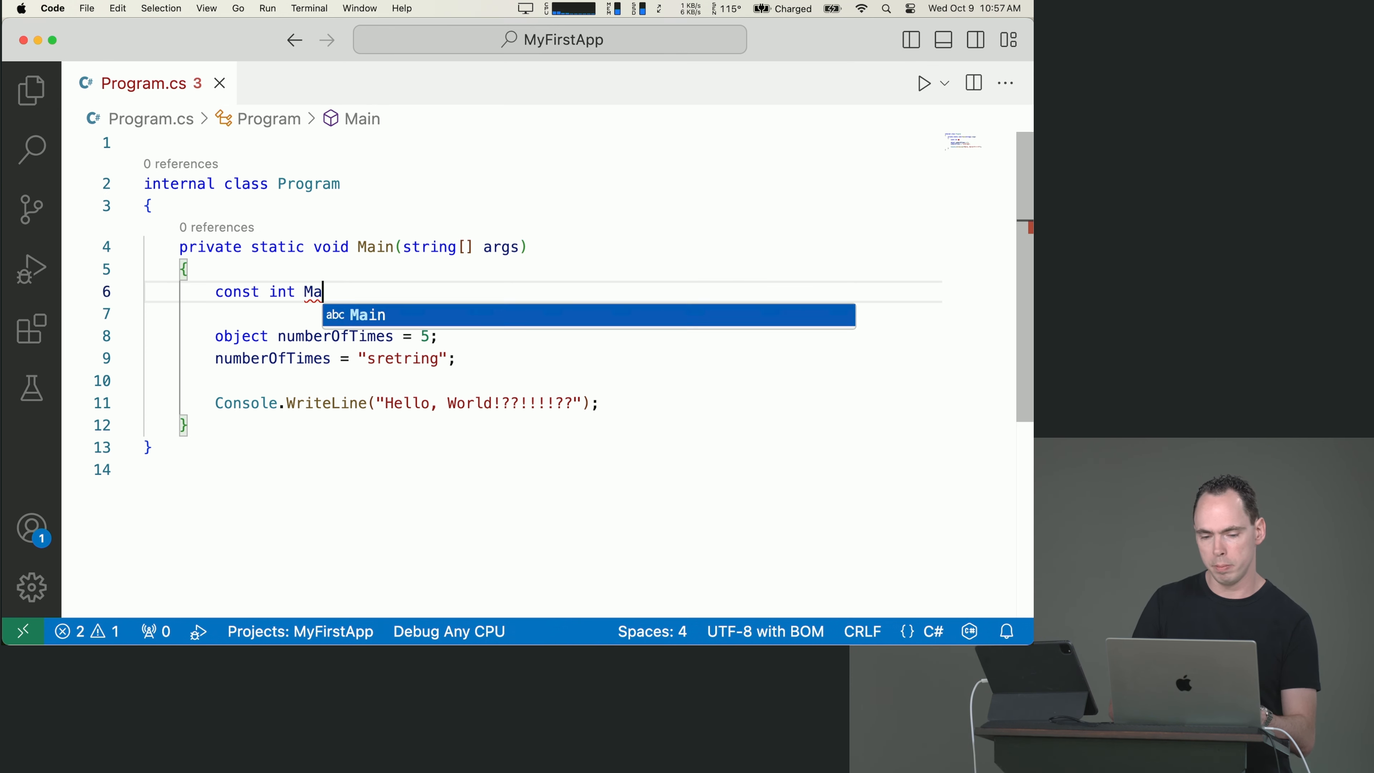
type("xScore = 100;")
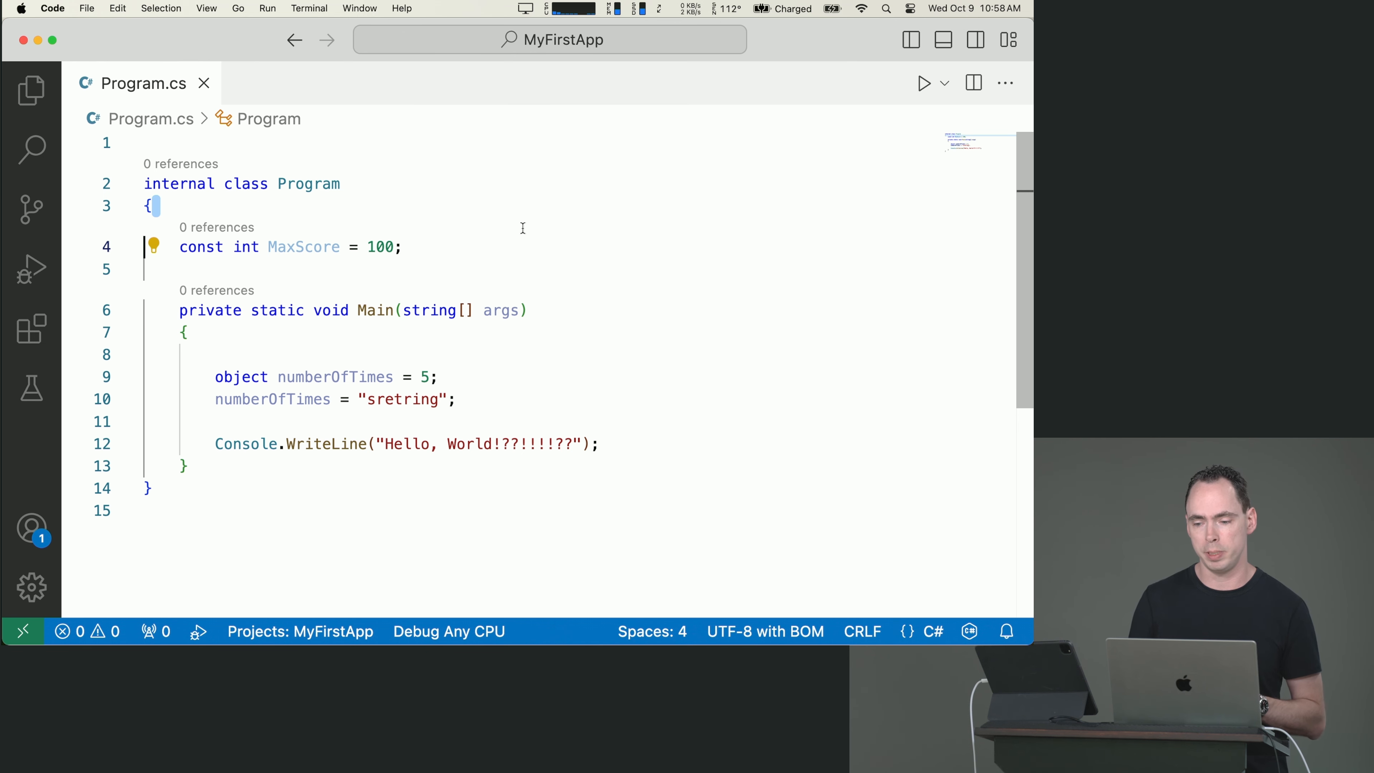
Make numberOfTimes an int set to 5 and remove its string reassignment
left_click(428, 354)
type("in")
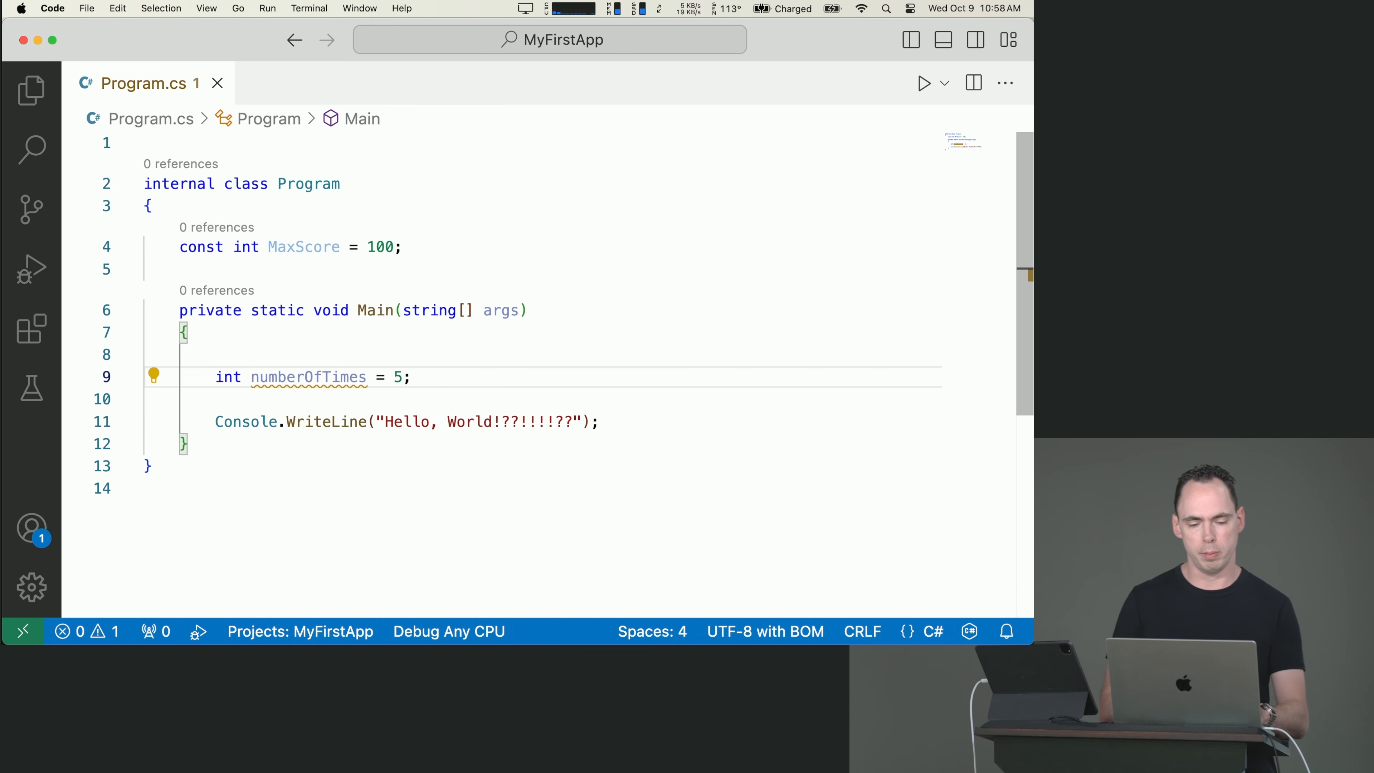
left_click(216, 354)
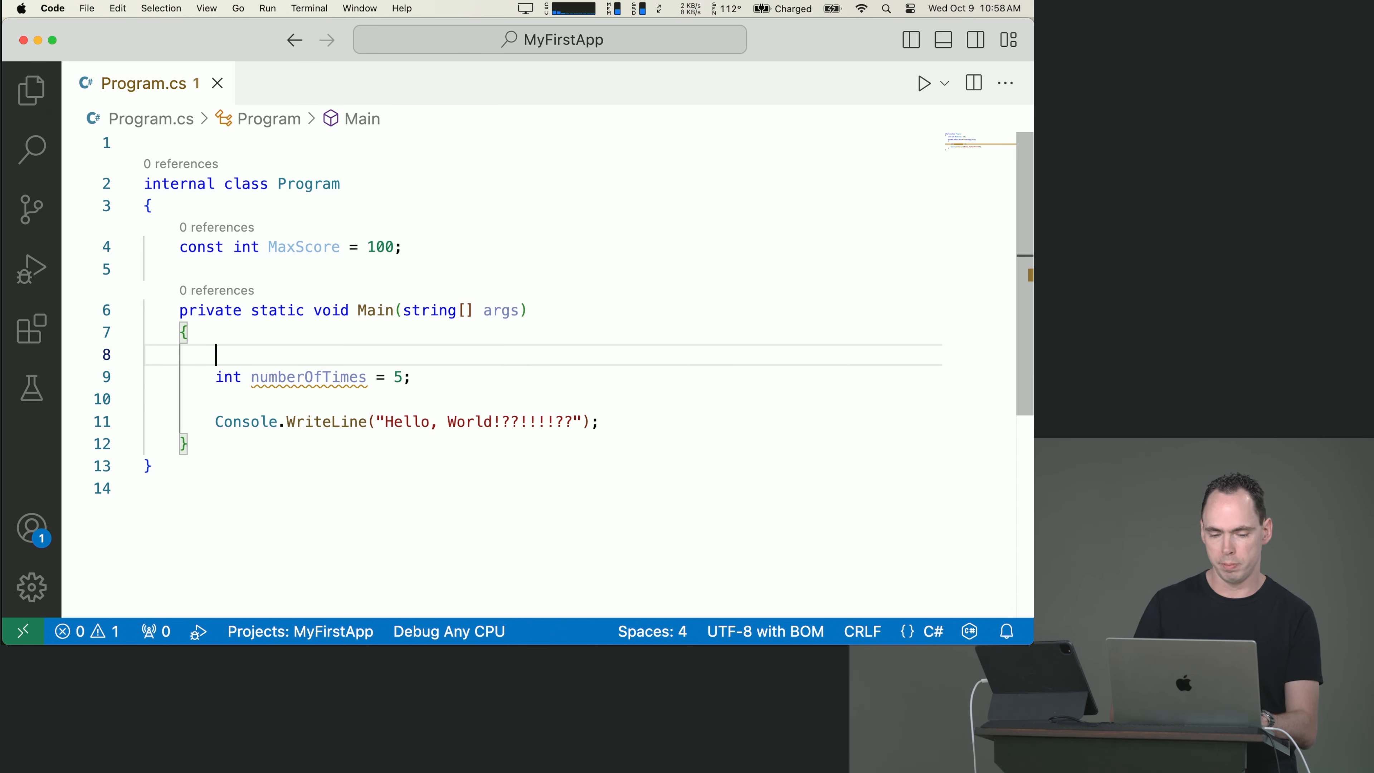
Wrap int numberOfTimes = 5; in an if (true) block and assign numberOfTimes = 4; after it
type("if")
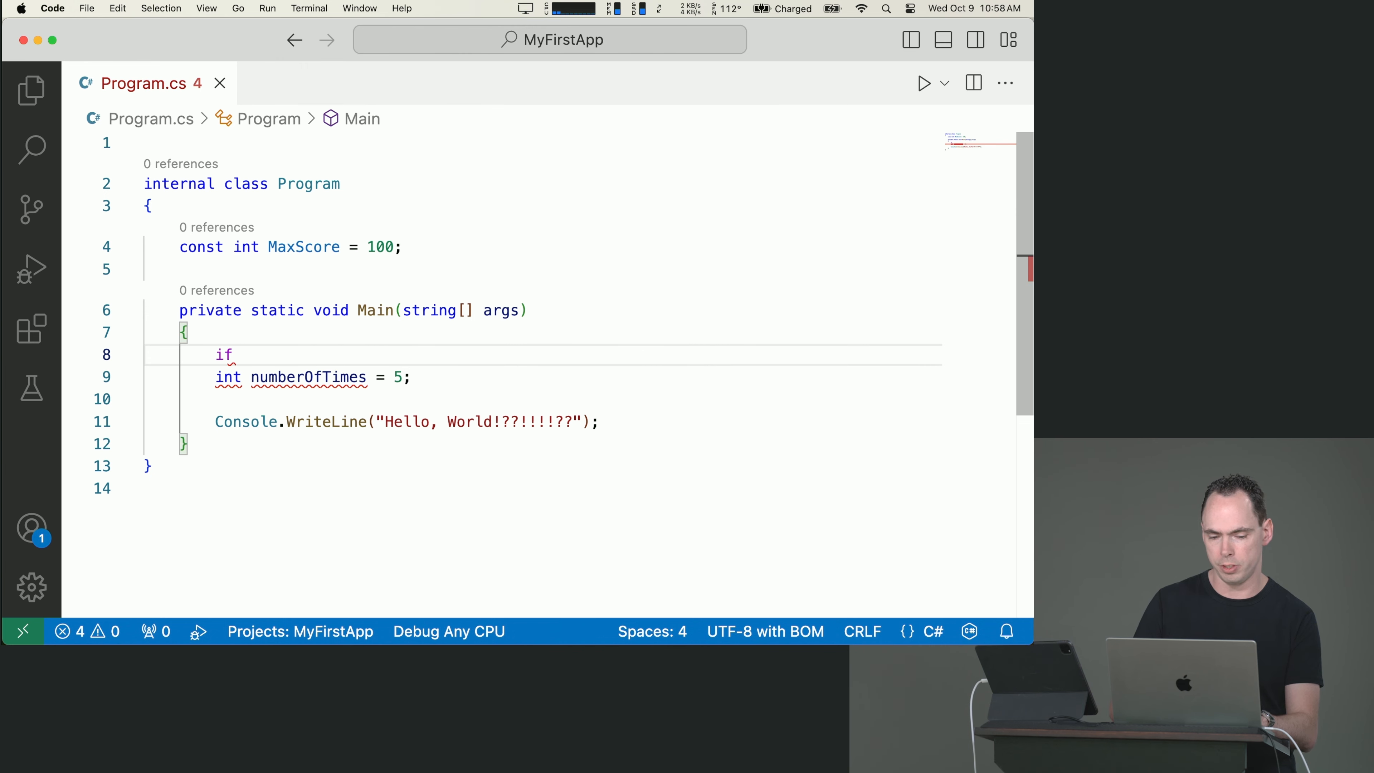
type("(true){")
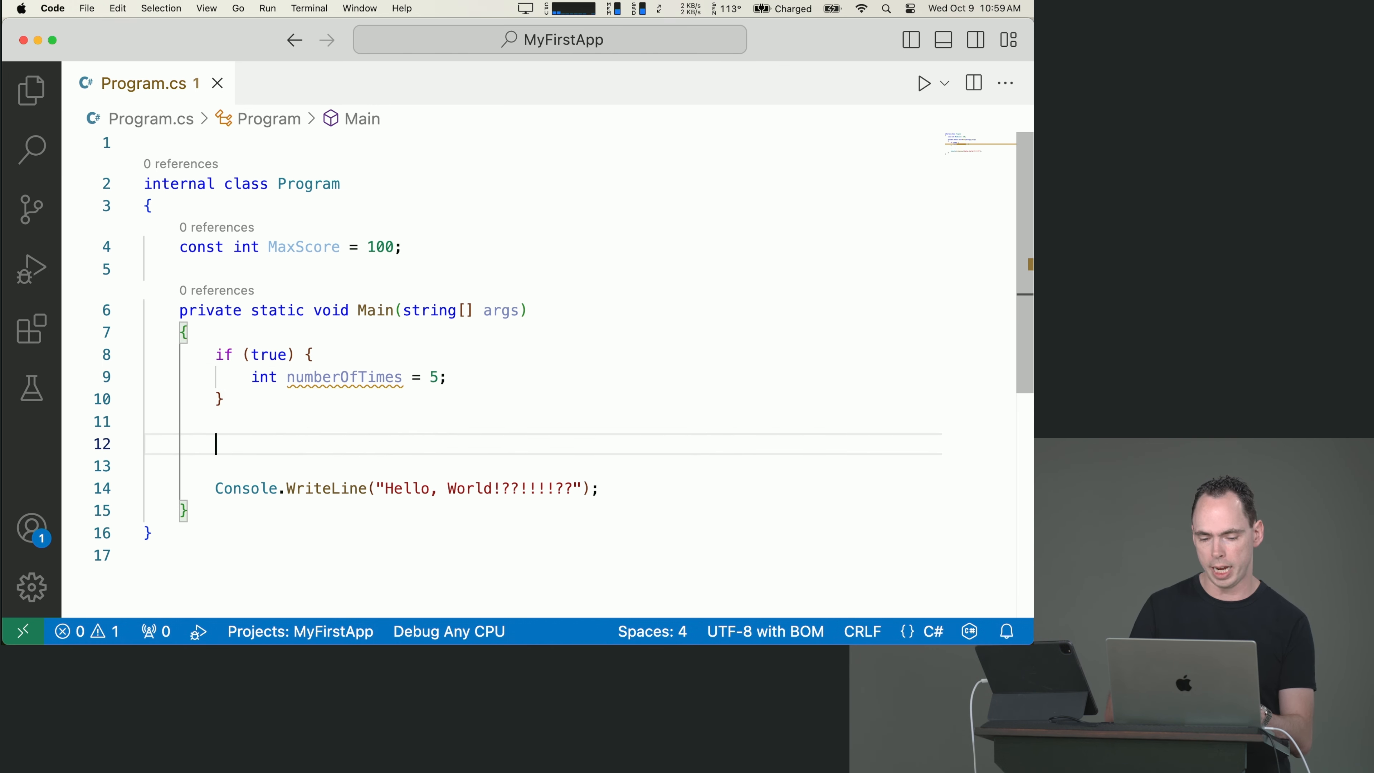
type("numberOf")
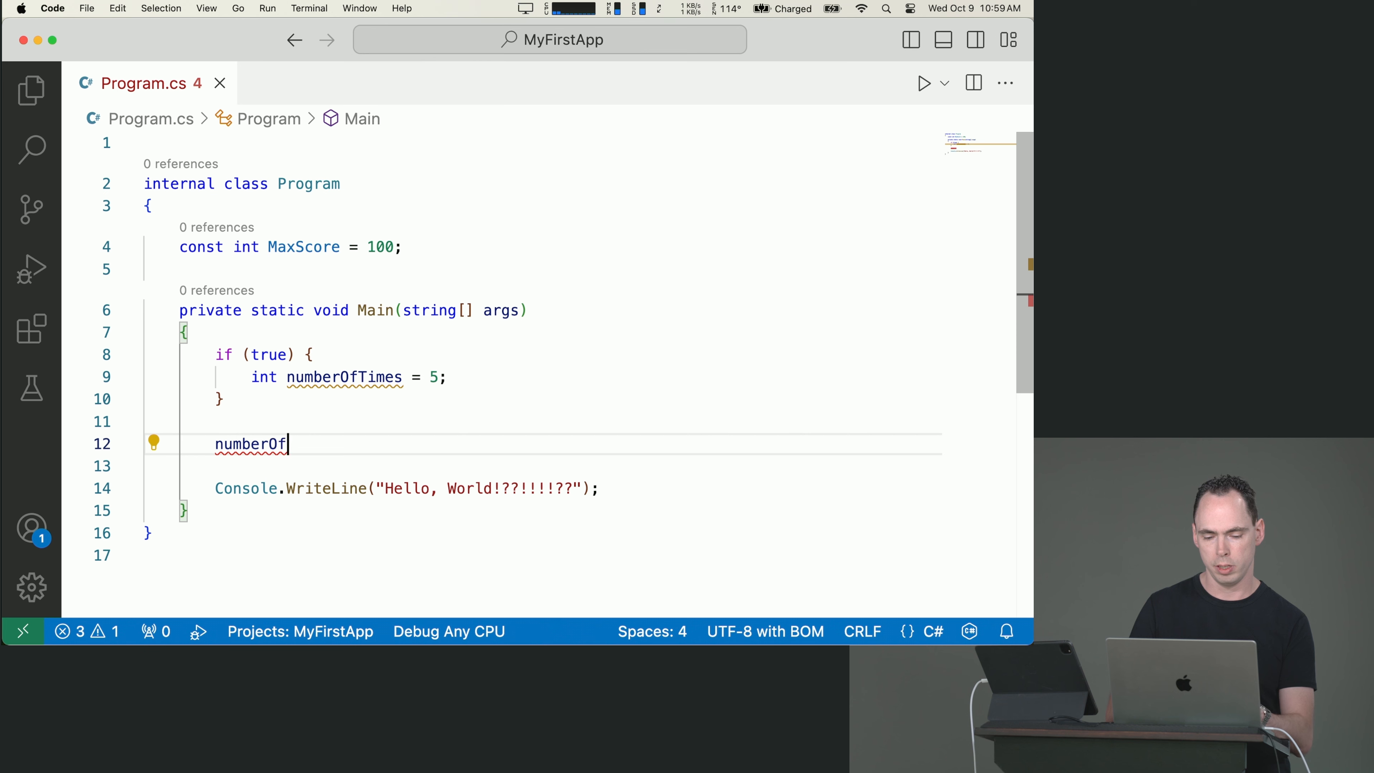
type("Times = 4;")
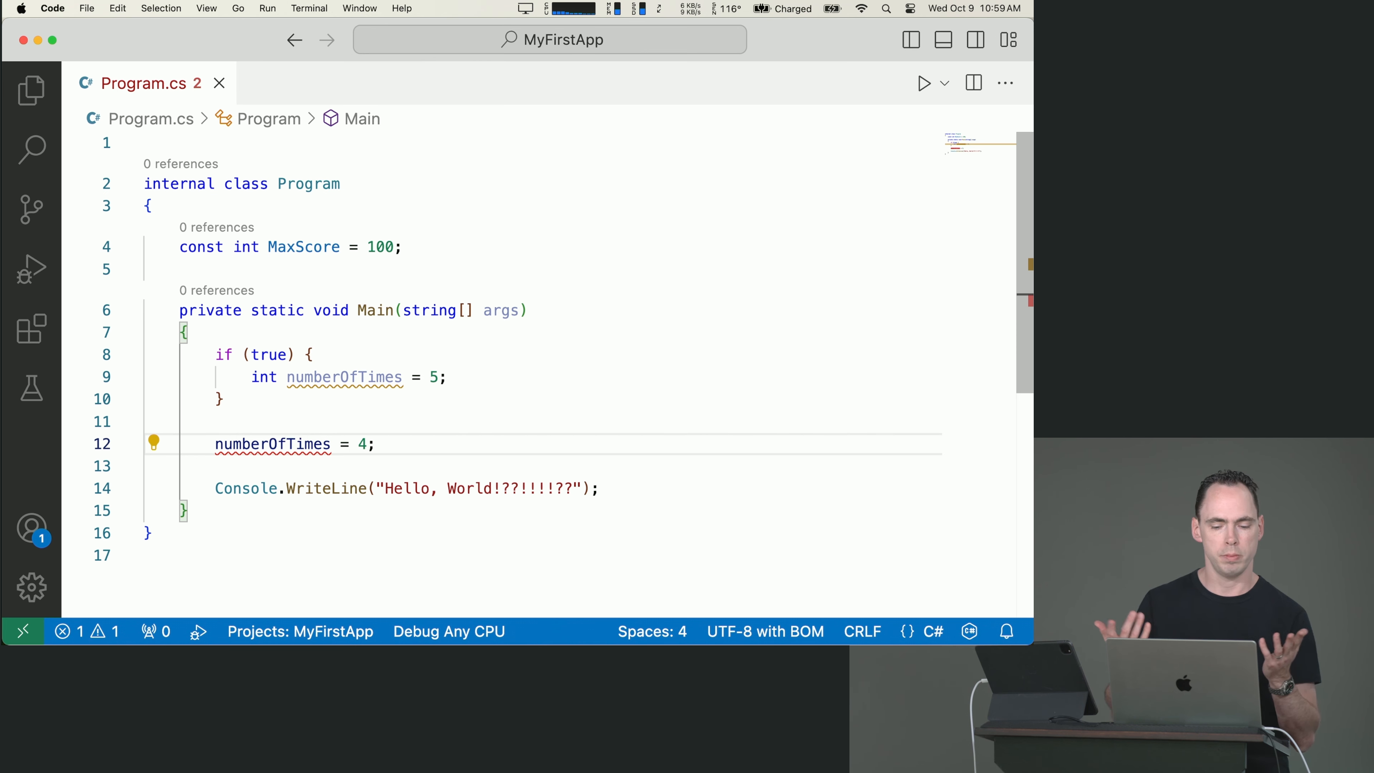
mouse_move(272, 444)
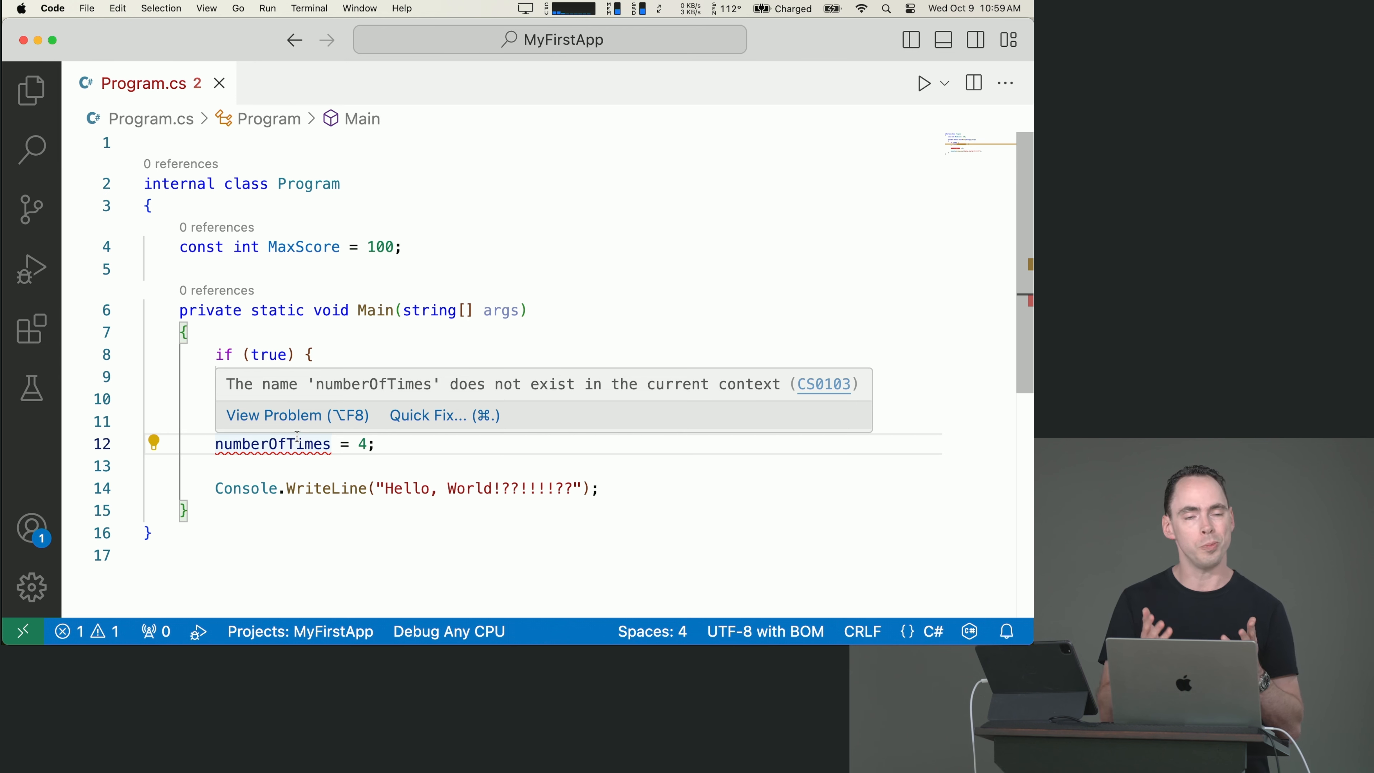
type("int numberOfTimes = 5;")
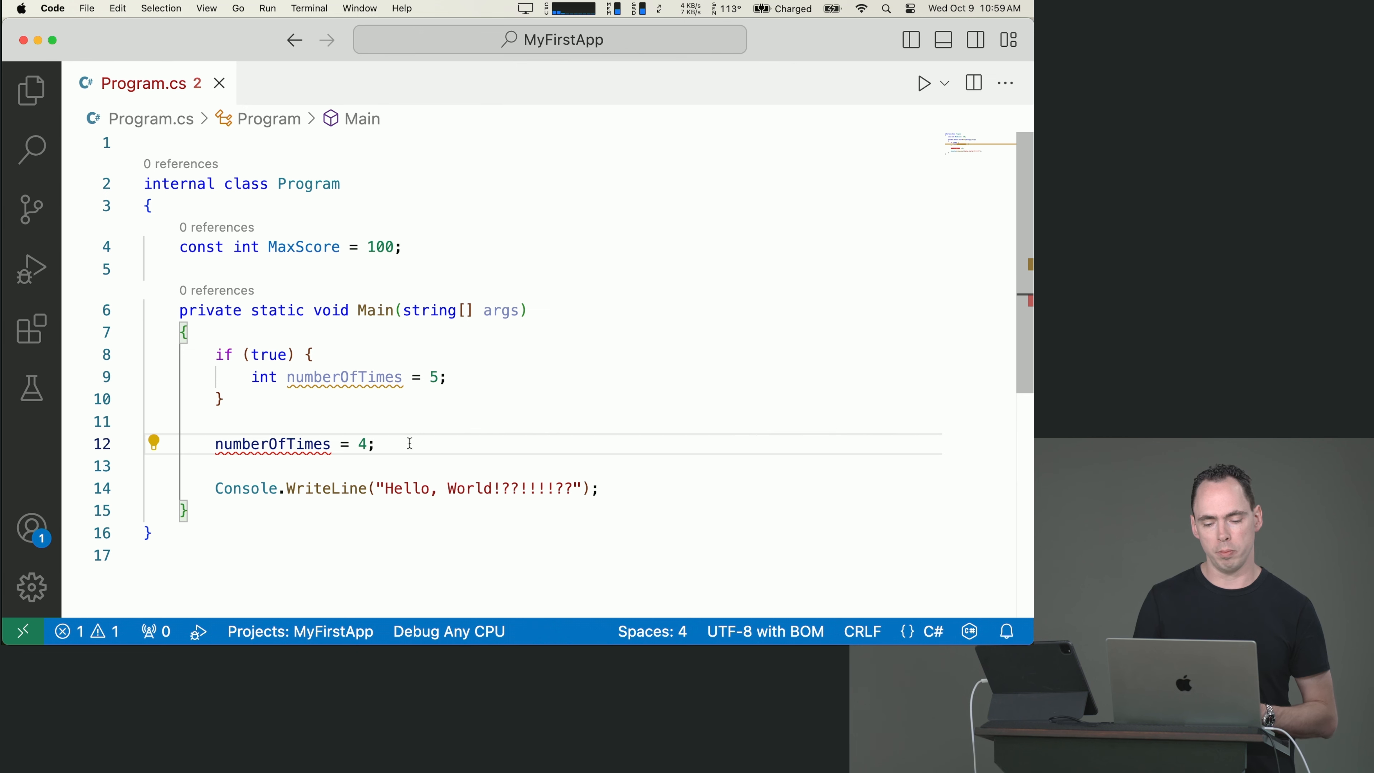
mouse_move(304, 246)
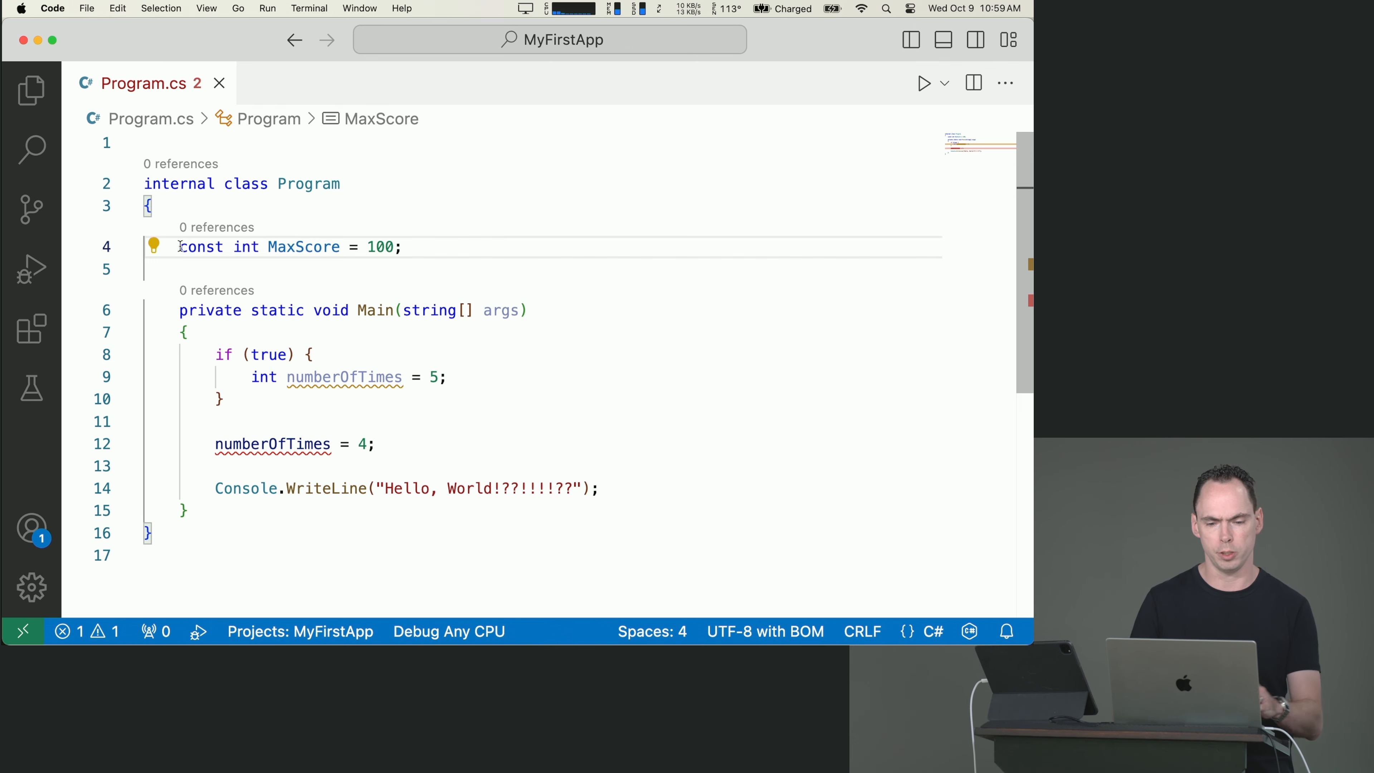
Make MaxScore public const and select its declaration
type("pu")
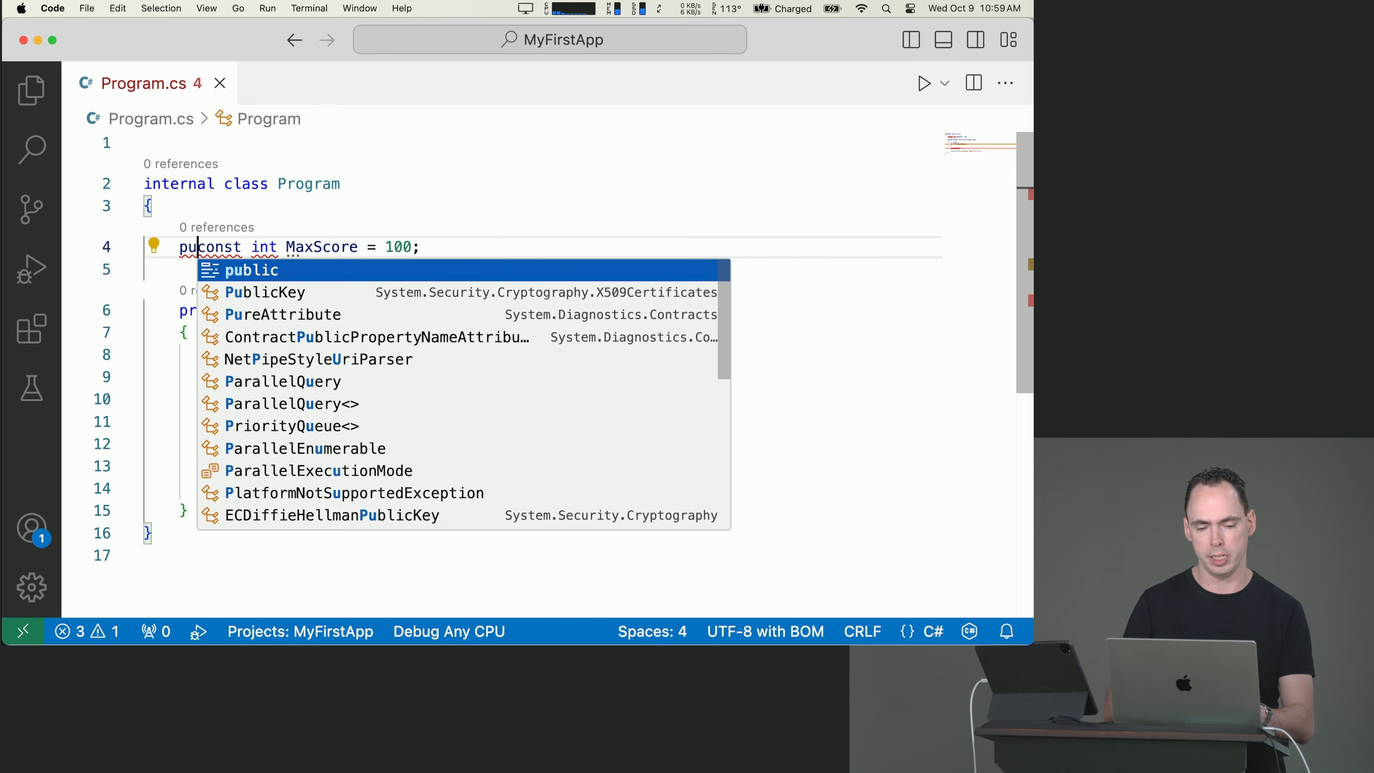
key("Tab")
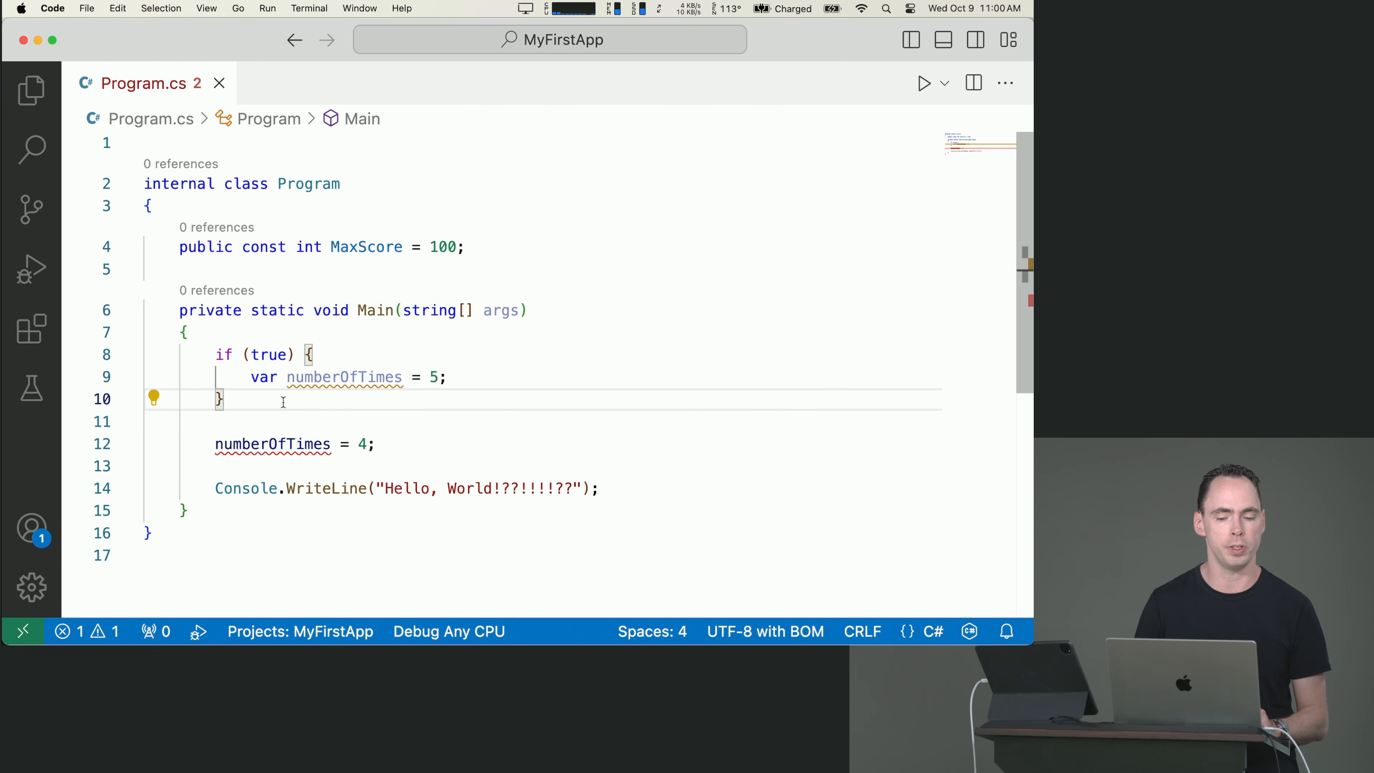
left_click_drag(214, 355, 223, 399)
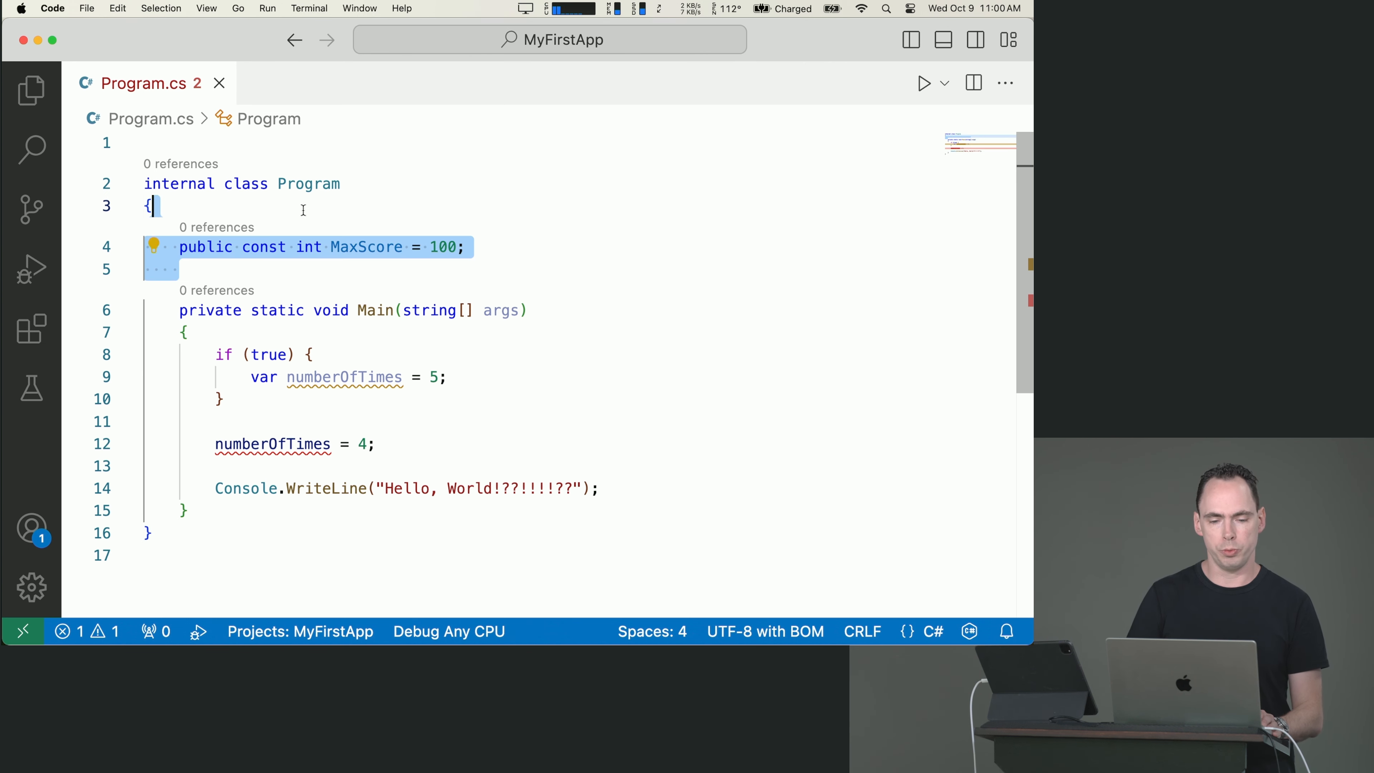
Add class SeparateClass with public void TestMethod referencing MaxScore
left_click(154, 205)
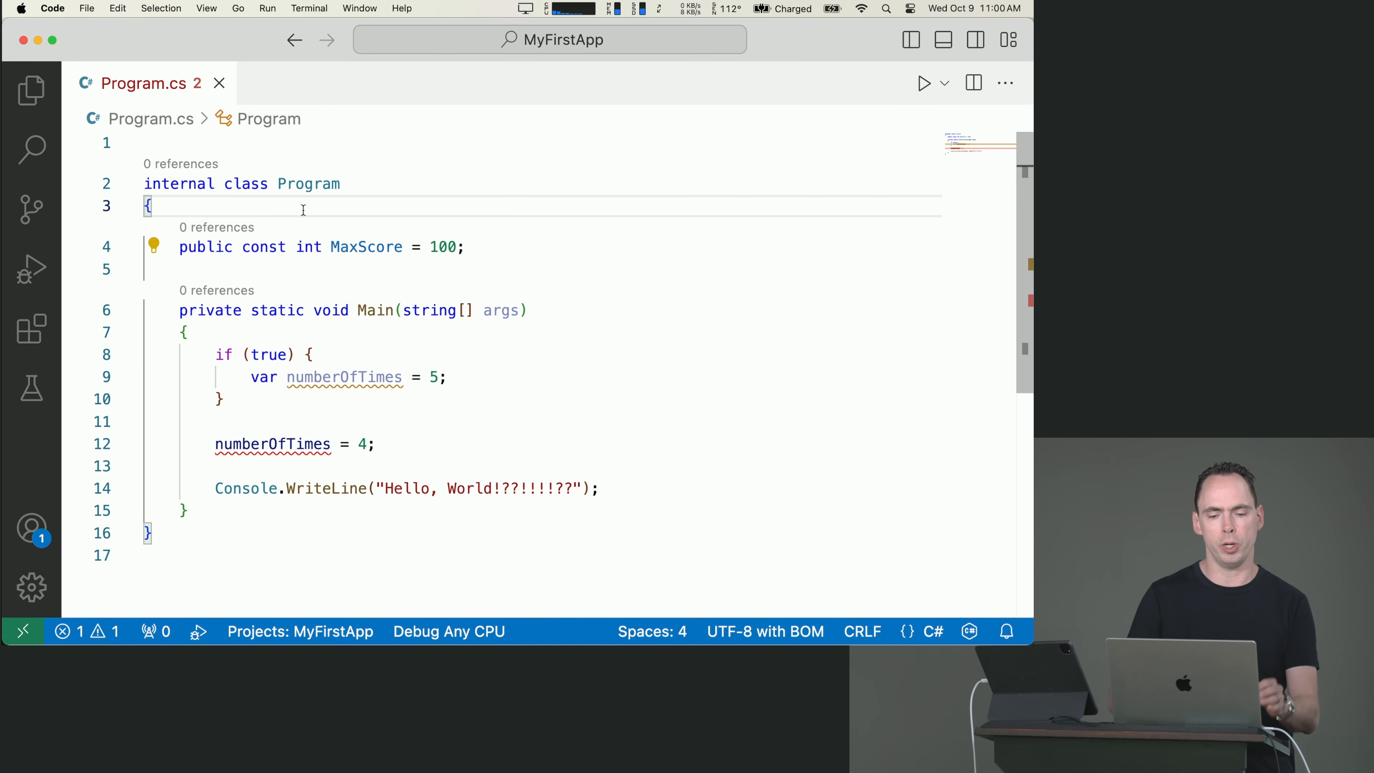
type("class")
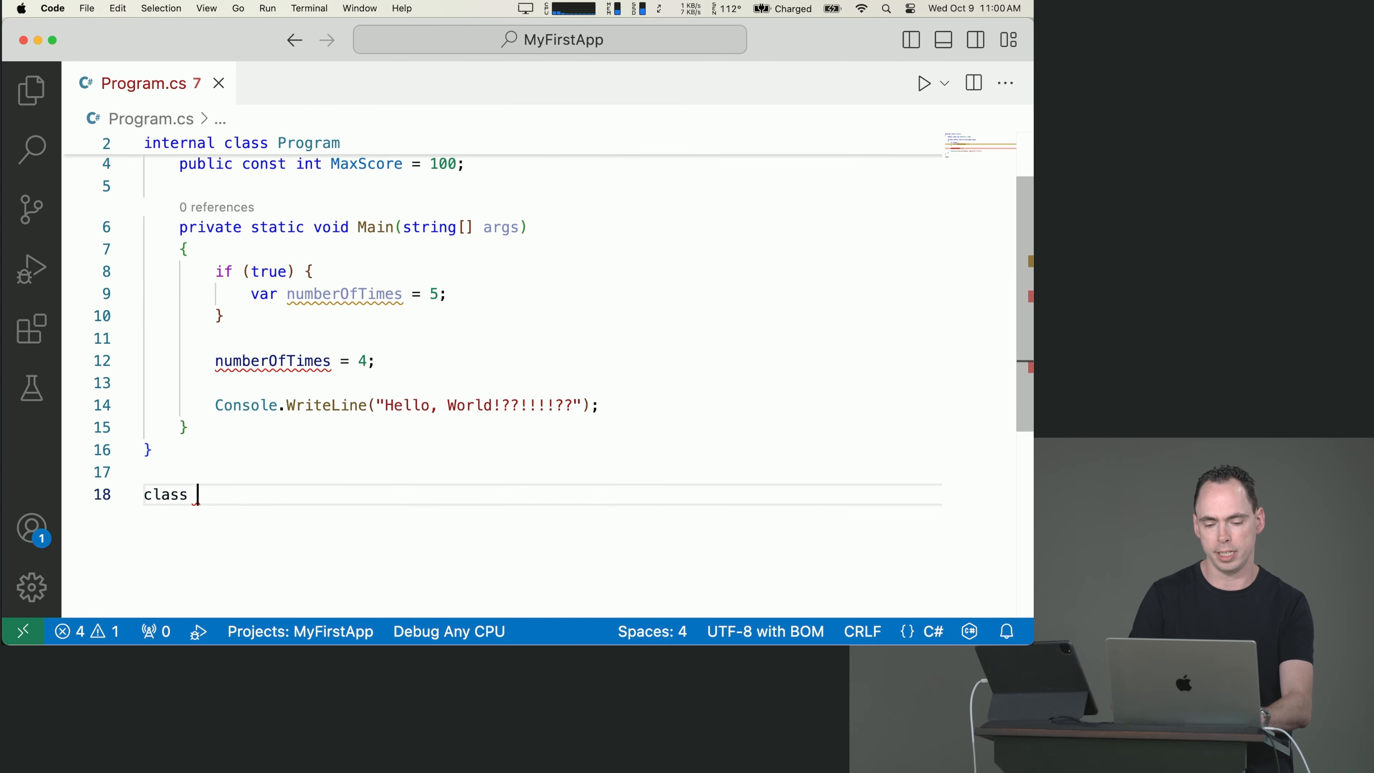
type("Separated")
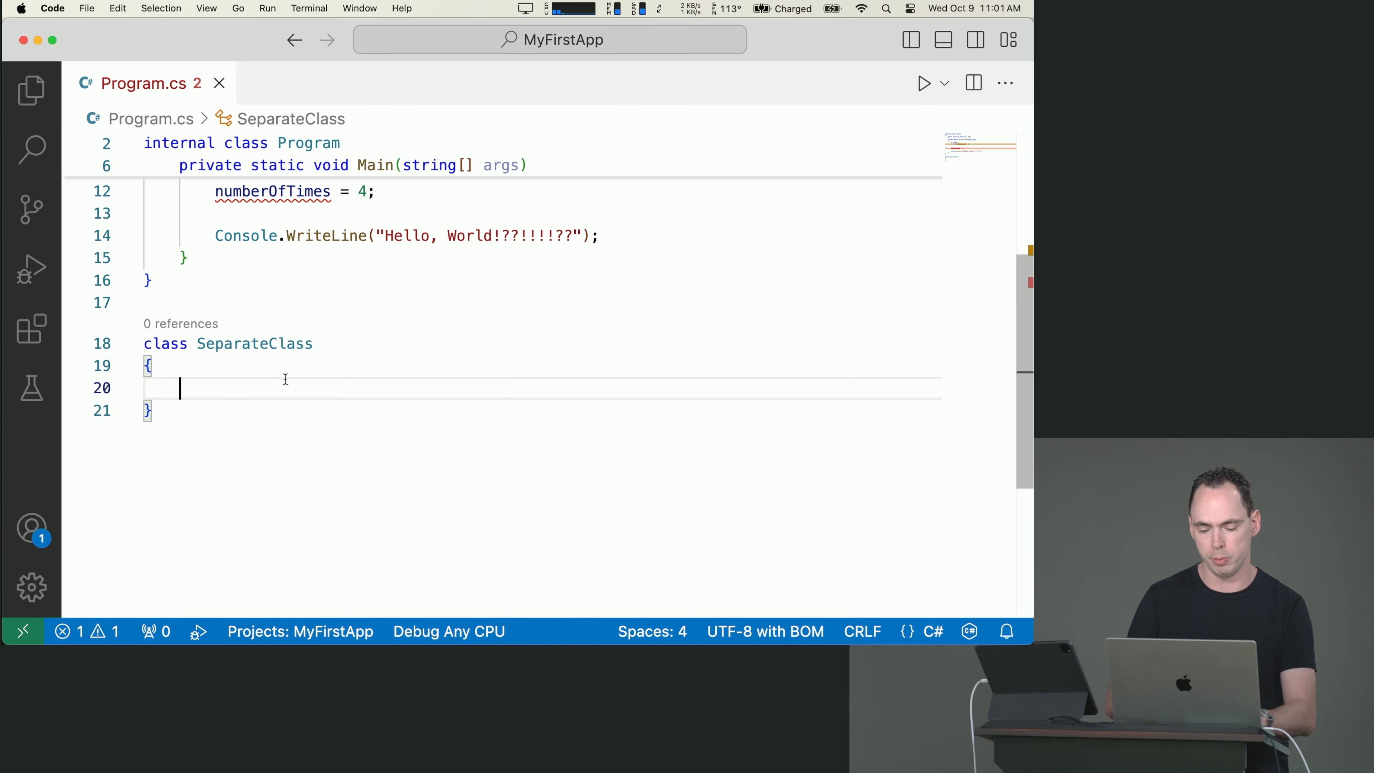
type("public vo")
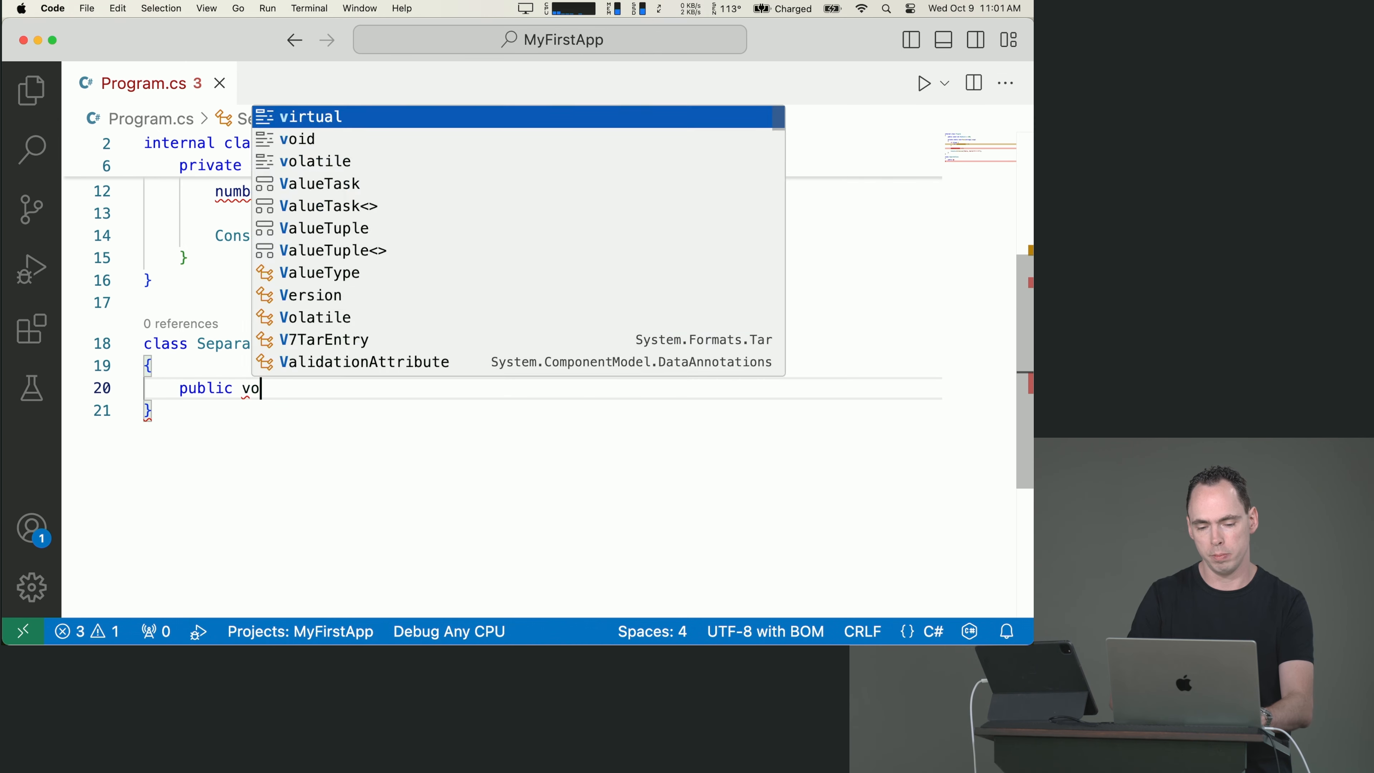
type("id TestMethod(){")
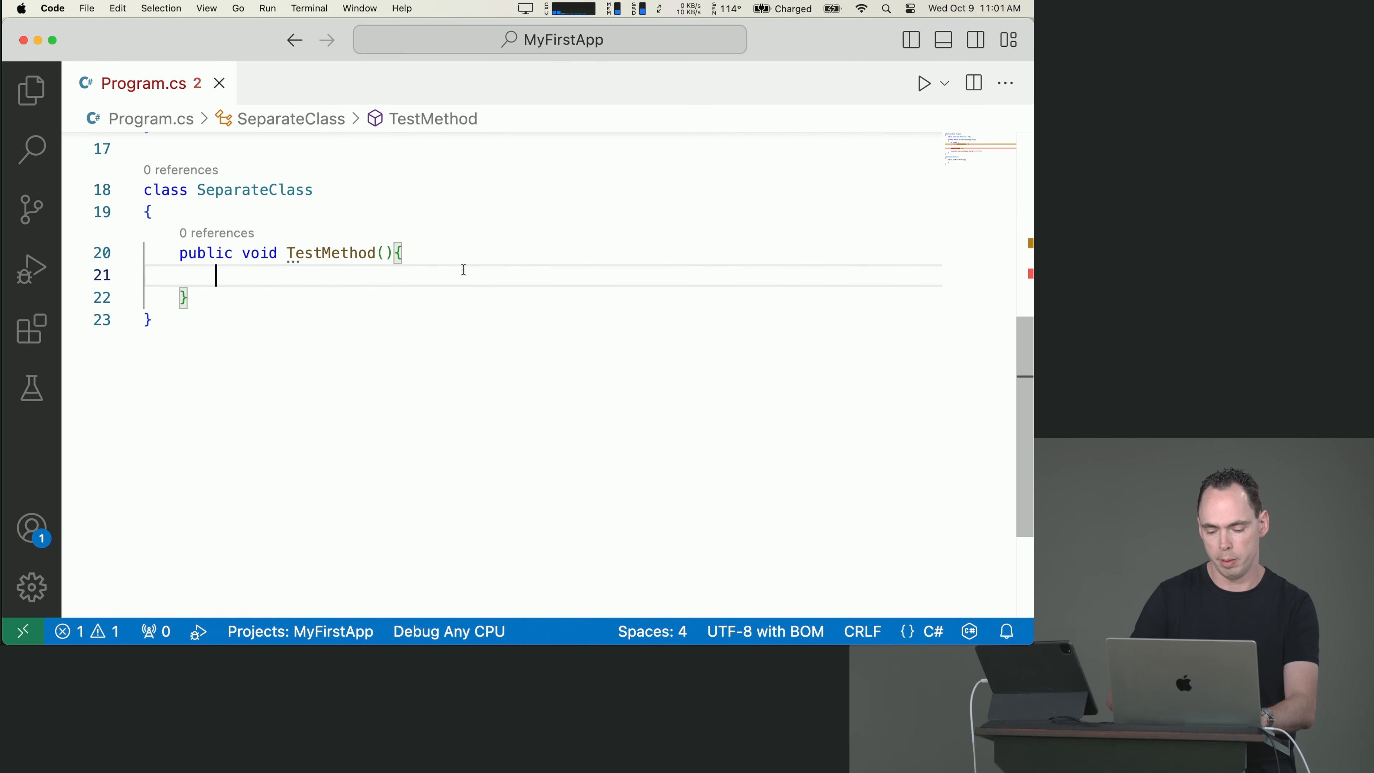
type("MaxS")
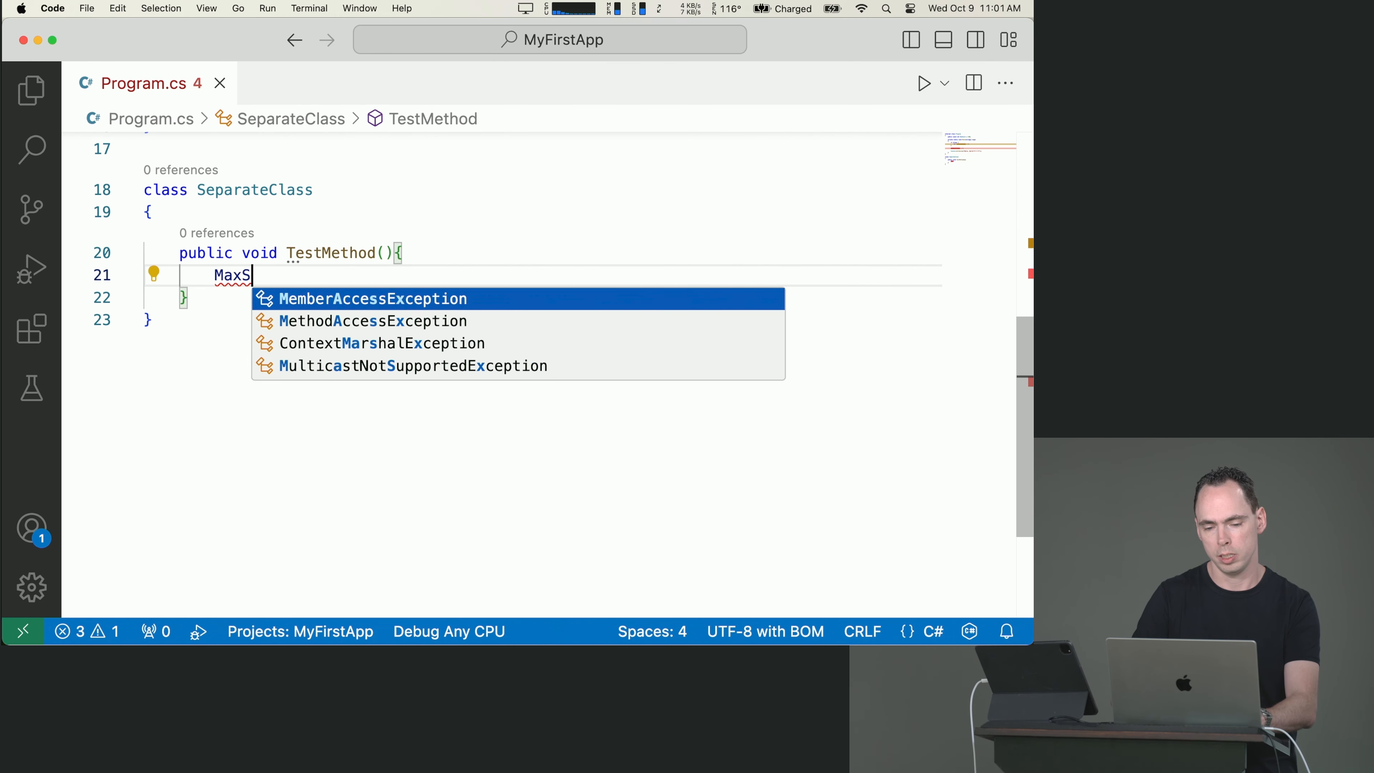
type("core")
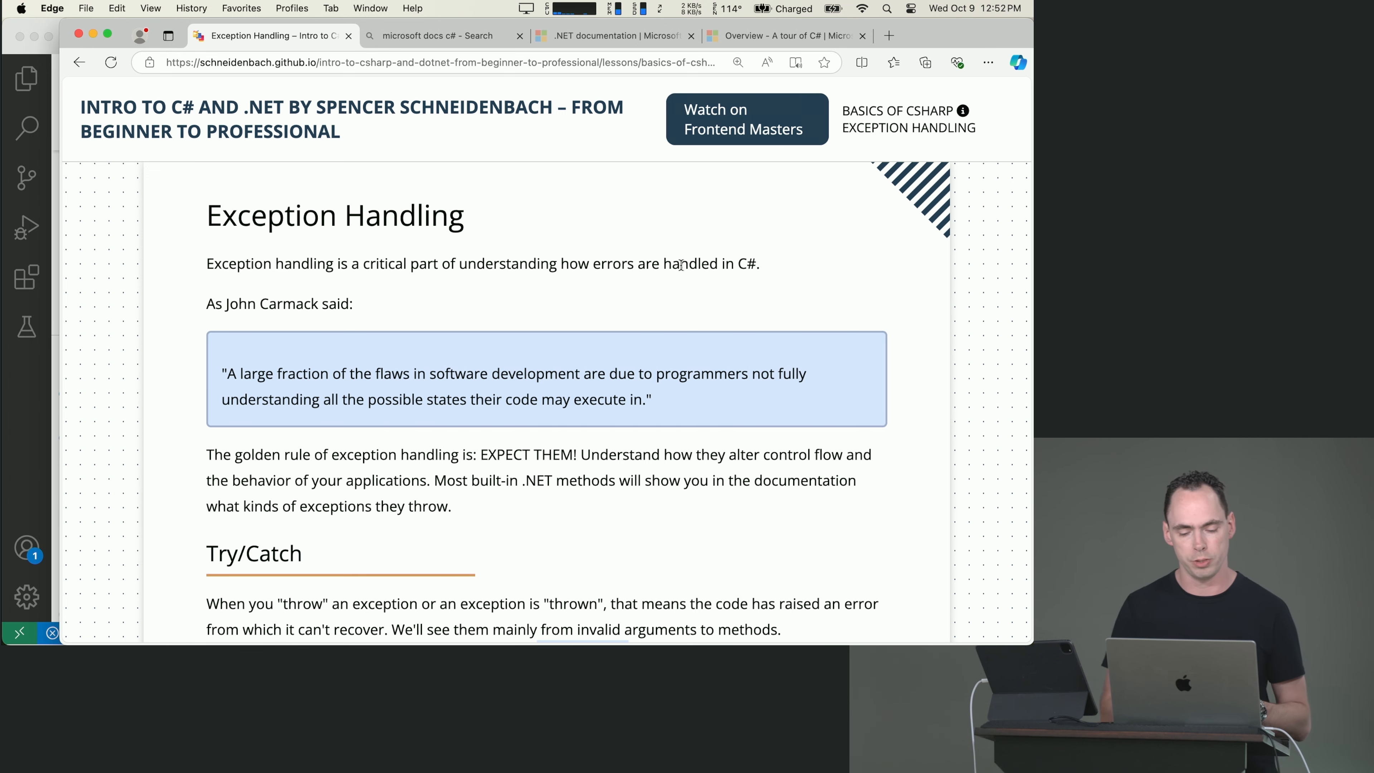
Scroll through the Try/Catch section of the Exception Handling lesson
scroll("down", 3)
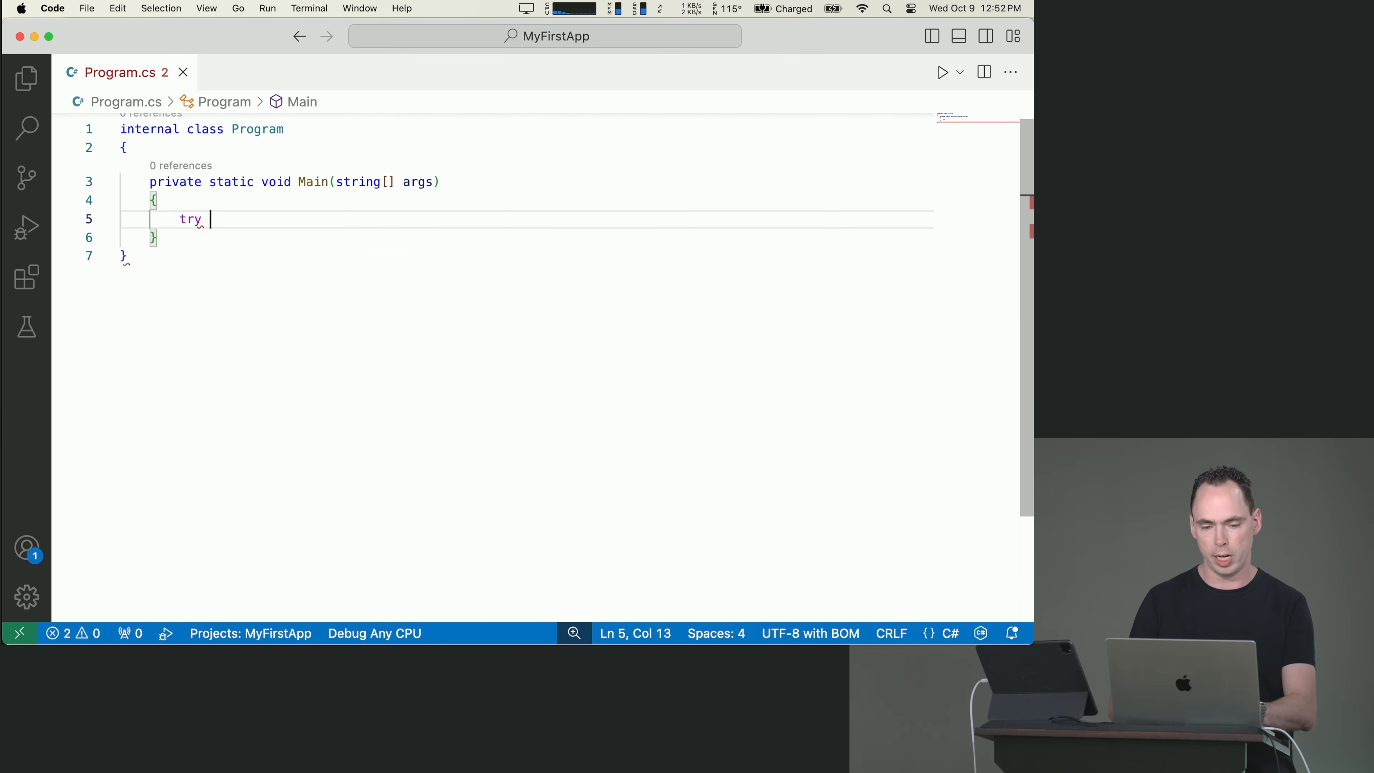
Write a try block followed by catch (Exception ex) { } in Main
type("{")
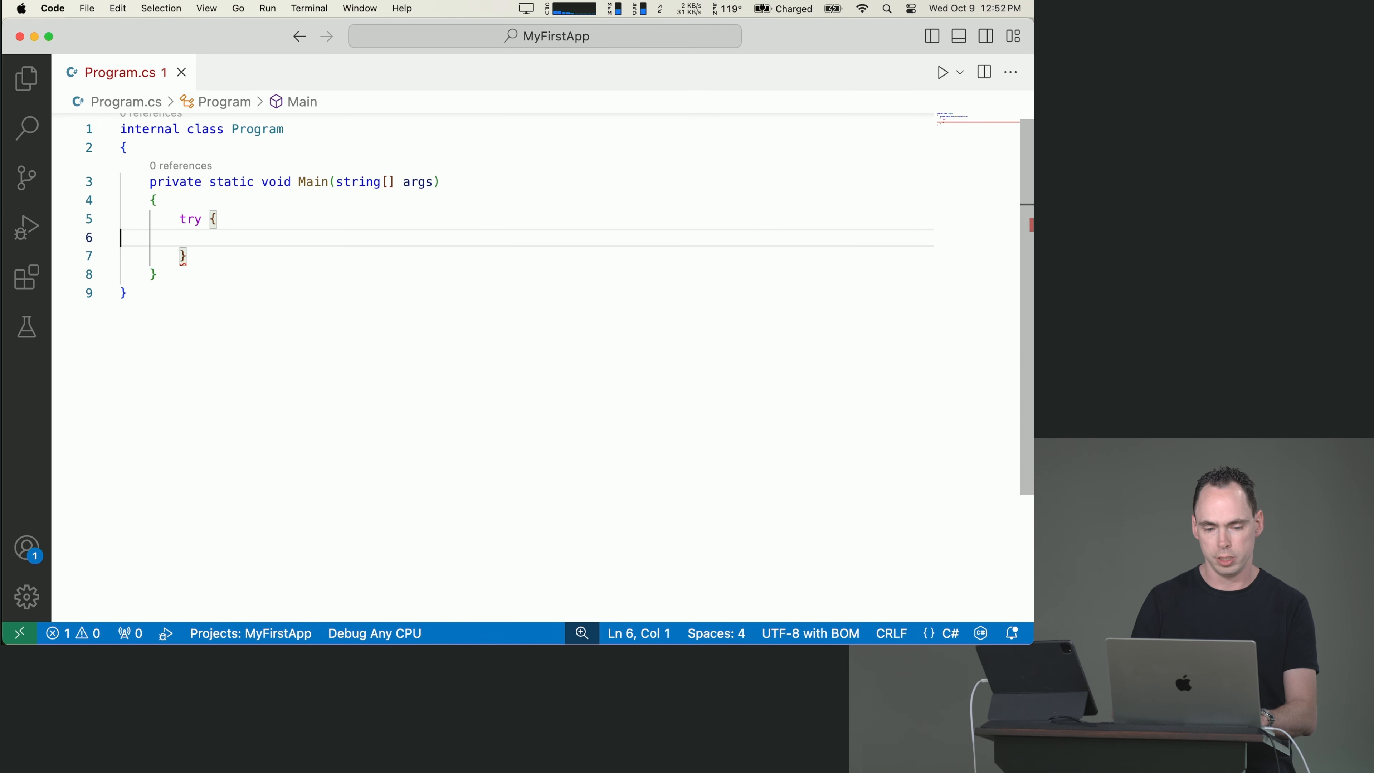
type("catch")
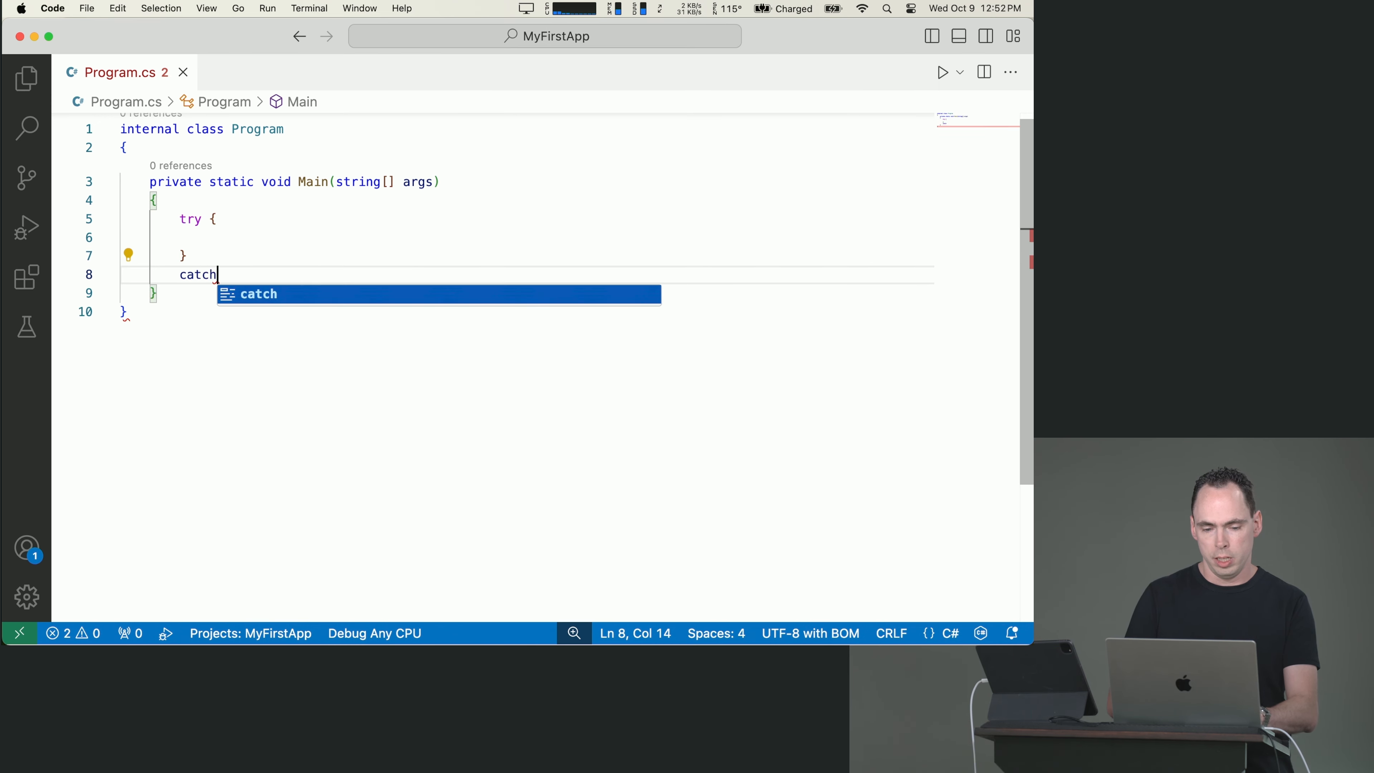
type("(Exception e")
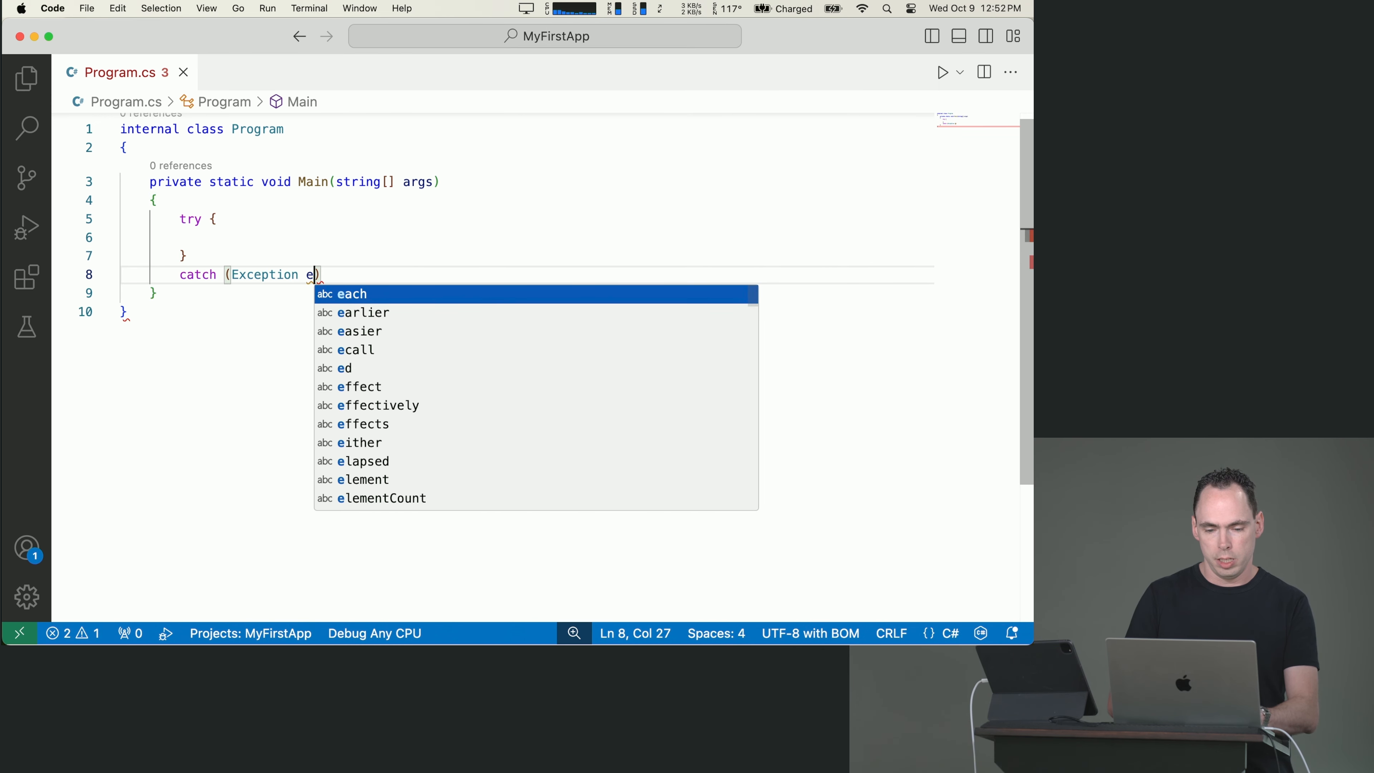
type("x){")
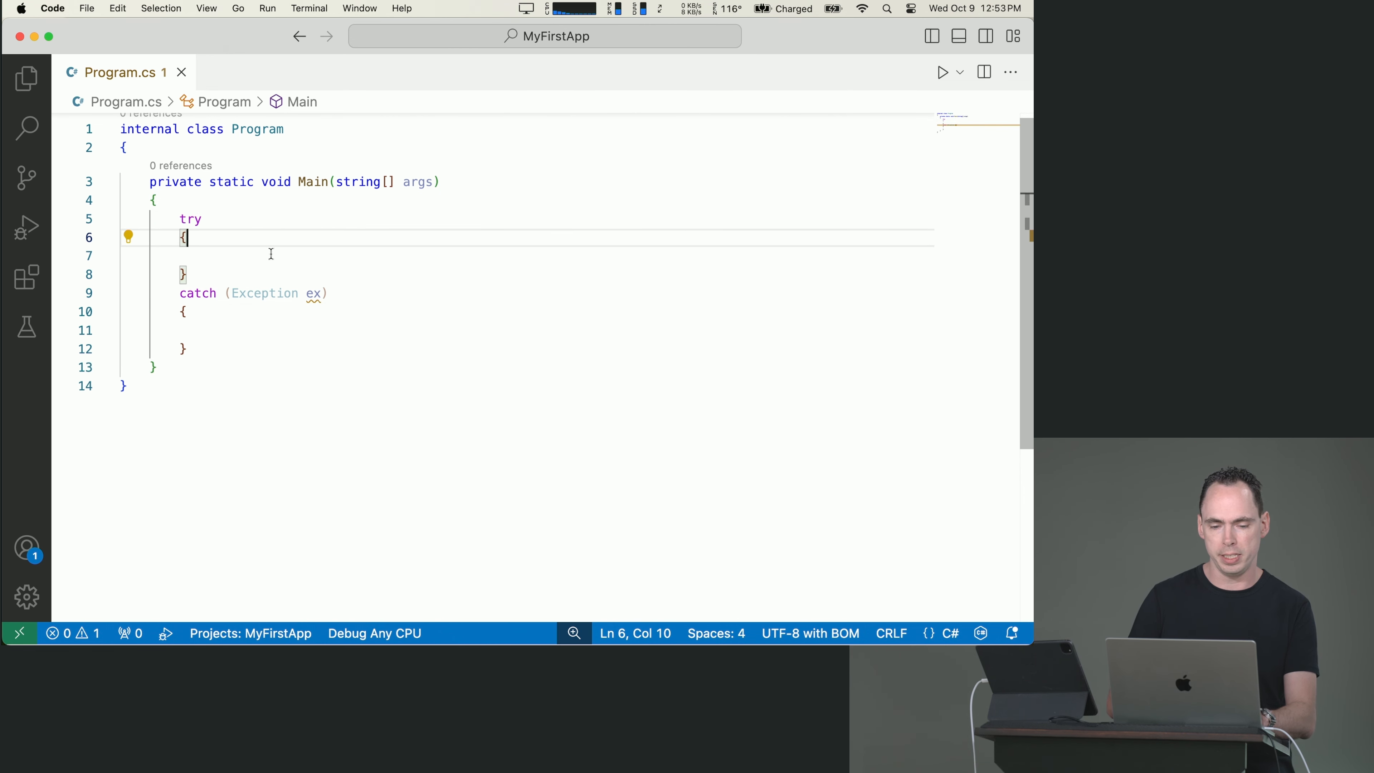
key("Enter")
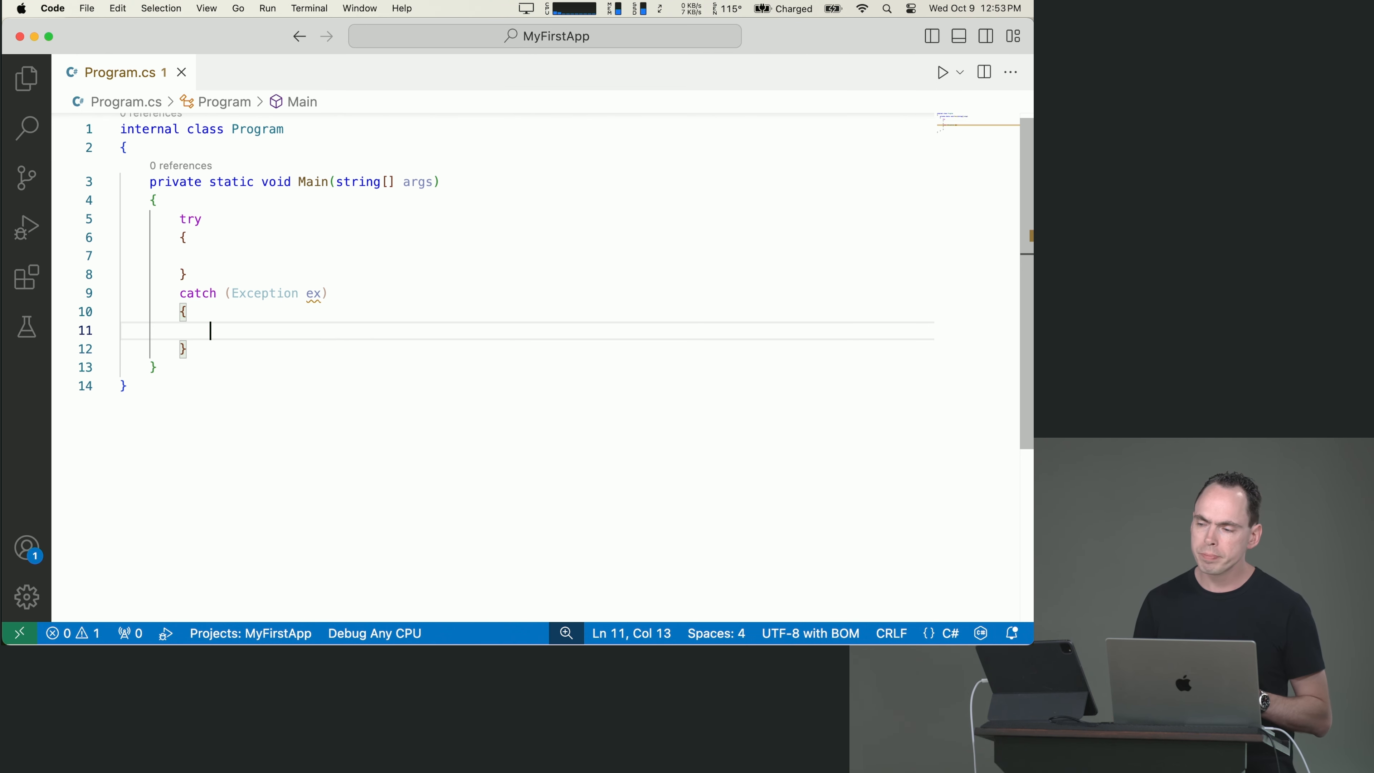
Call DateTime.Parse("asdf") in the try block, inspecting its definition and briefly trying null
left_click(210, 255)
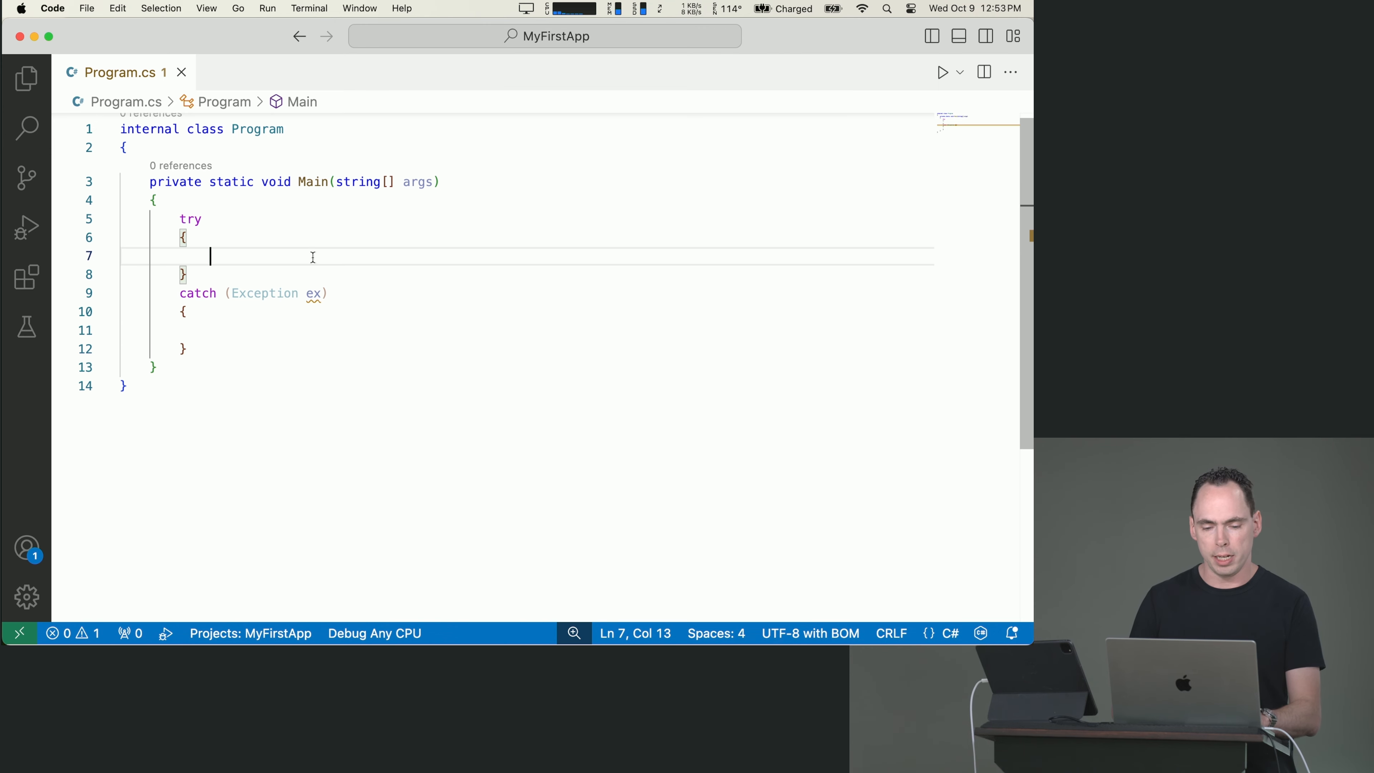
type("DateTi")
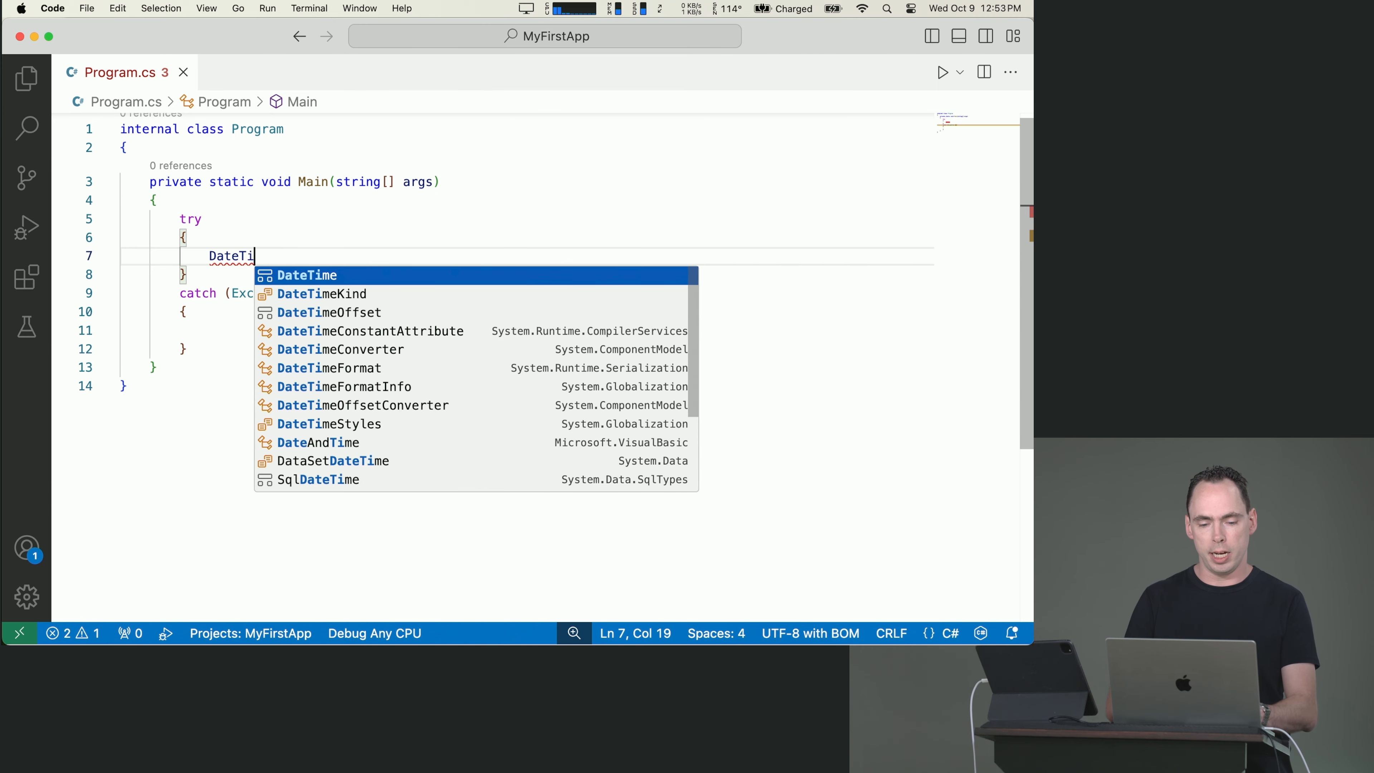
type(".Parse(\"\")")
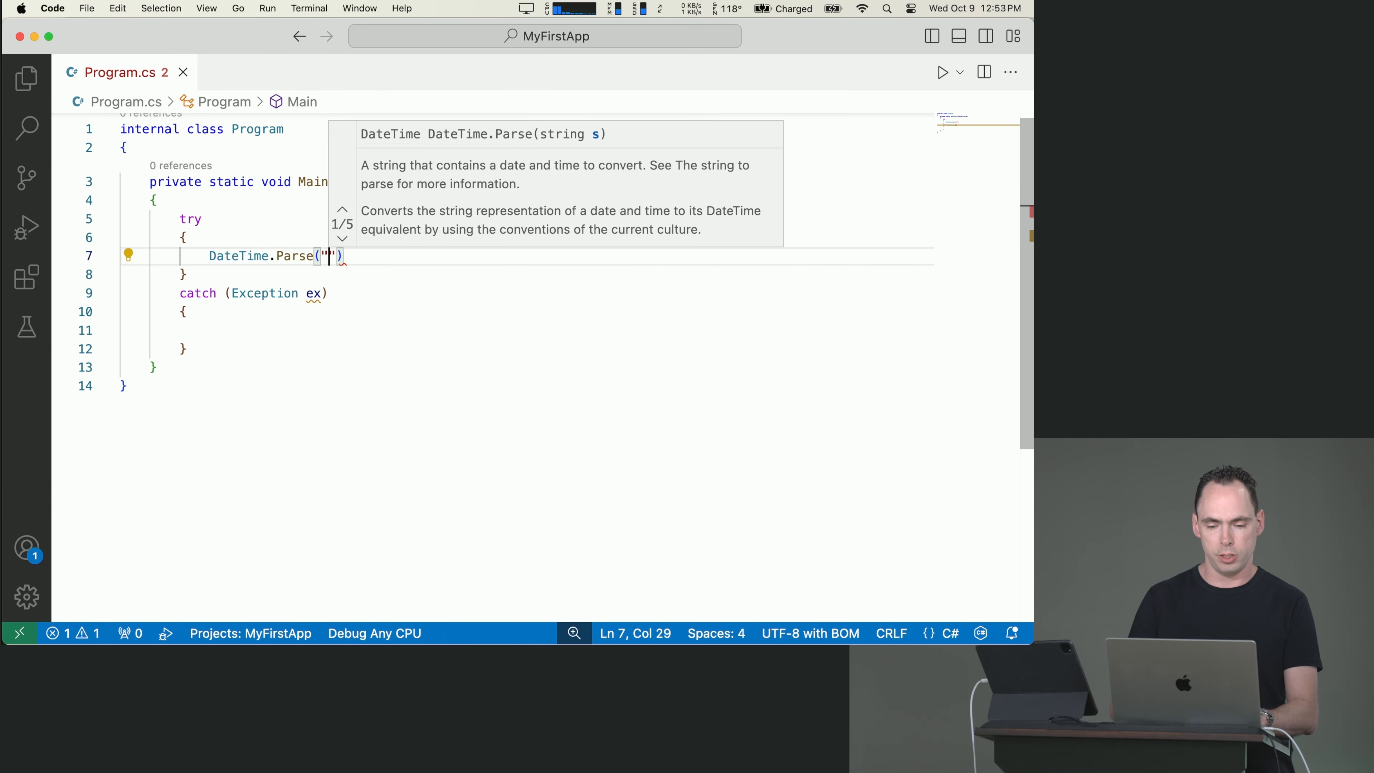
type("asdf")
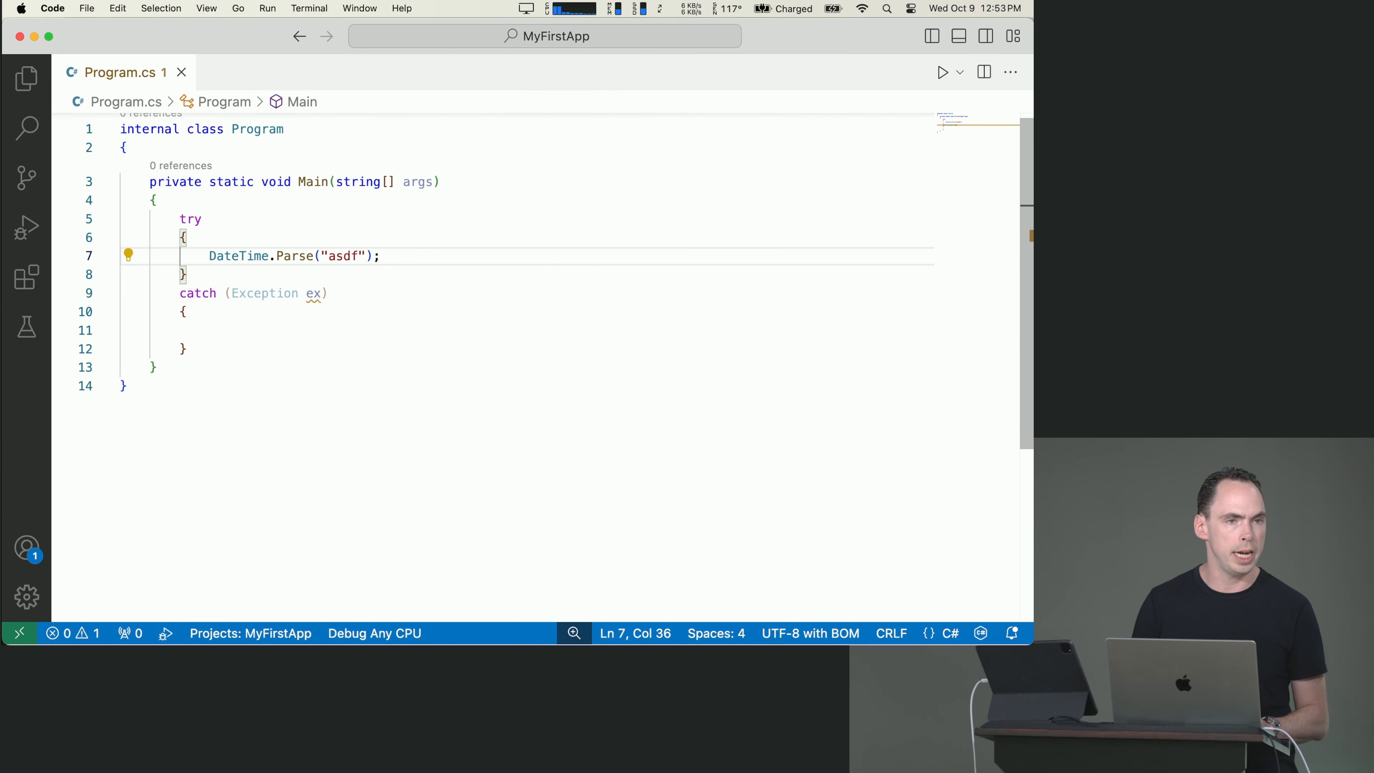
left_click(210, 331)
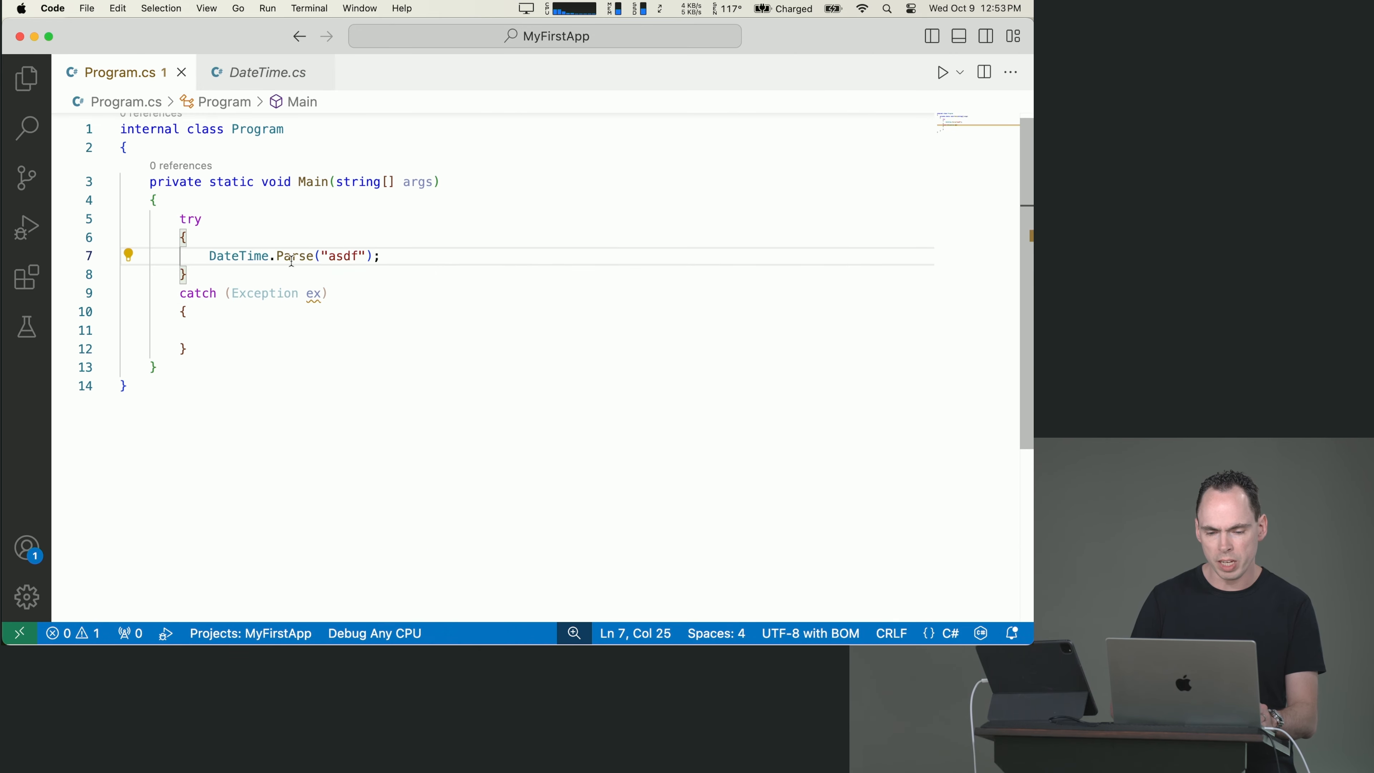
mouse_move(298, 255)
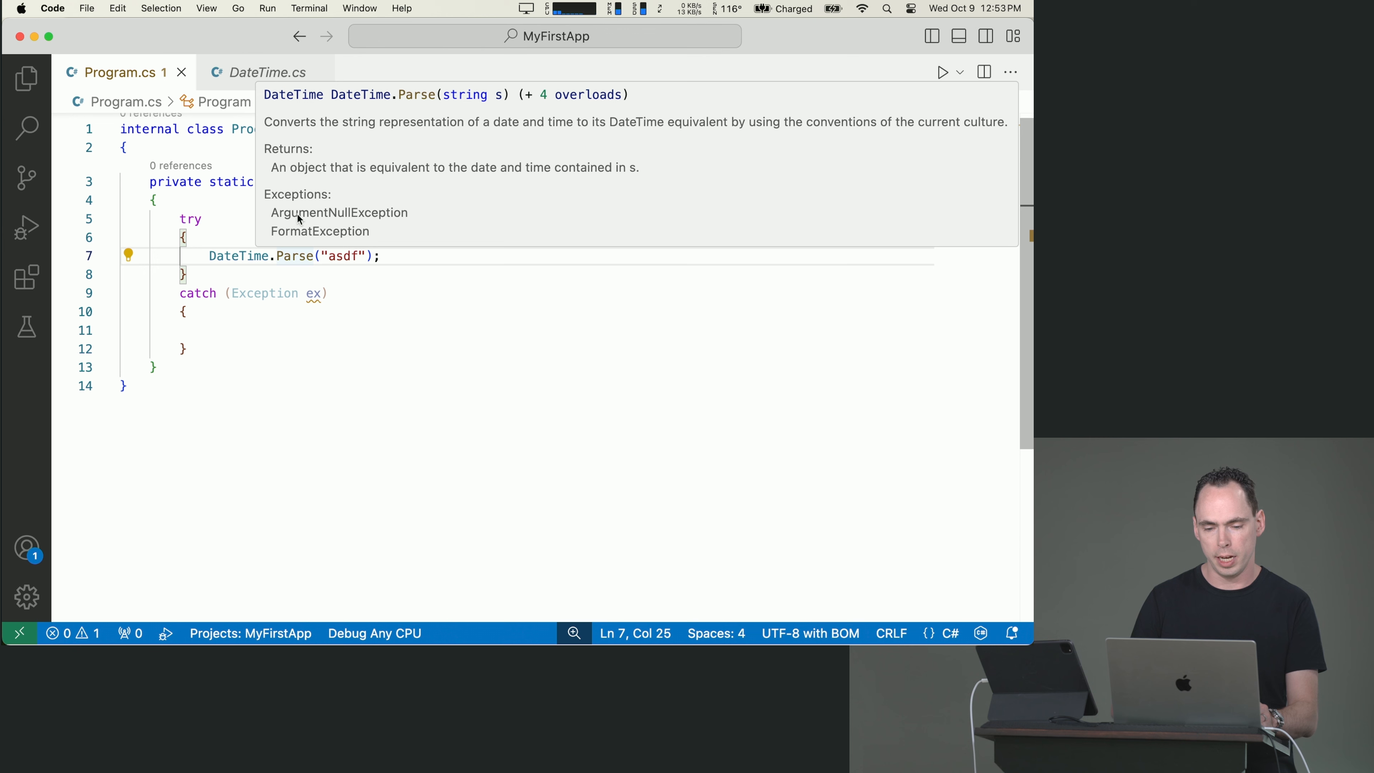
mouse_move(359, 232)
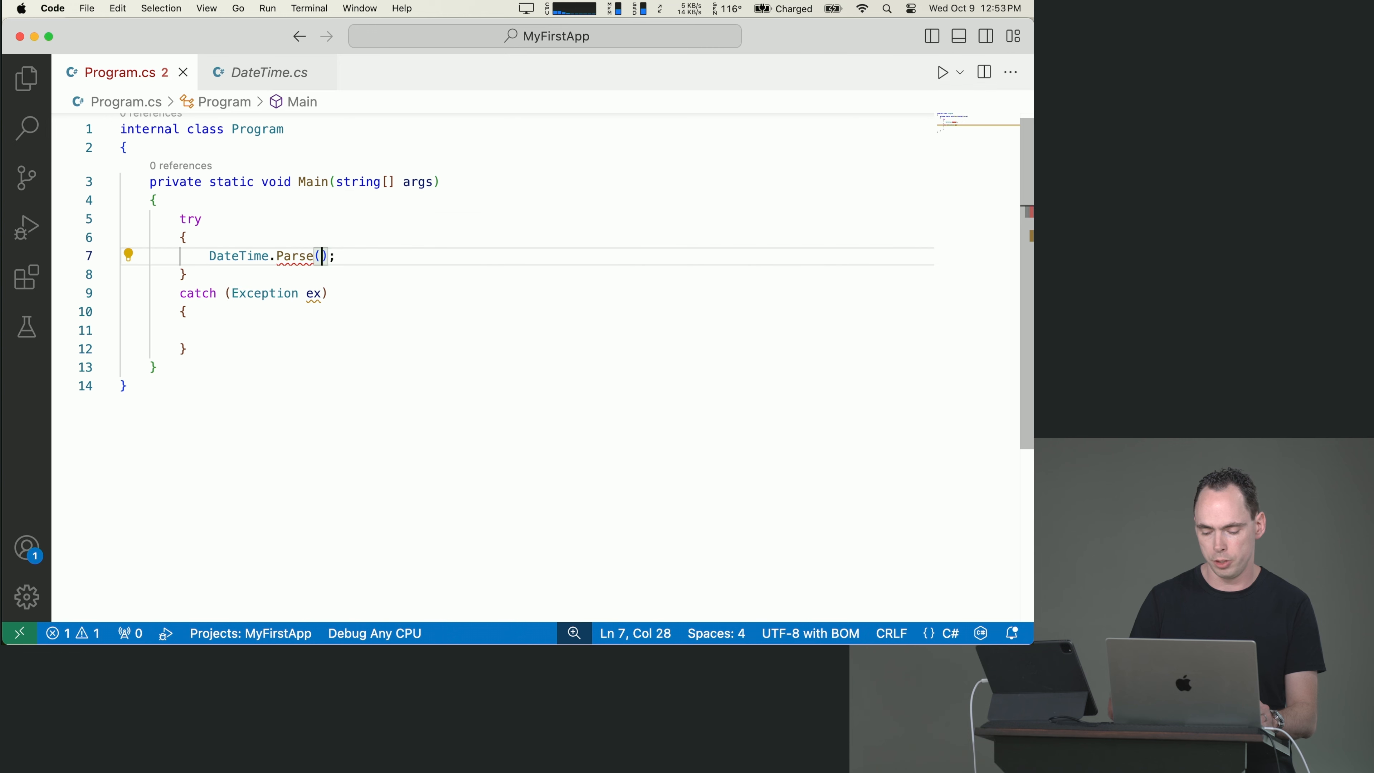
type("null")
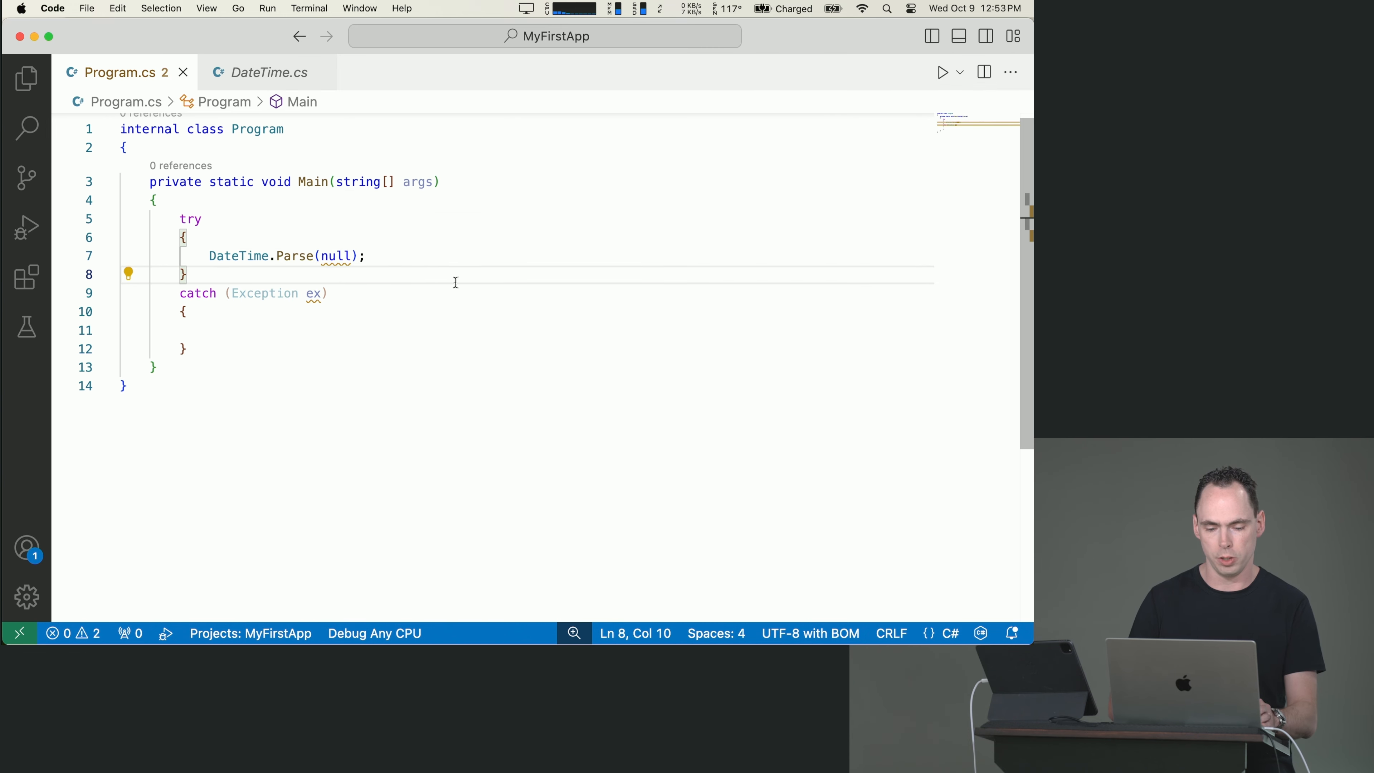
type("\"asdf\"")
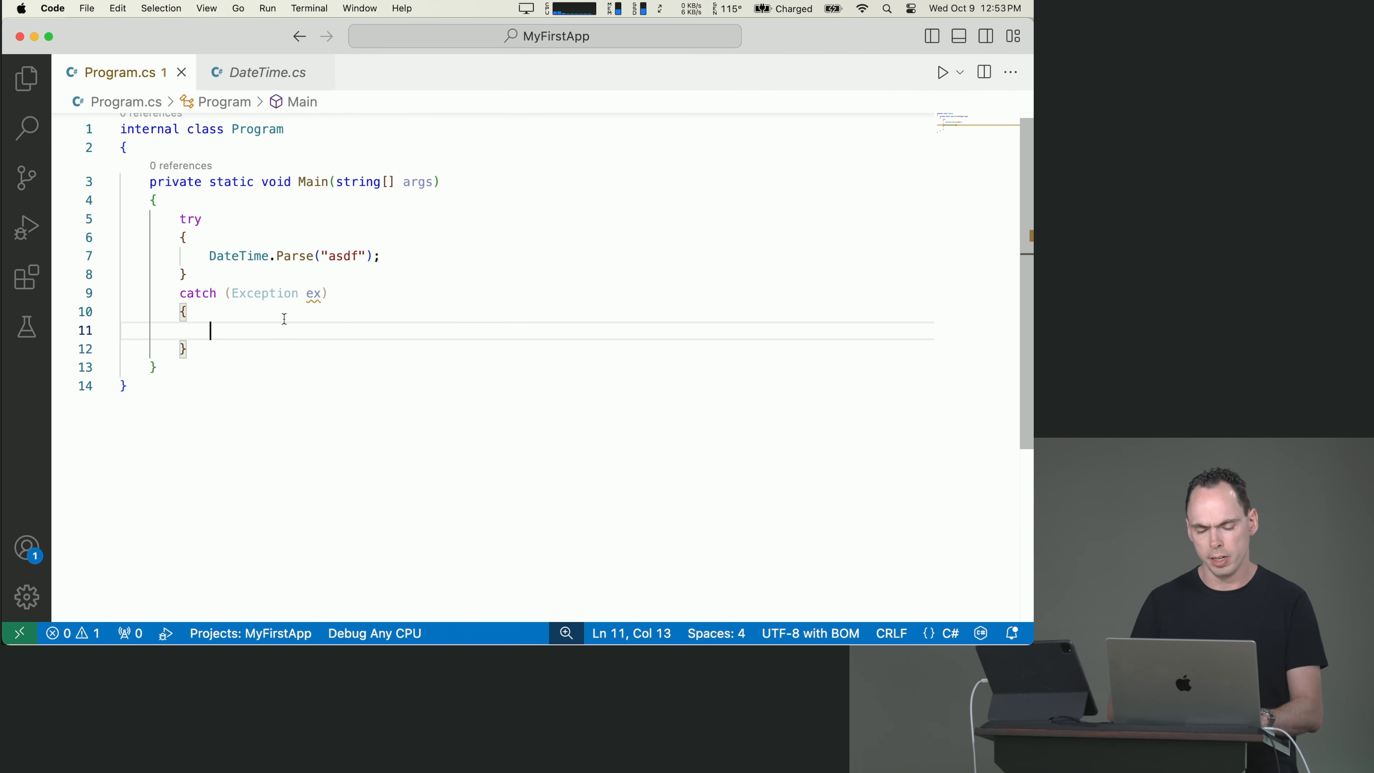
Have the catch block print "Something went wrong!" via Console.WriteLine
type("Console.wr")
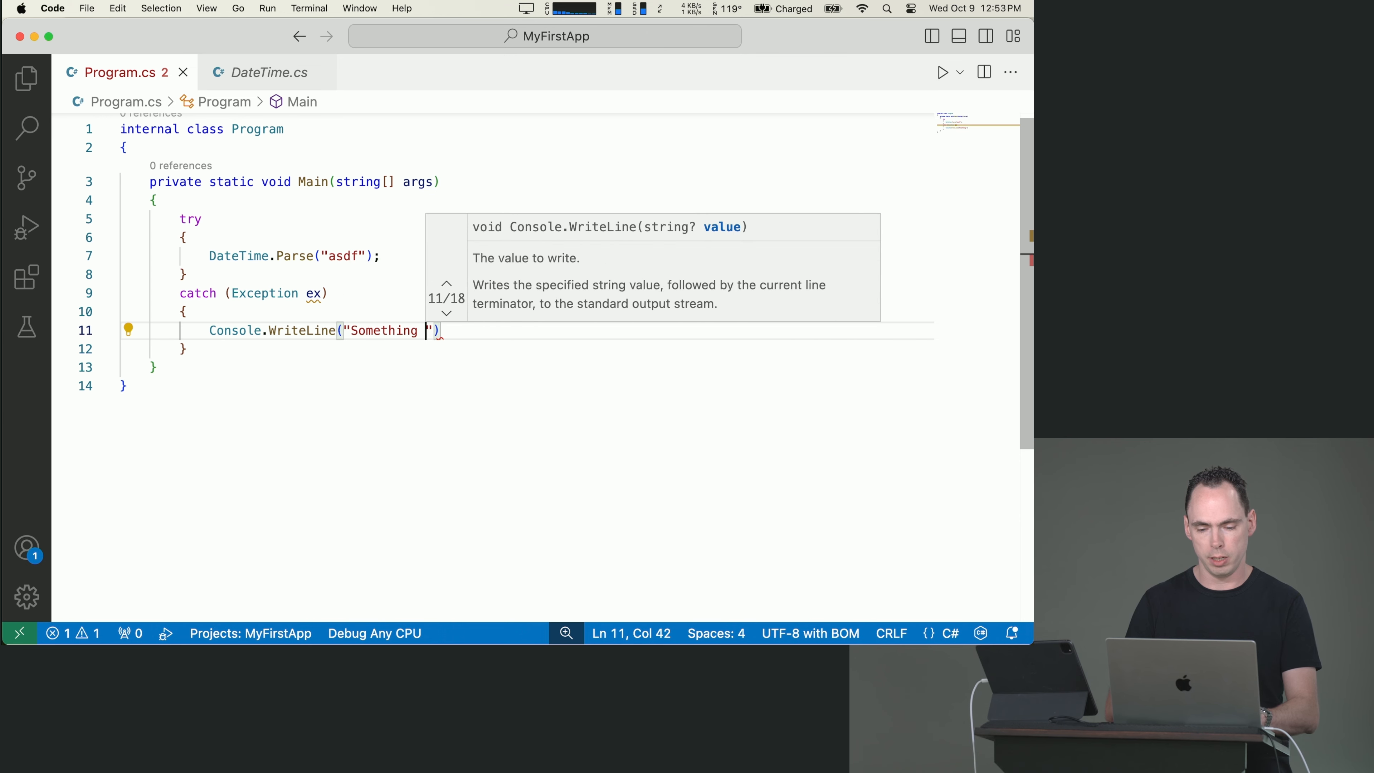
type("went wrong!")
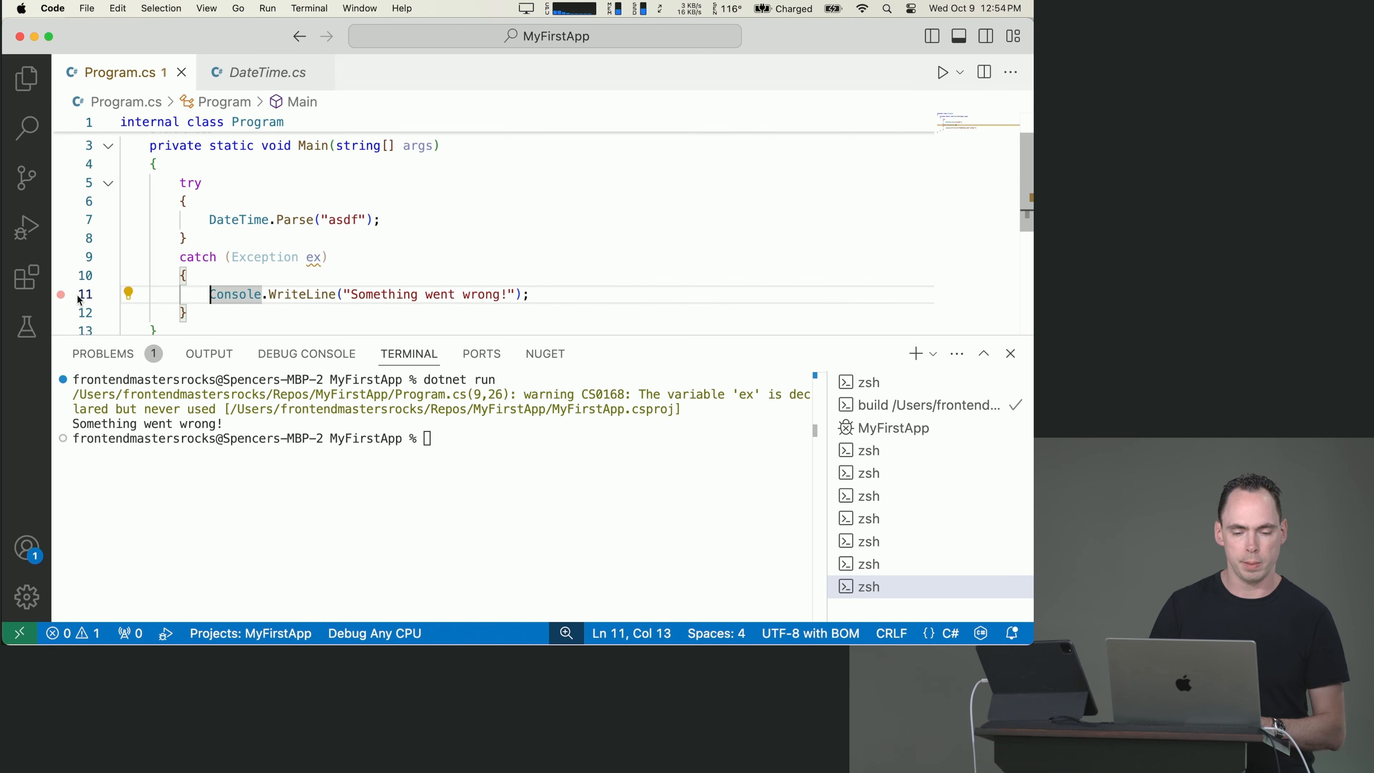
mouse_move(941, 71)
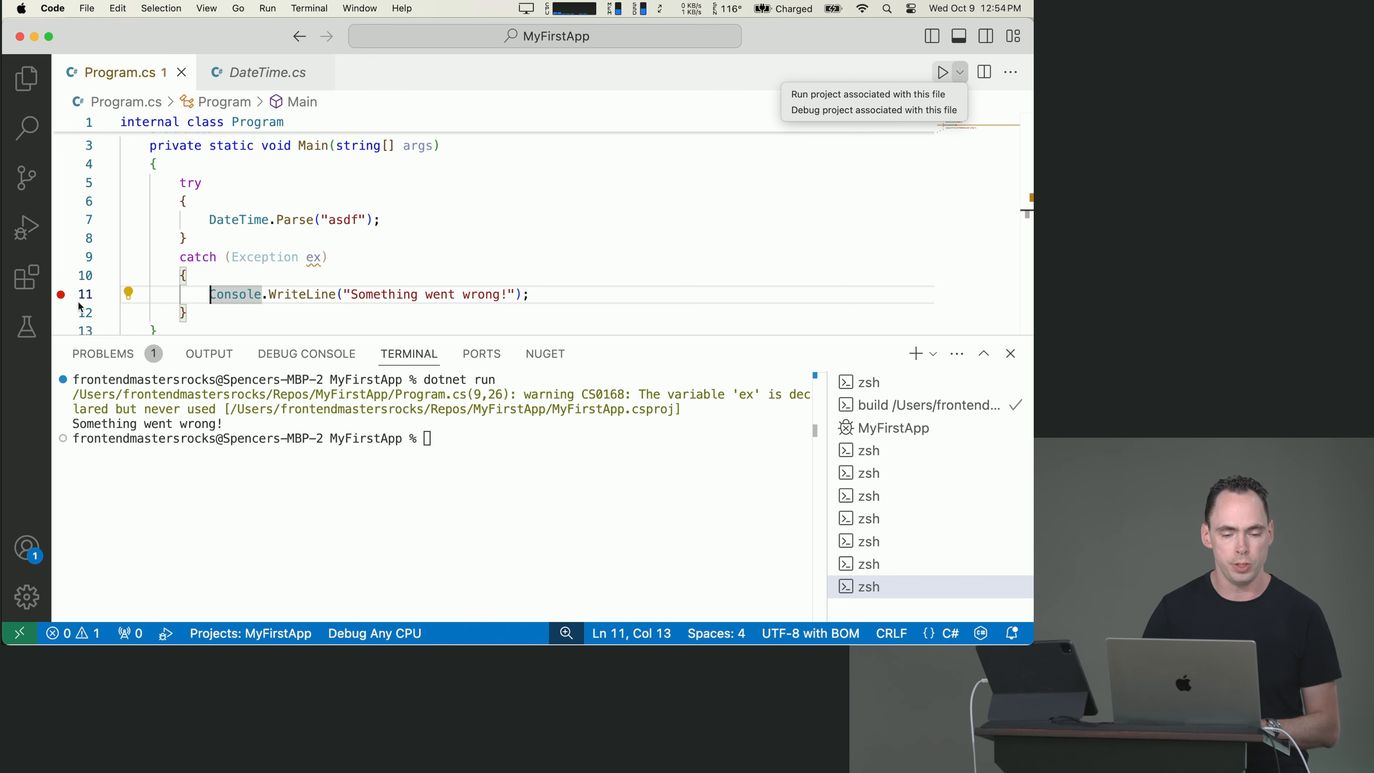
mouse_move(872, 110)
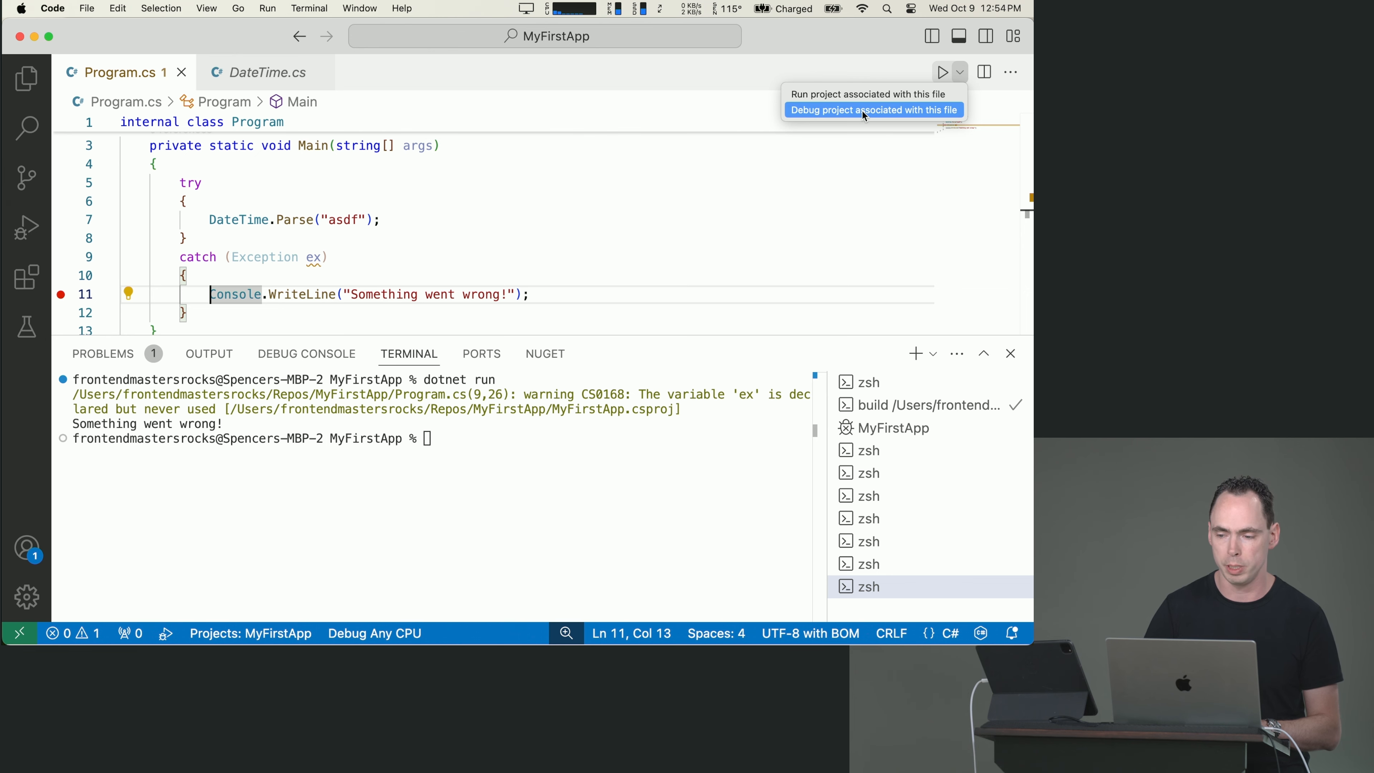
Start a debug run that reports the FormatException and exits with code 0
left_click(871, 110)
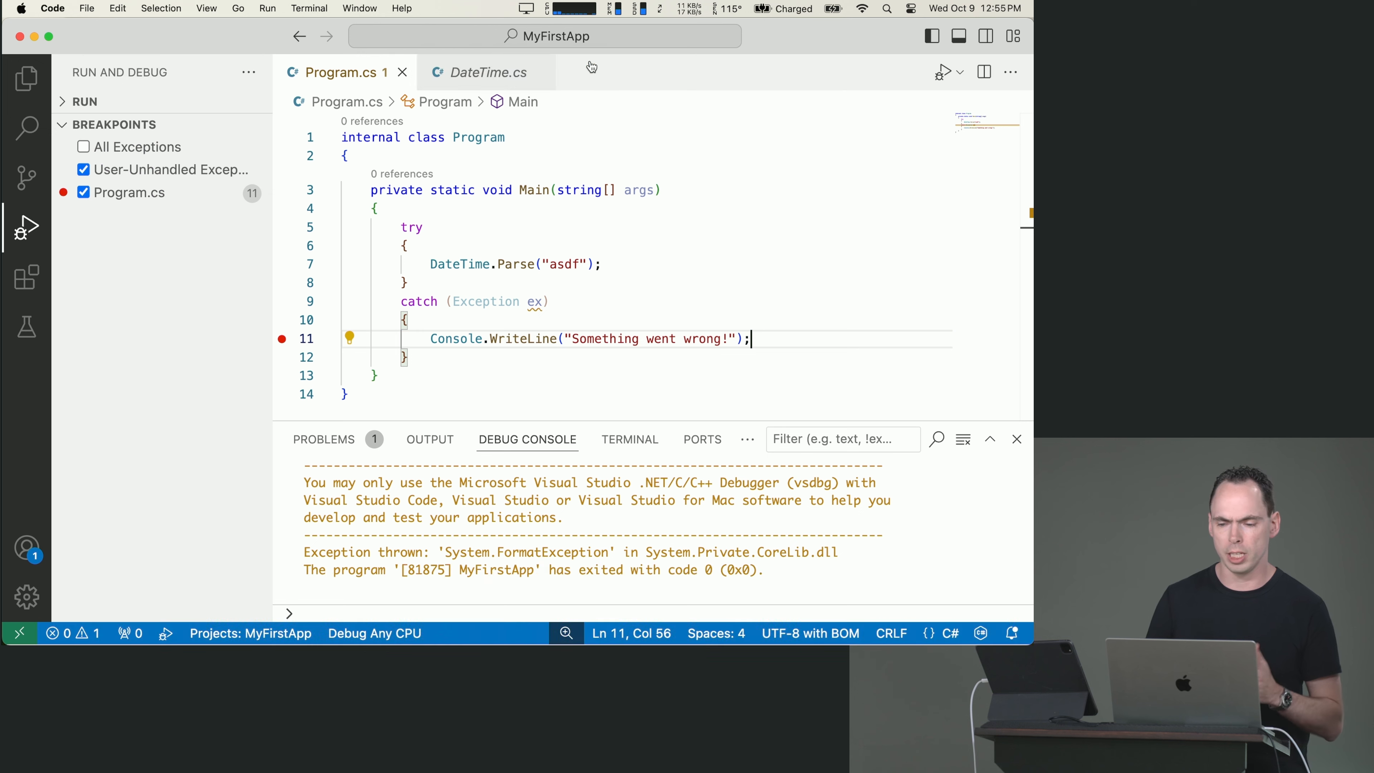
mouse_move(507, 329)
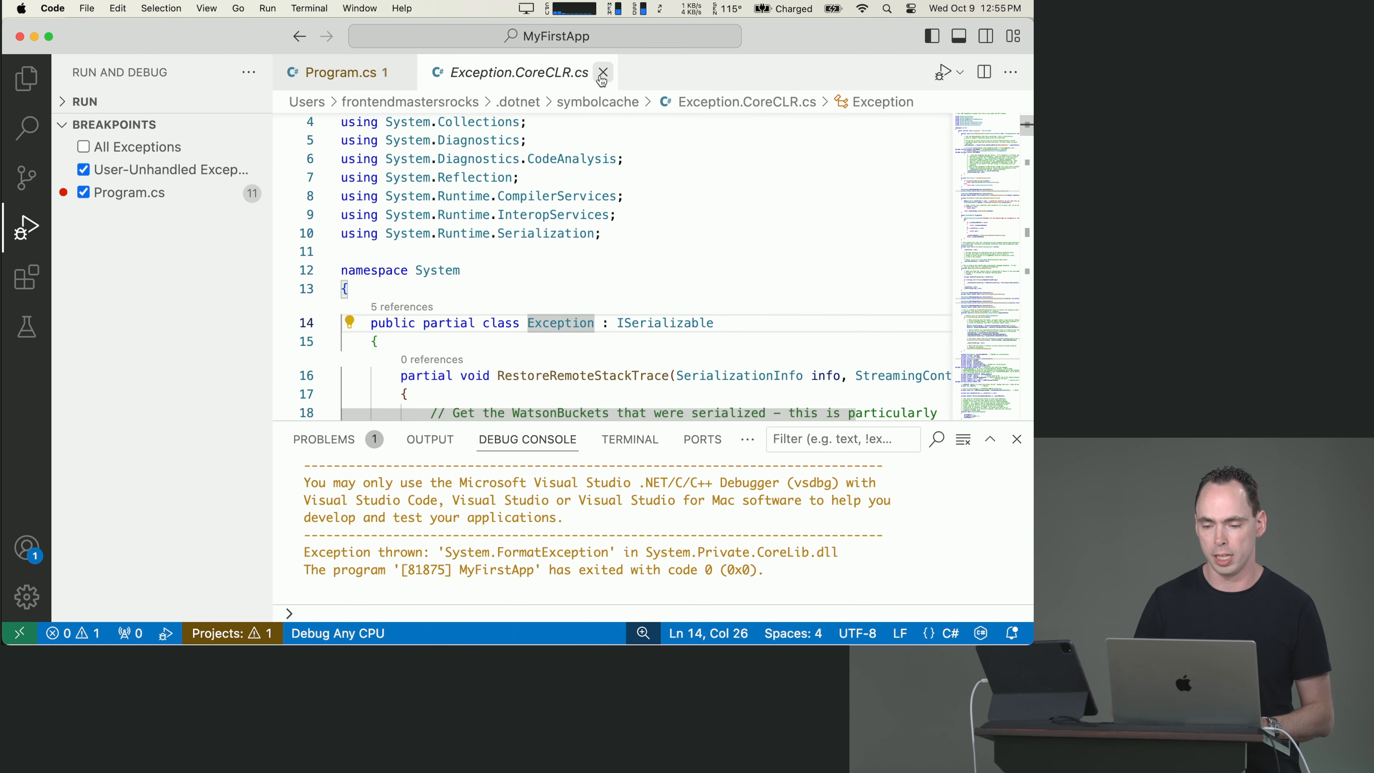
Close Exception.CoreCLR.cs and change the catch to ArgumentNullException
left_click(603, 72)
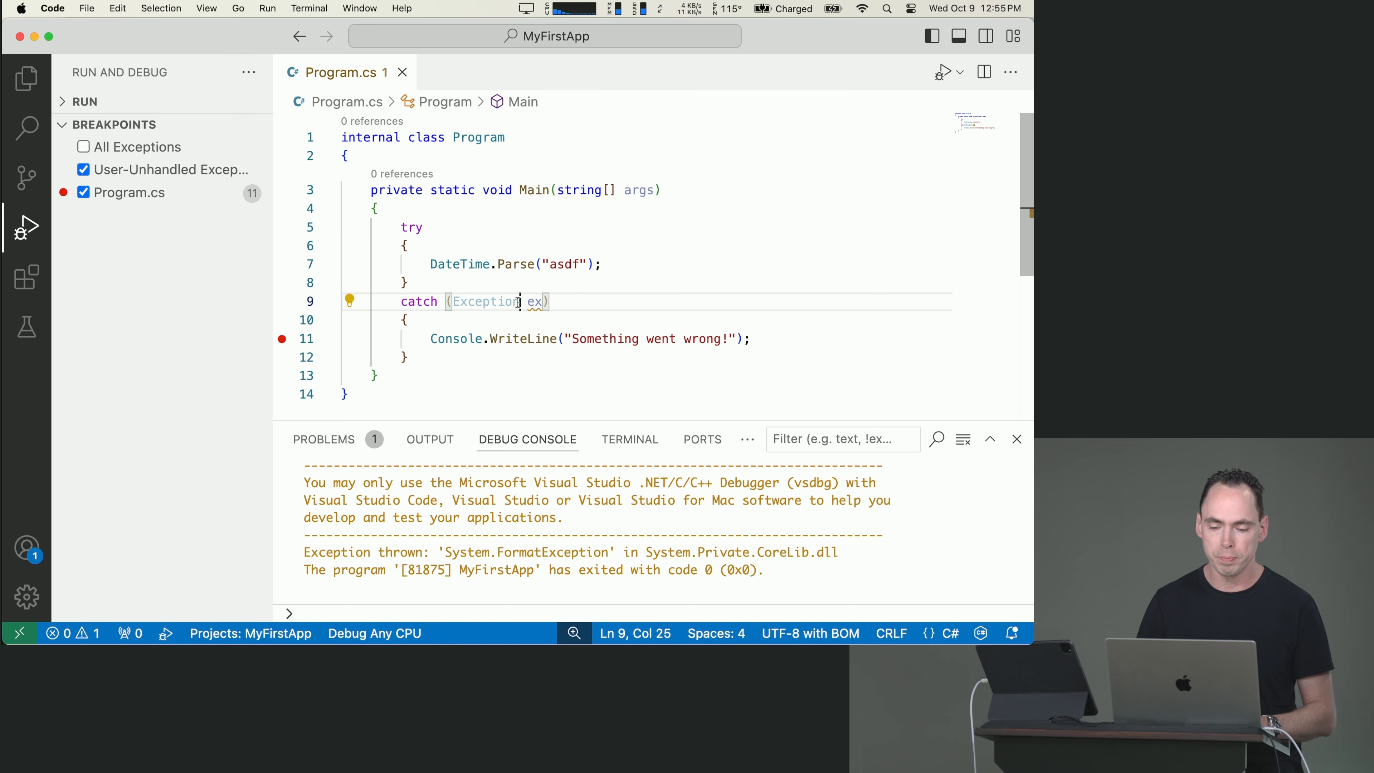
mouse_move(482, 301)
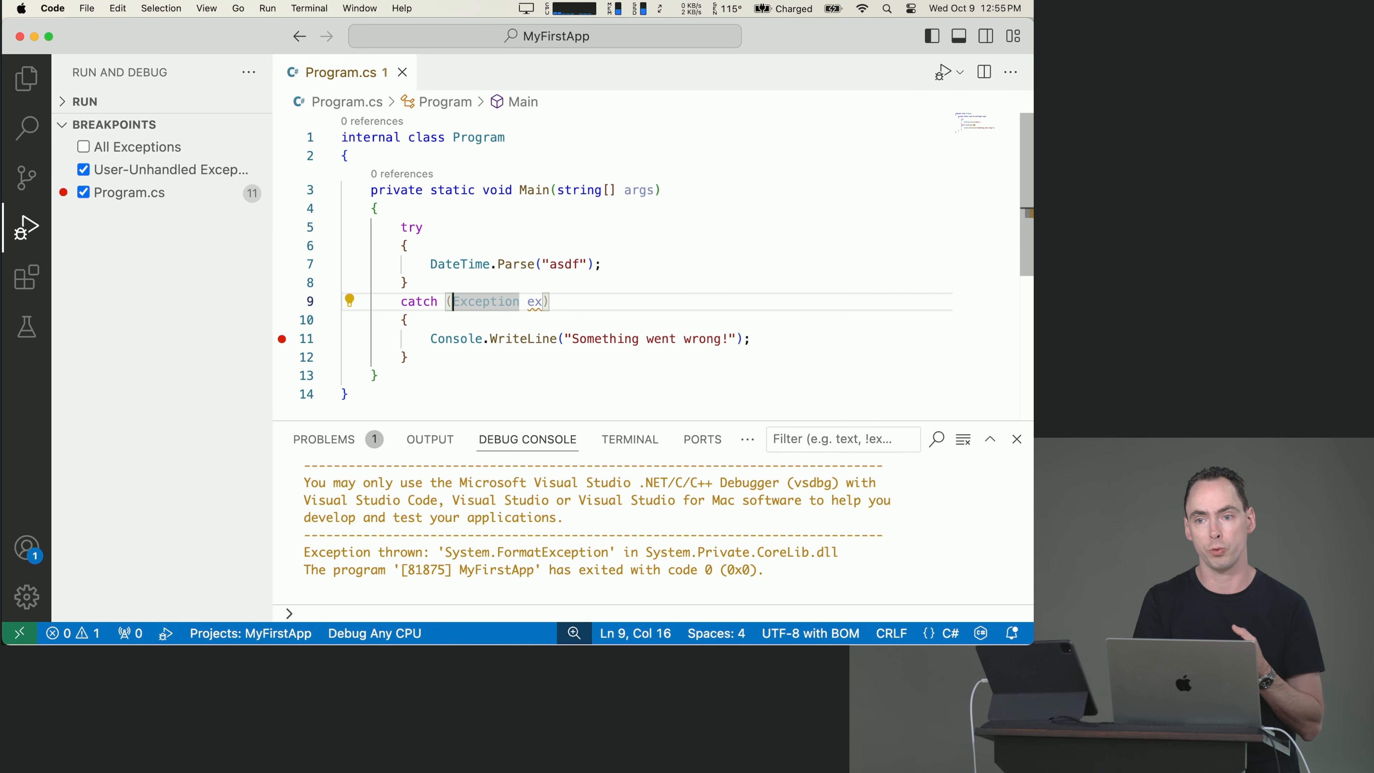
mouse_move(484, 301)
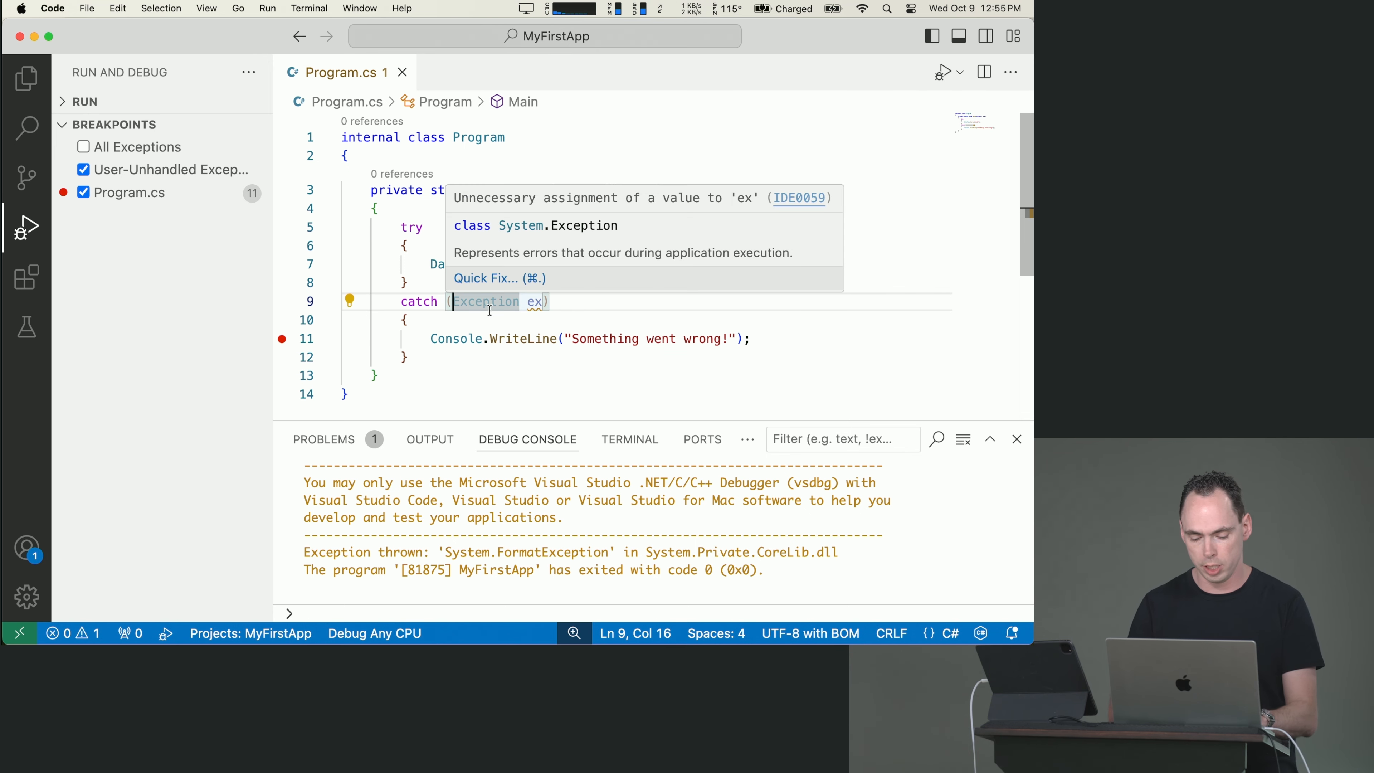
type("ArgumentNull")
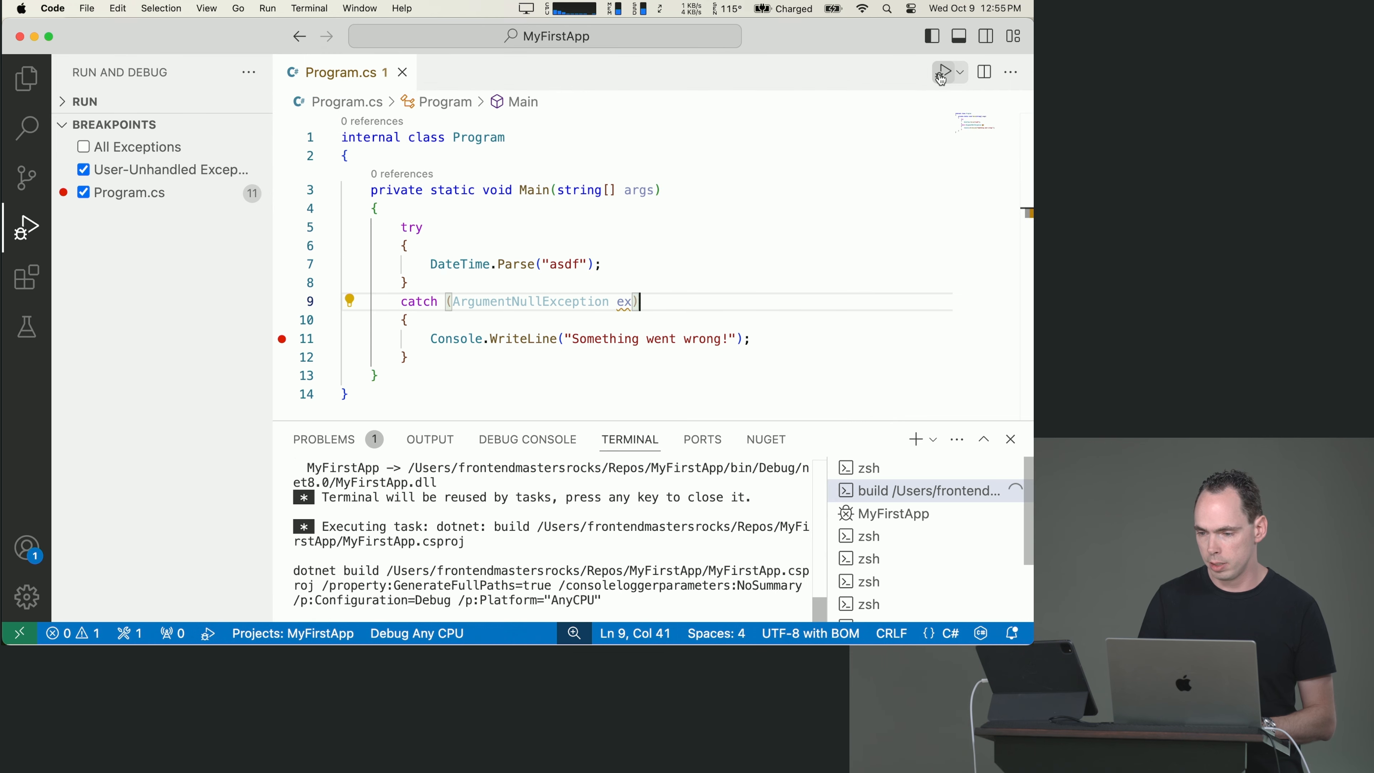
Debug again so the uncaught FormatException stops at DateTime.Parse
left_click(944, 71)
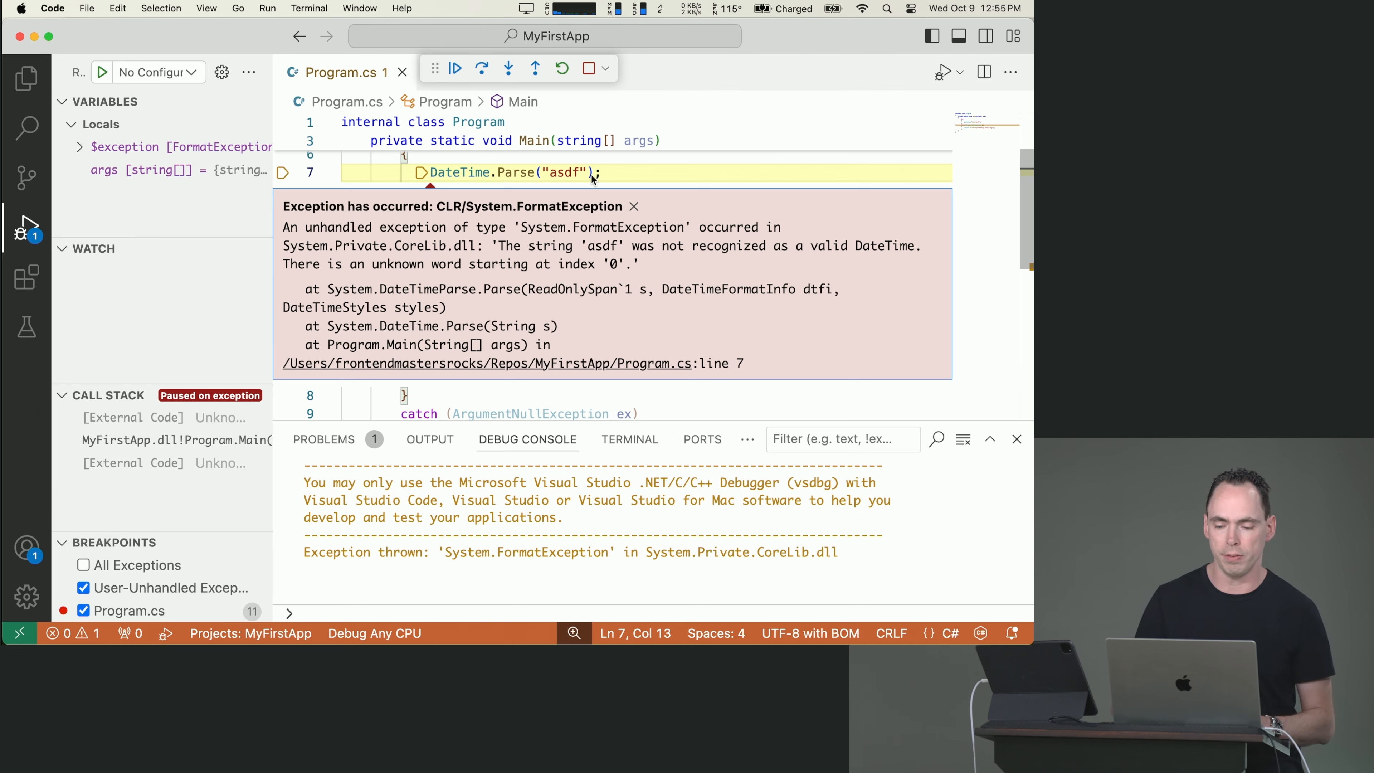
left_click(455, 69)
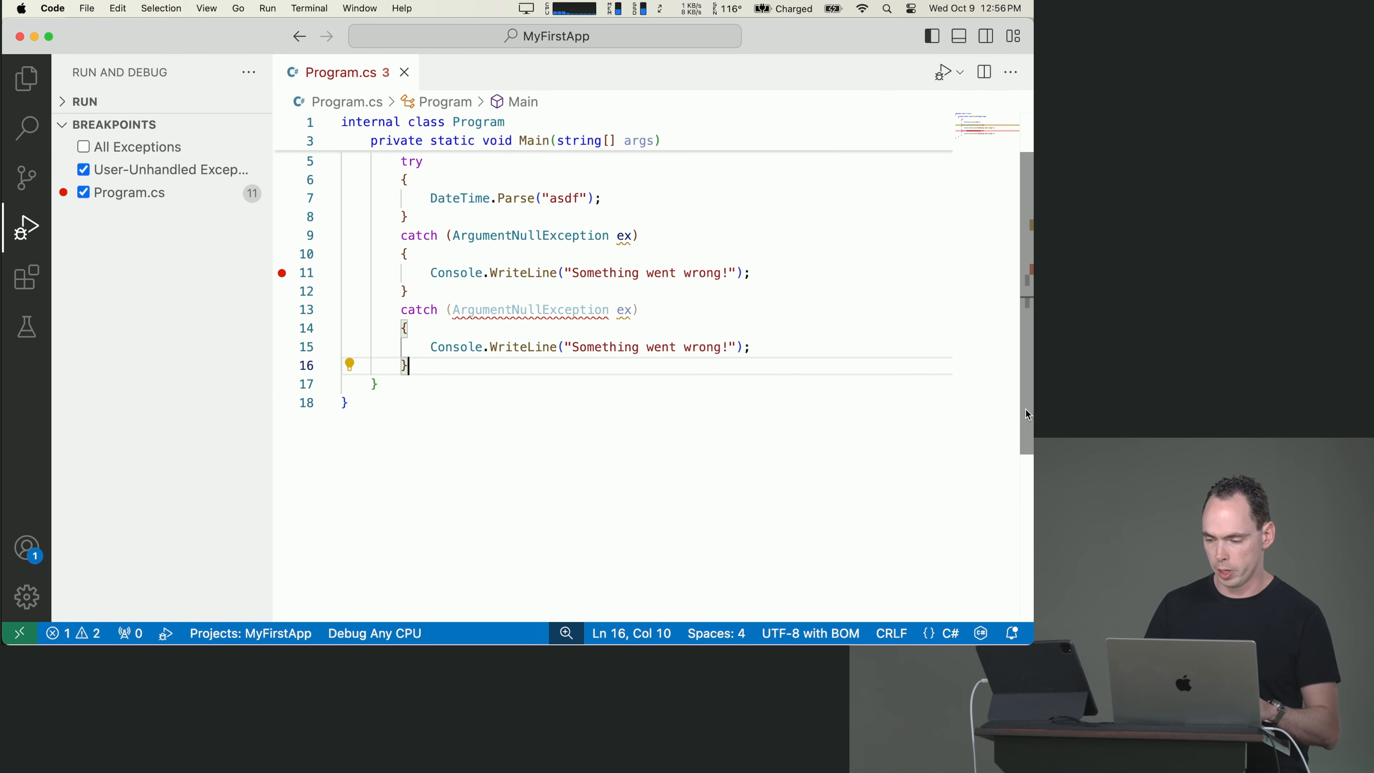
mouse_move(530, 309)
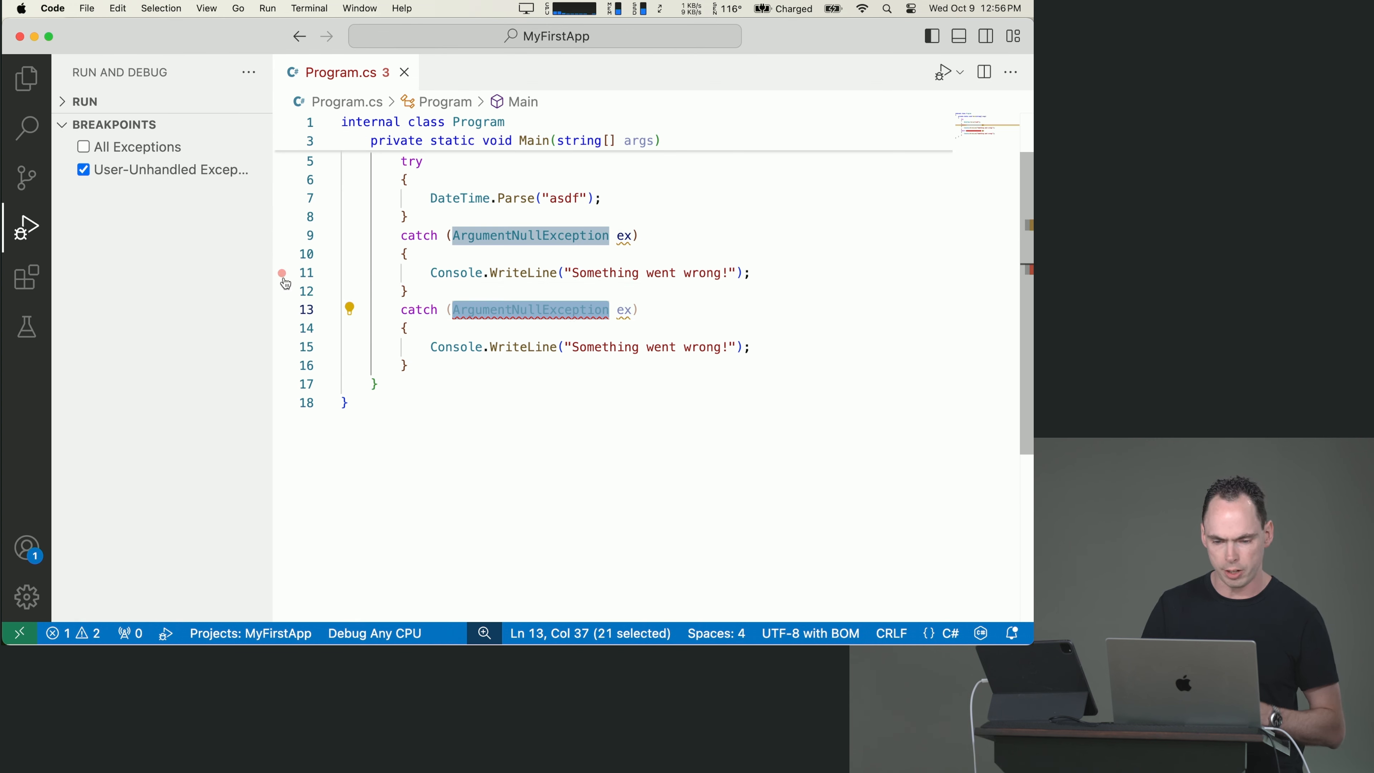
Change the second catch block's type to FormatException and start debugging the project
left_click(282, 273)
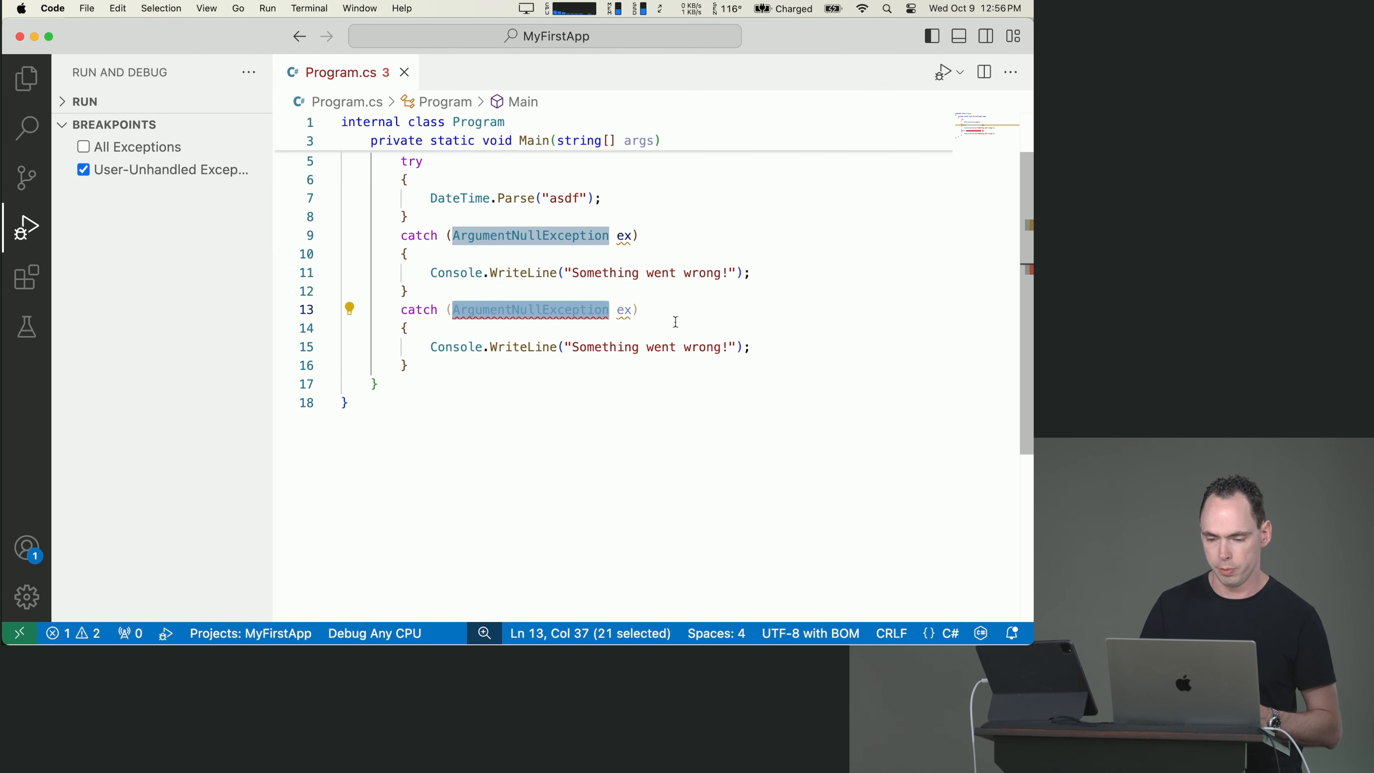
type("FormatEx")
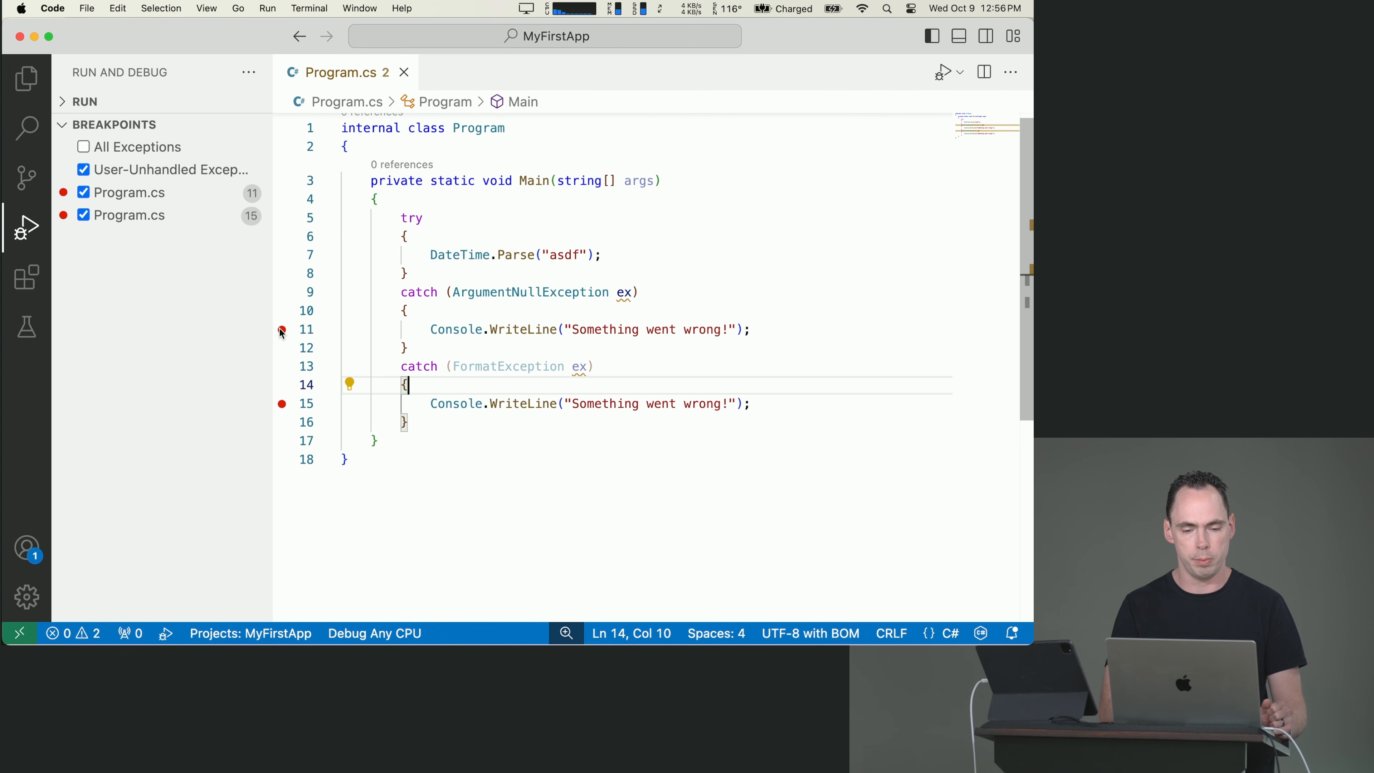
left_click(959, 72)
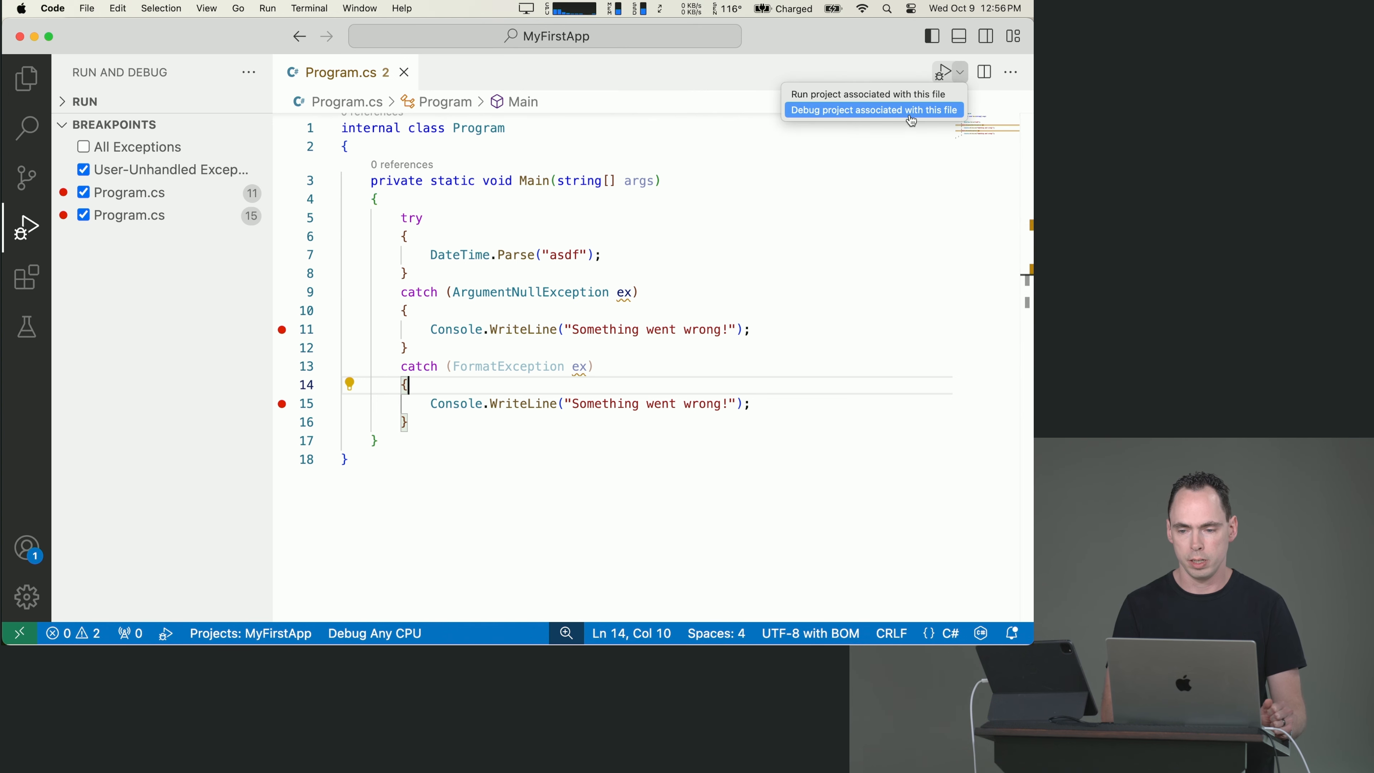
left_click(873, 109)
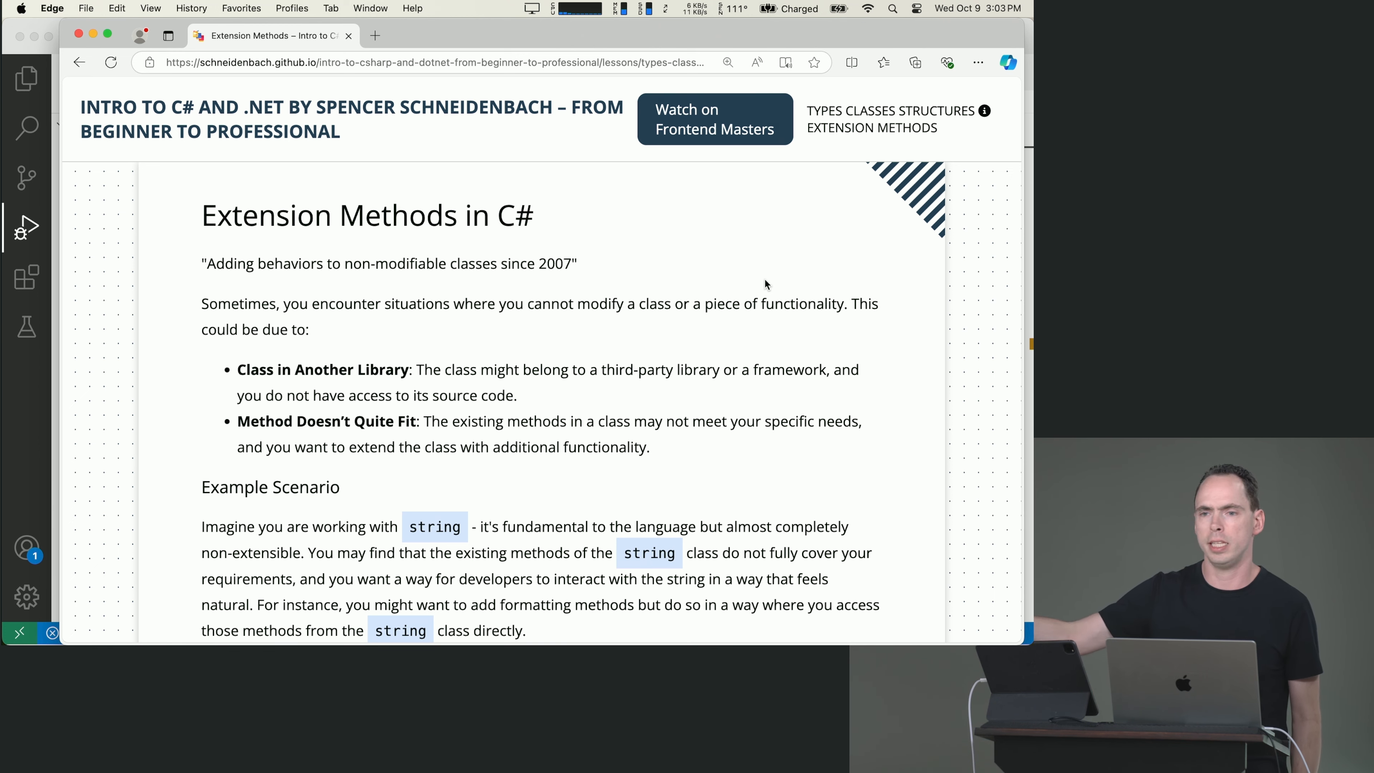
Scroll the lesson to the 'Extending the string Class' block and select the IsPalindrome example code
scroll("down", 3)
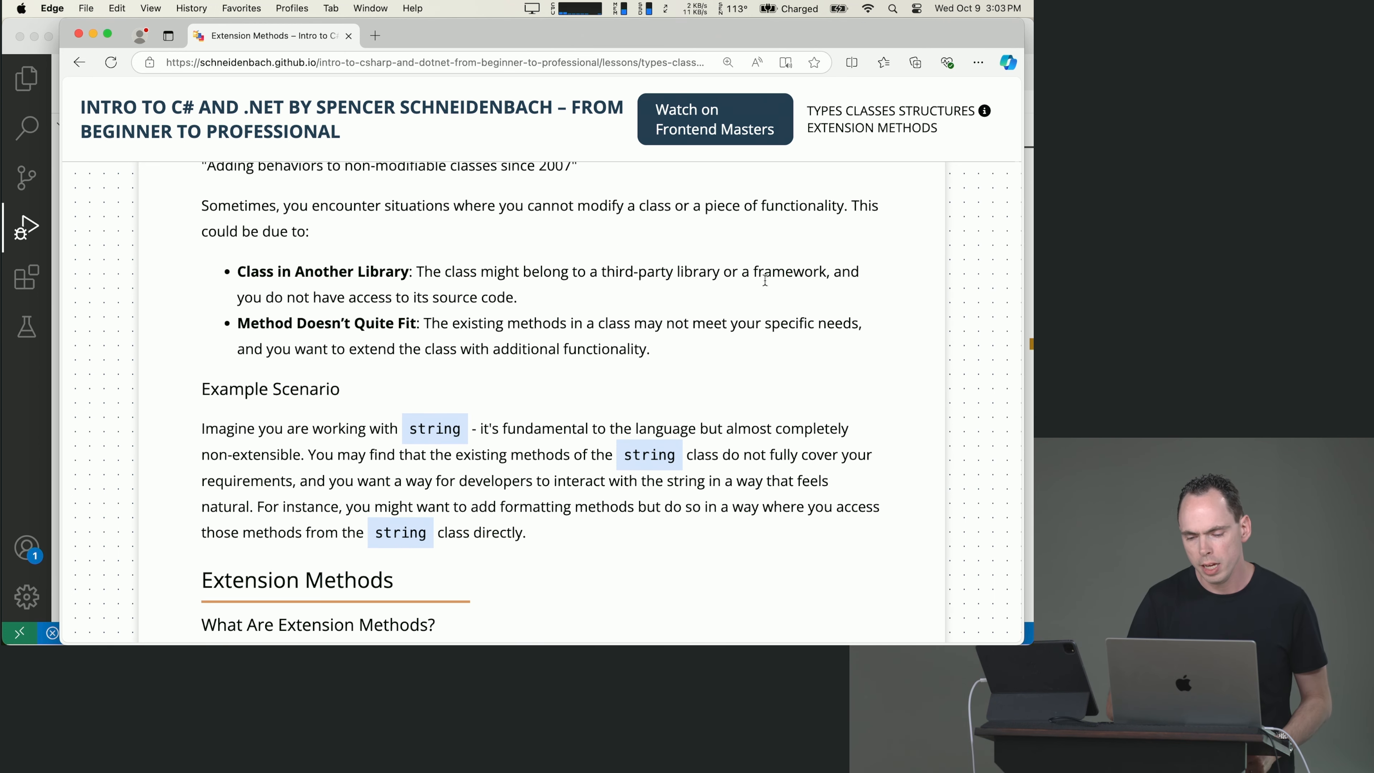
scroll("down", 3)
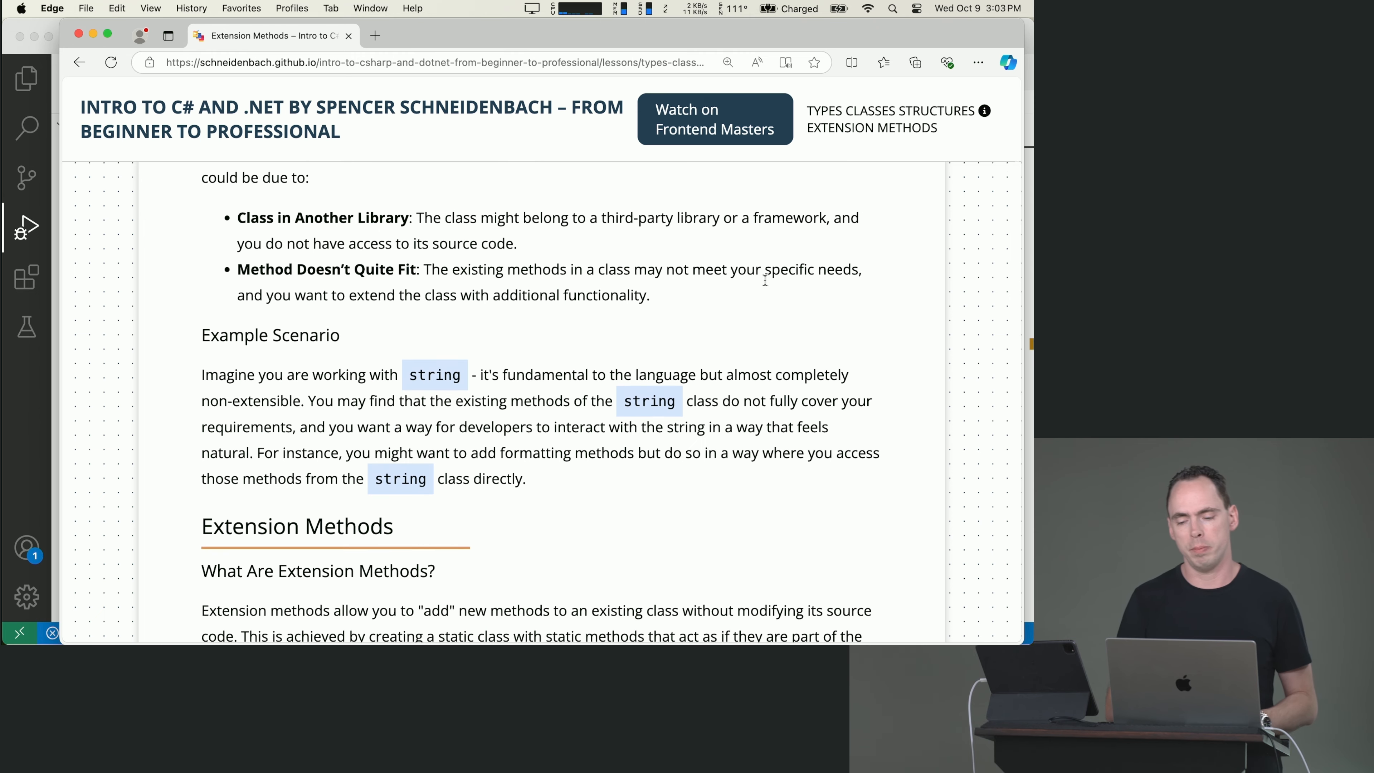
scroll("down", 3)
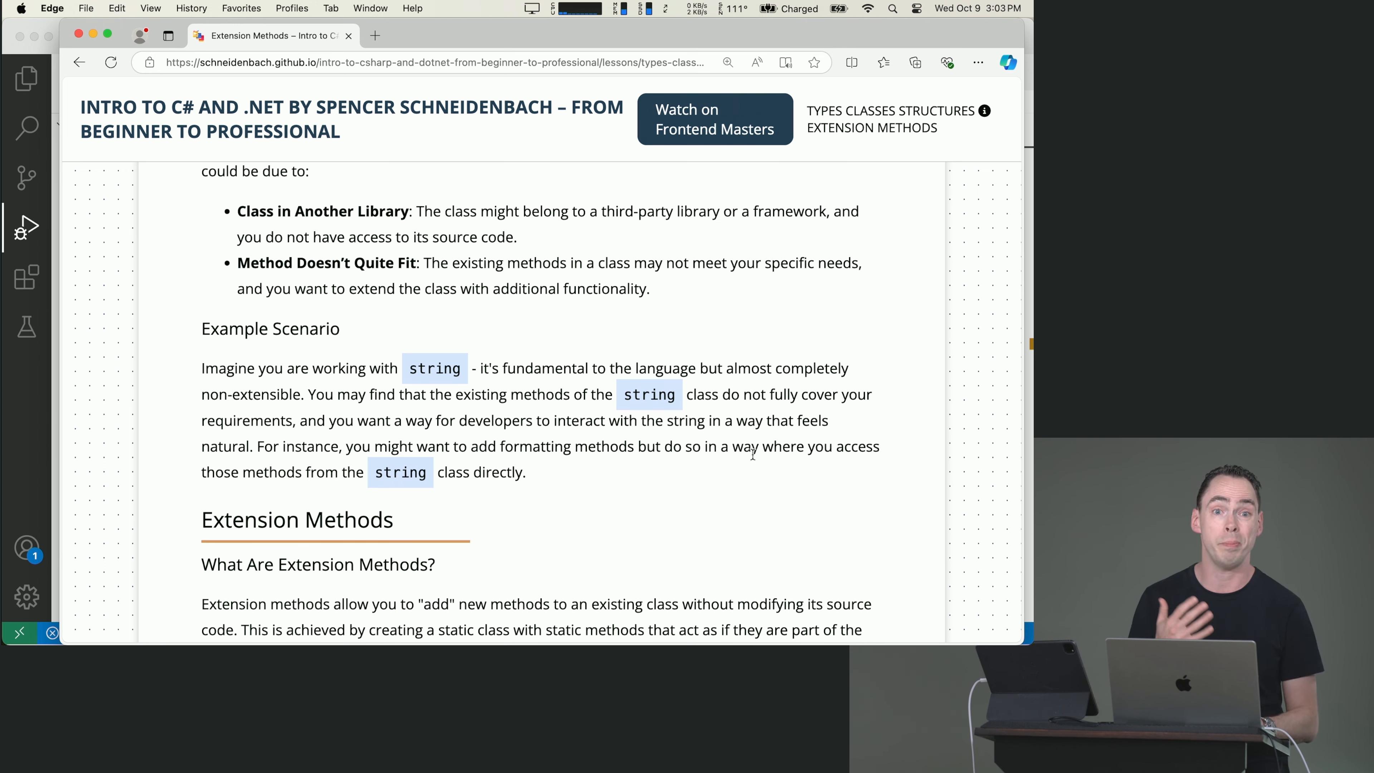
scroll("down", 3)
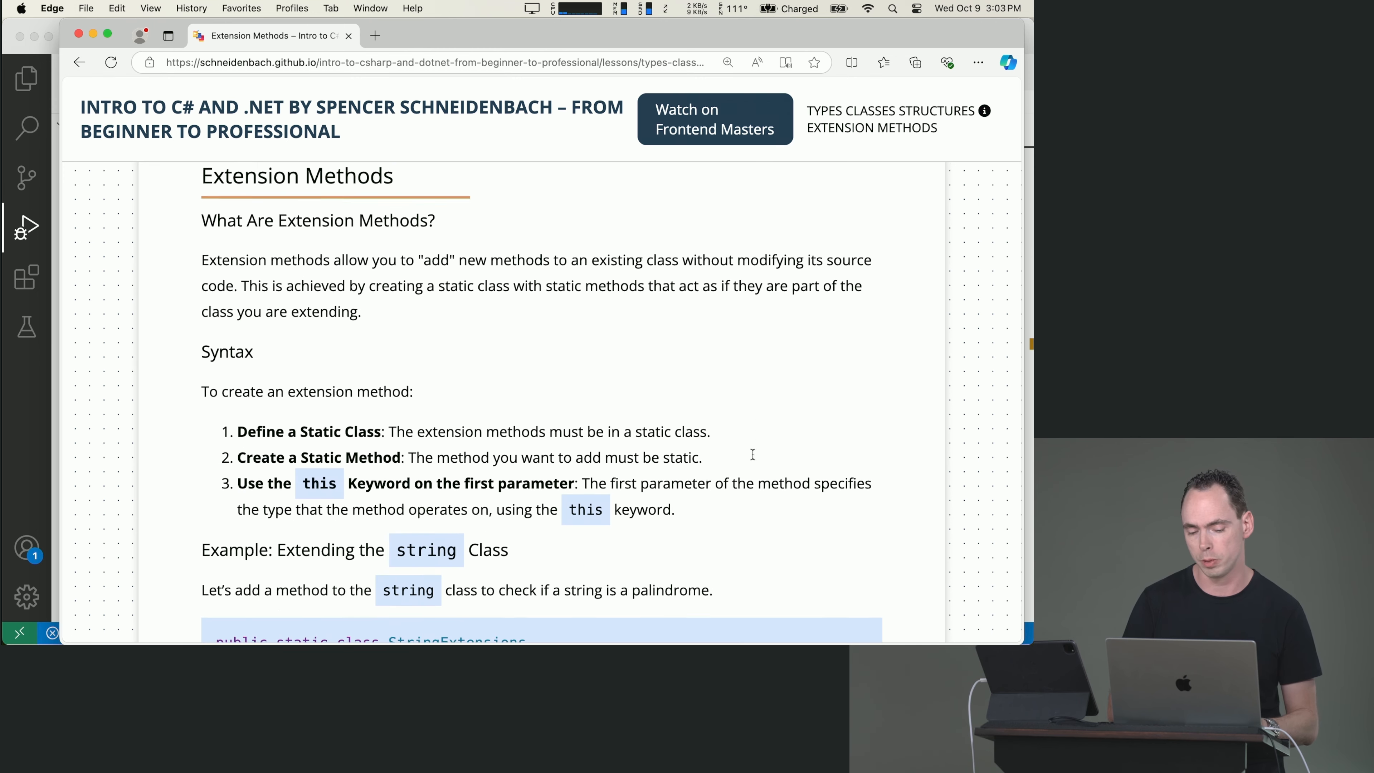
scroll("down", 3)
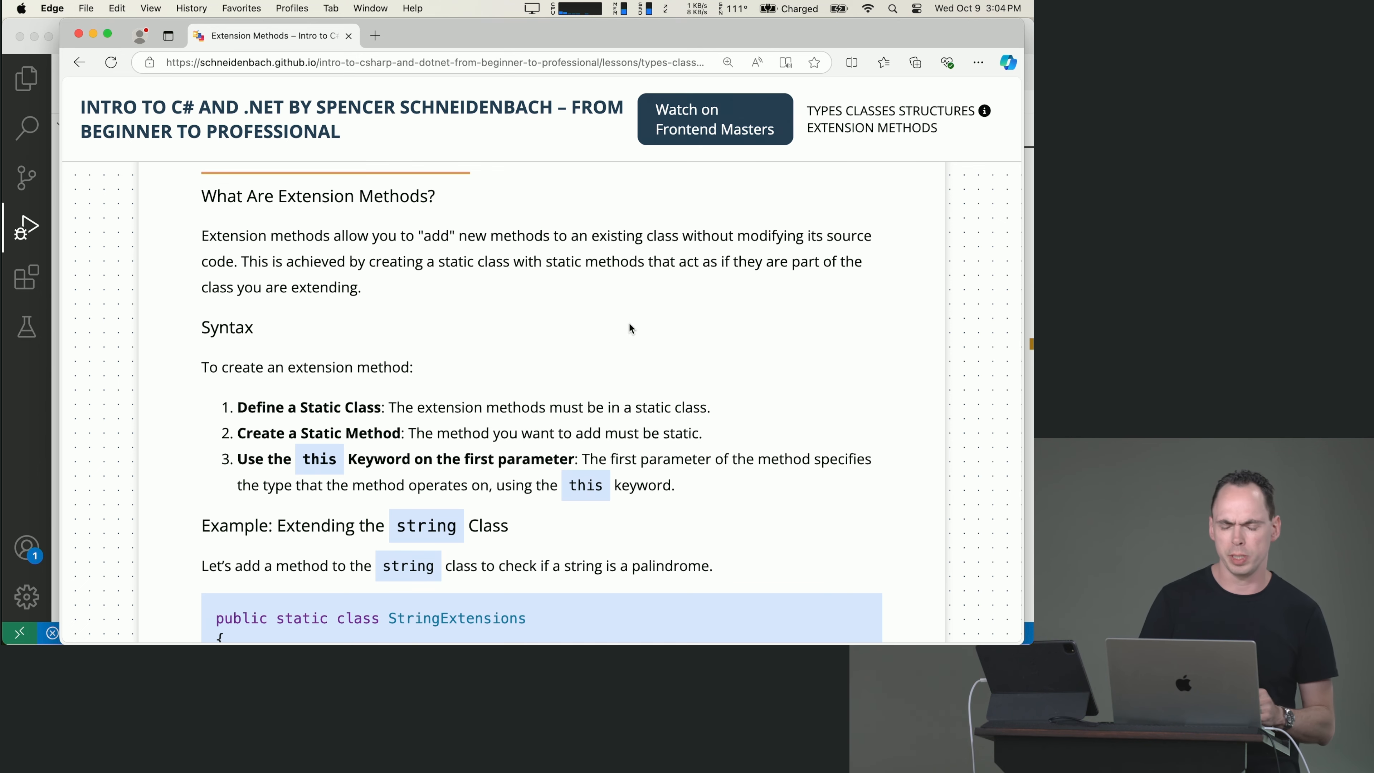
scroll("down", 3)
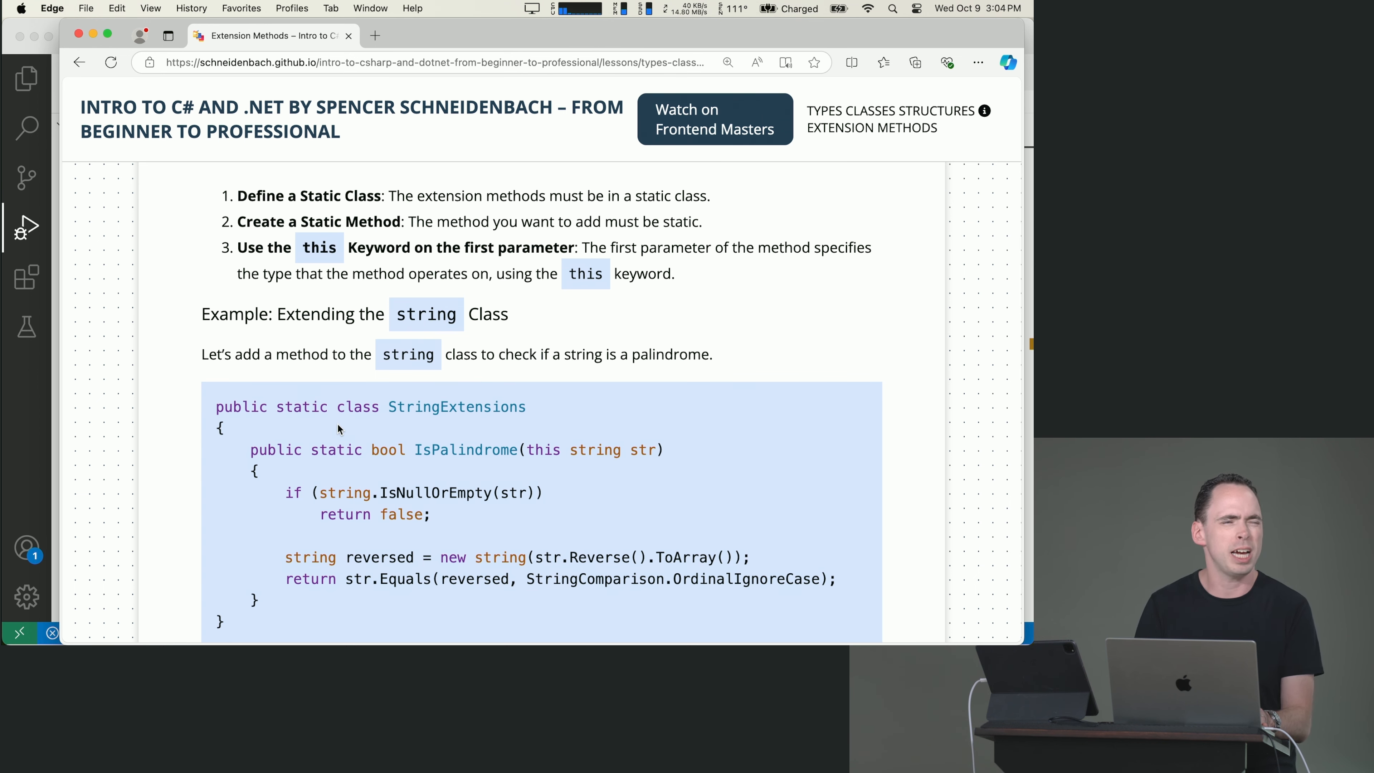
scroll("down", 3)
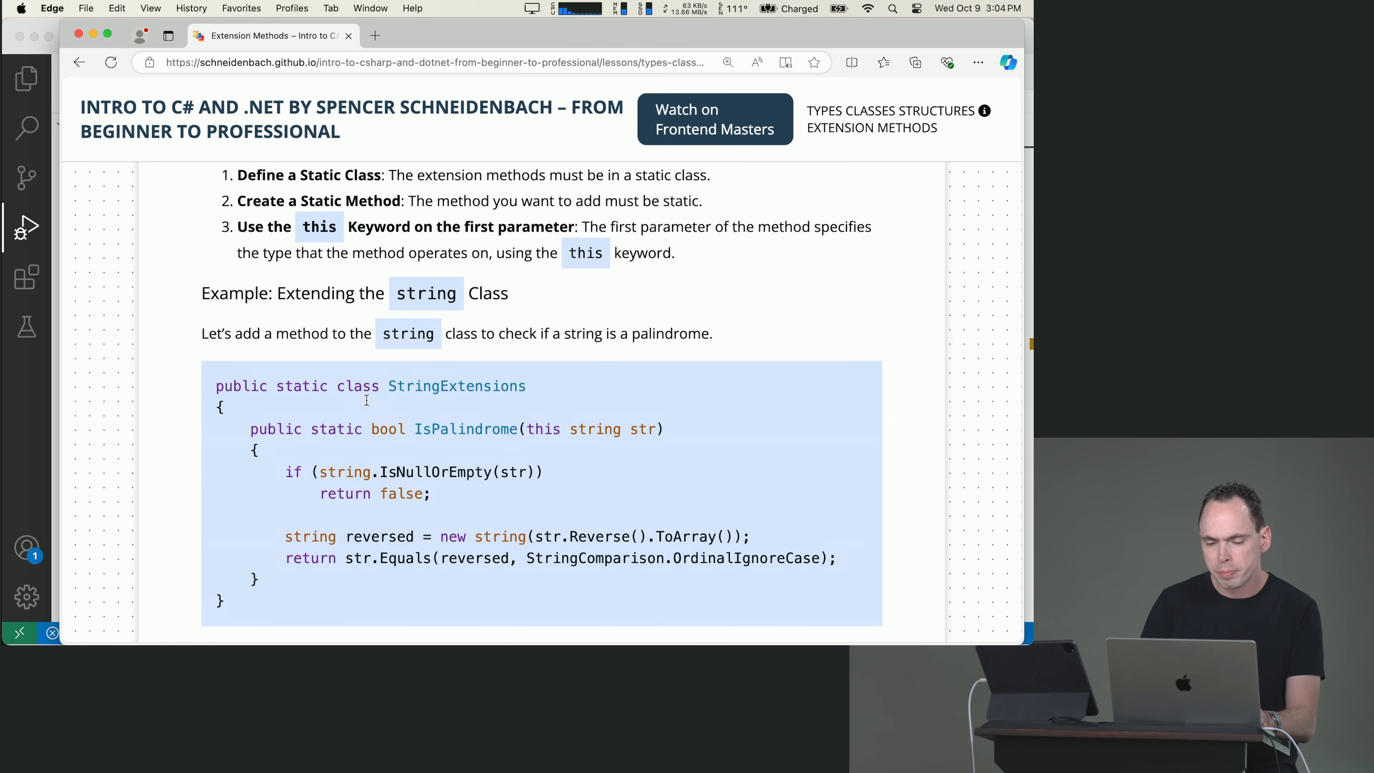
scroll("down", 3)
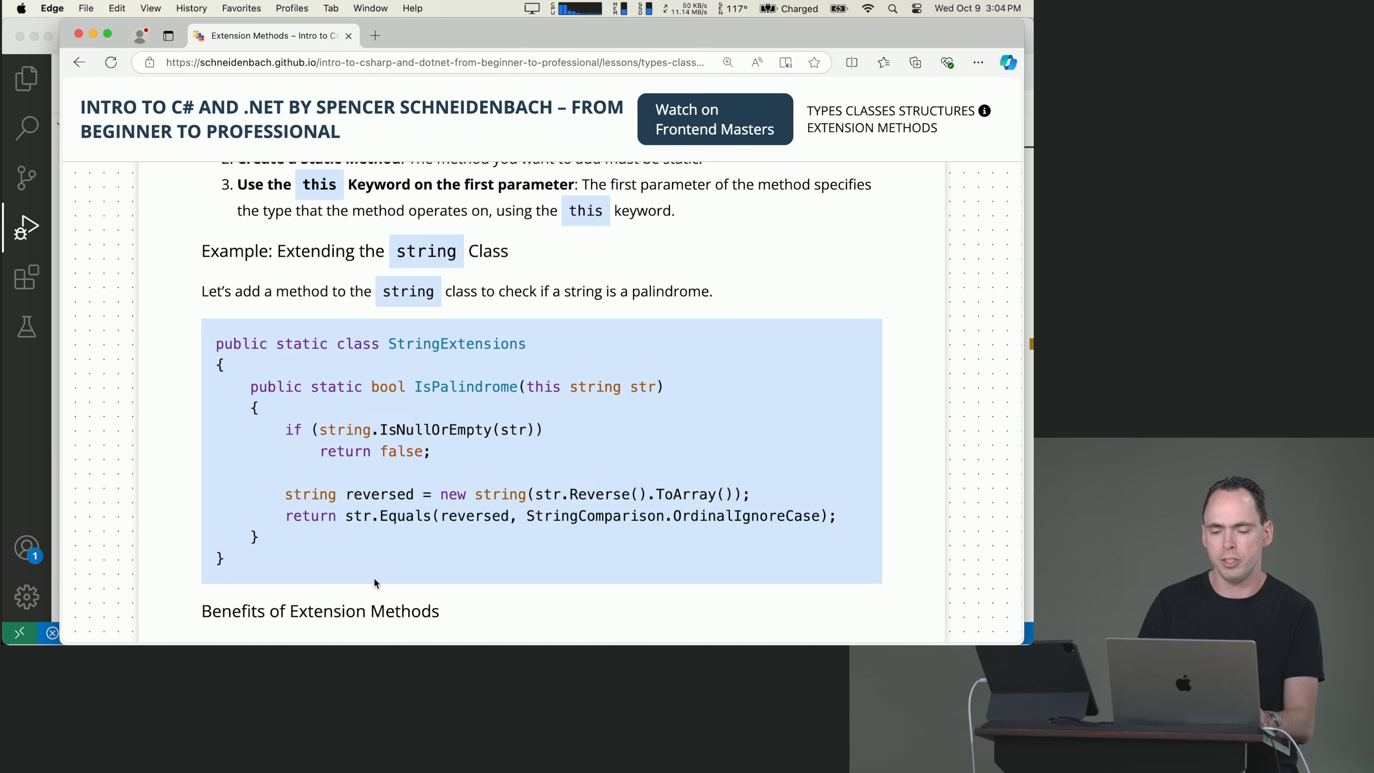
left_click_drag(250, 386, 382, 430)
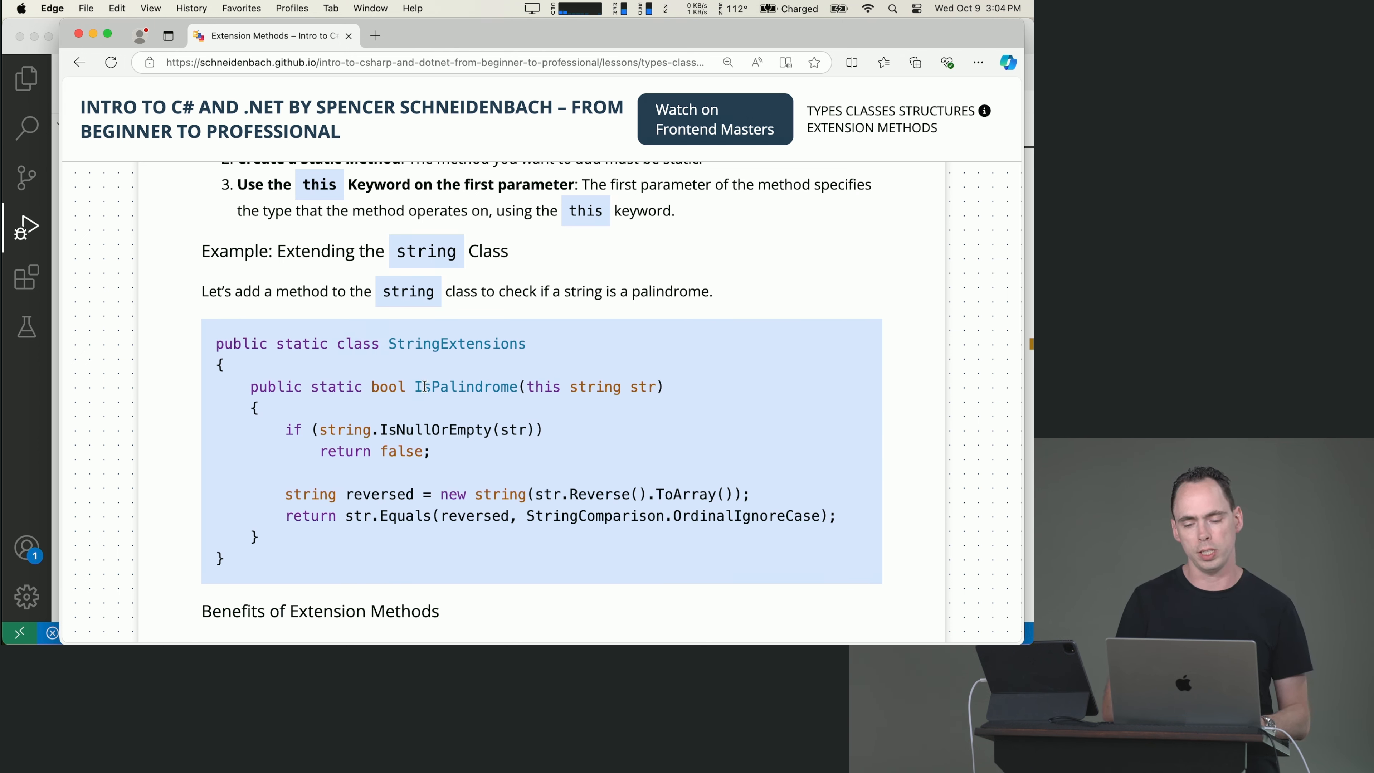
mouse_move(539, 399)
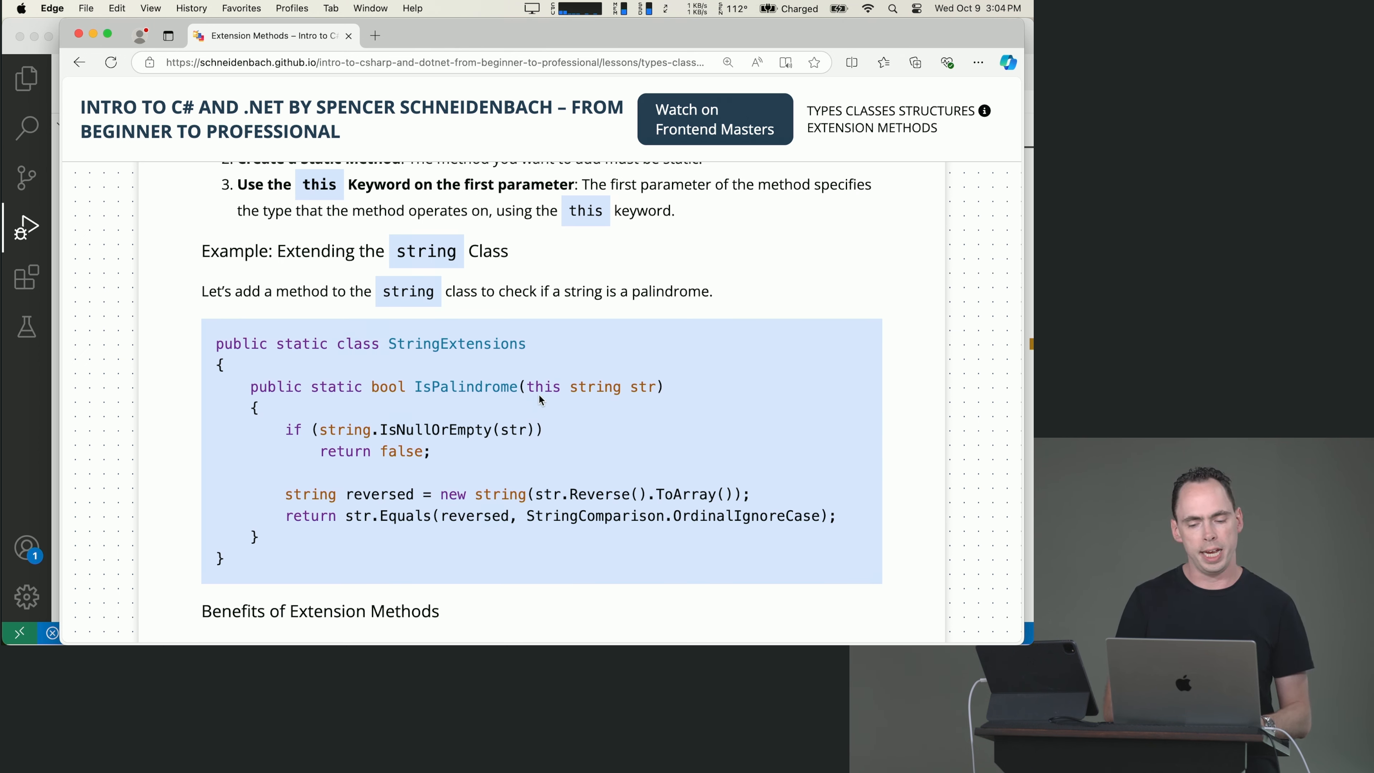
left_click_drag(215, 344, 327, 343)
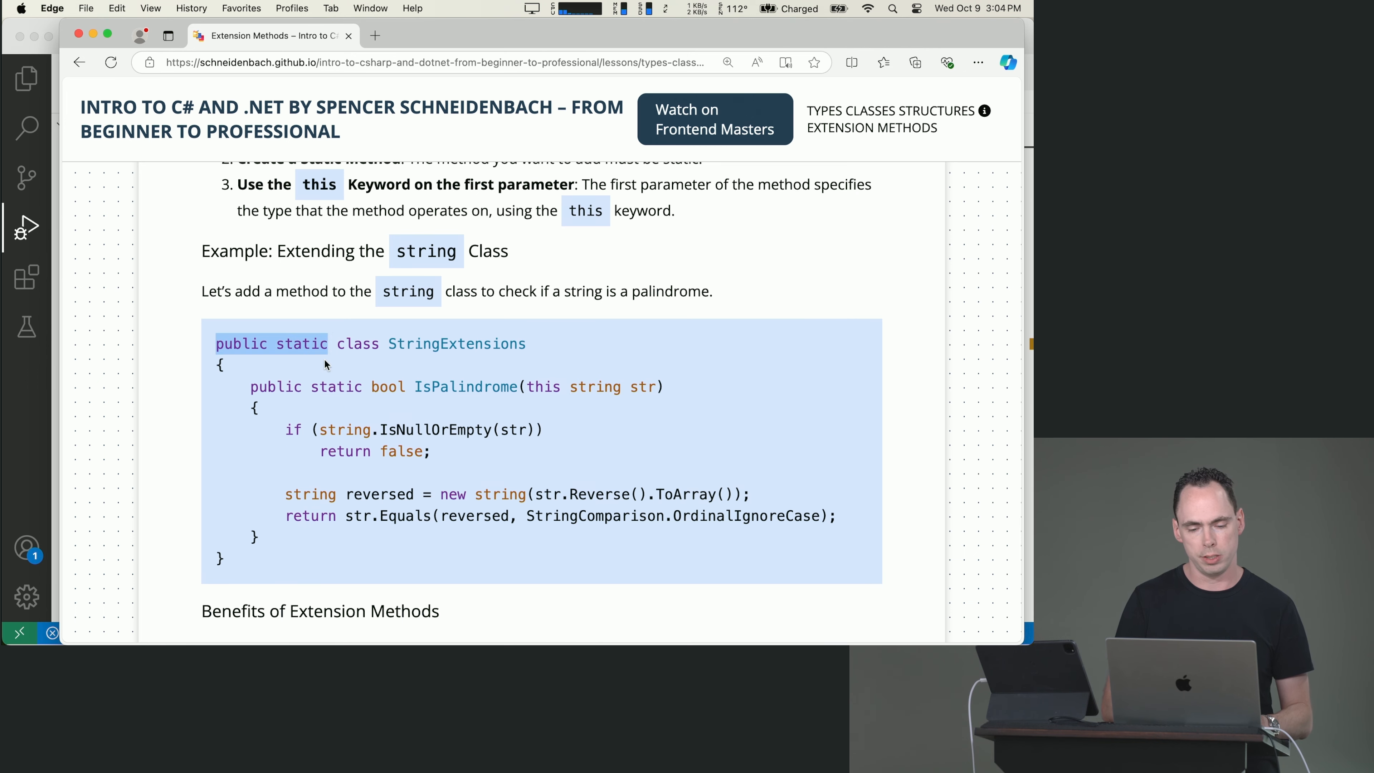
key("cmd+tab")
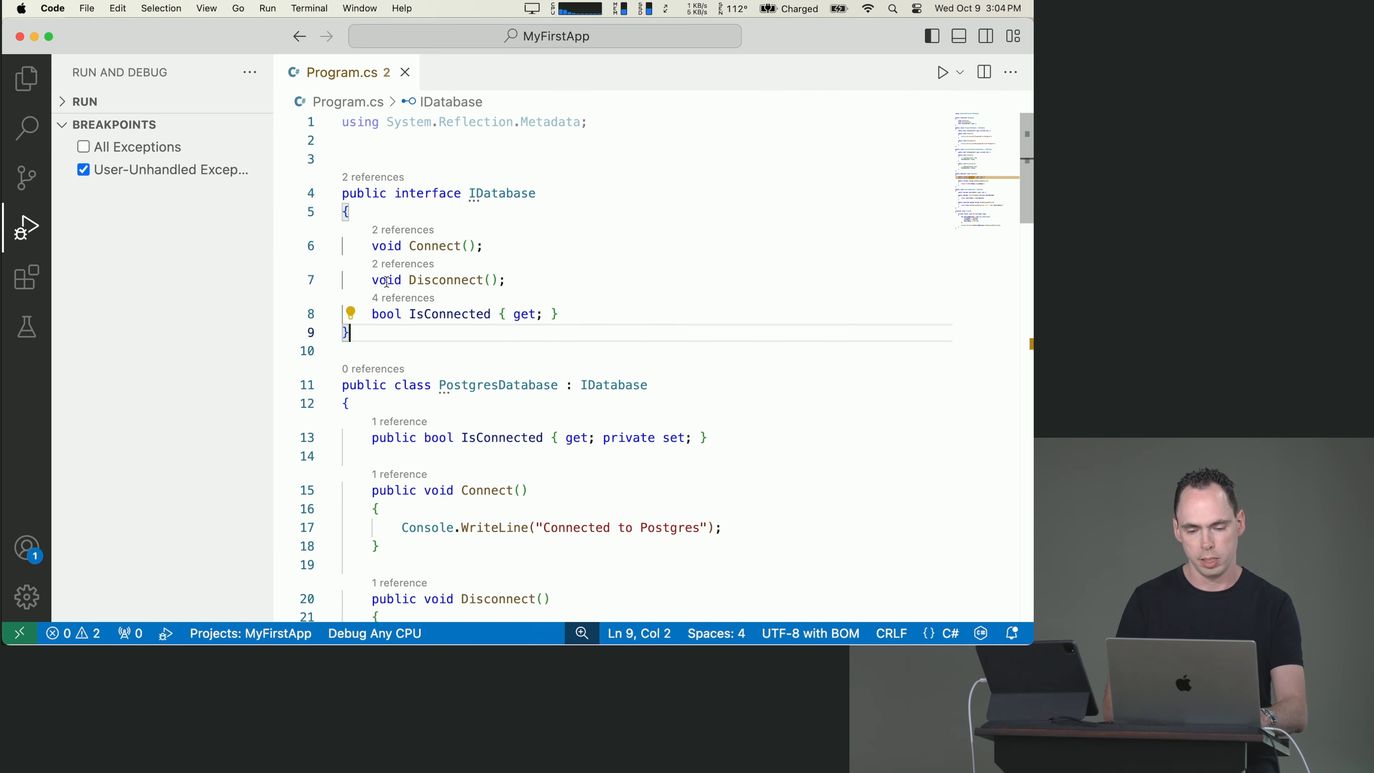
Scroll Program.cs down to the Main method to clear its body
scroll("down", 3)
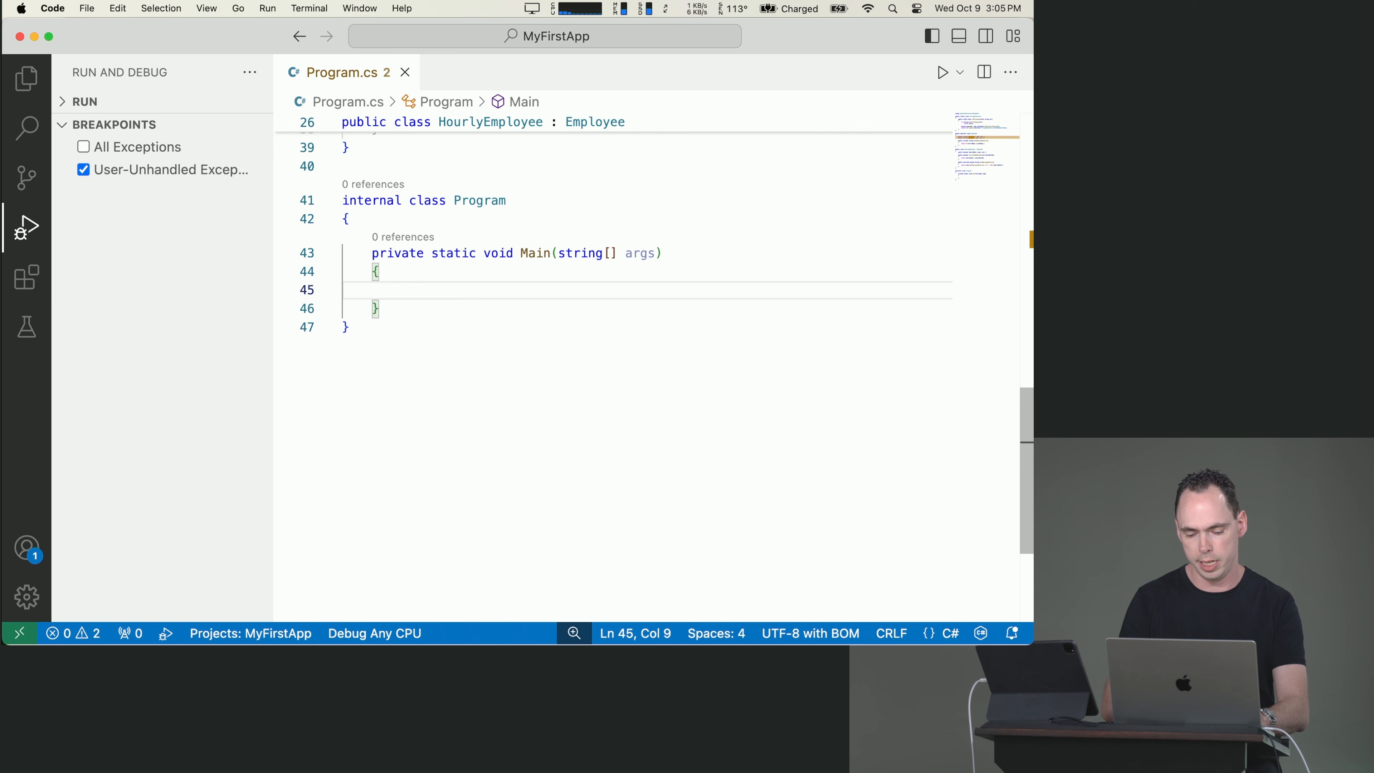
Declare var maam = "maam" and var isPalindrome = StringExtensions.IsPalindrome(maam) in Main
type("var ma")
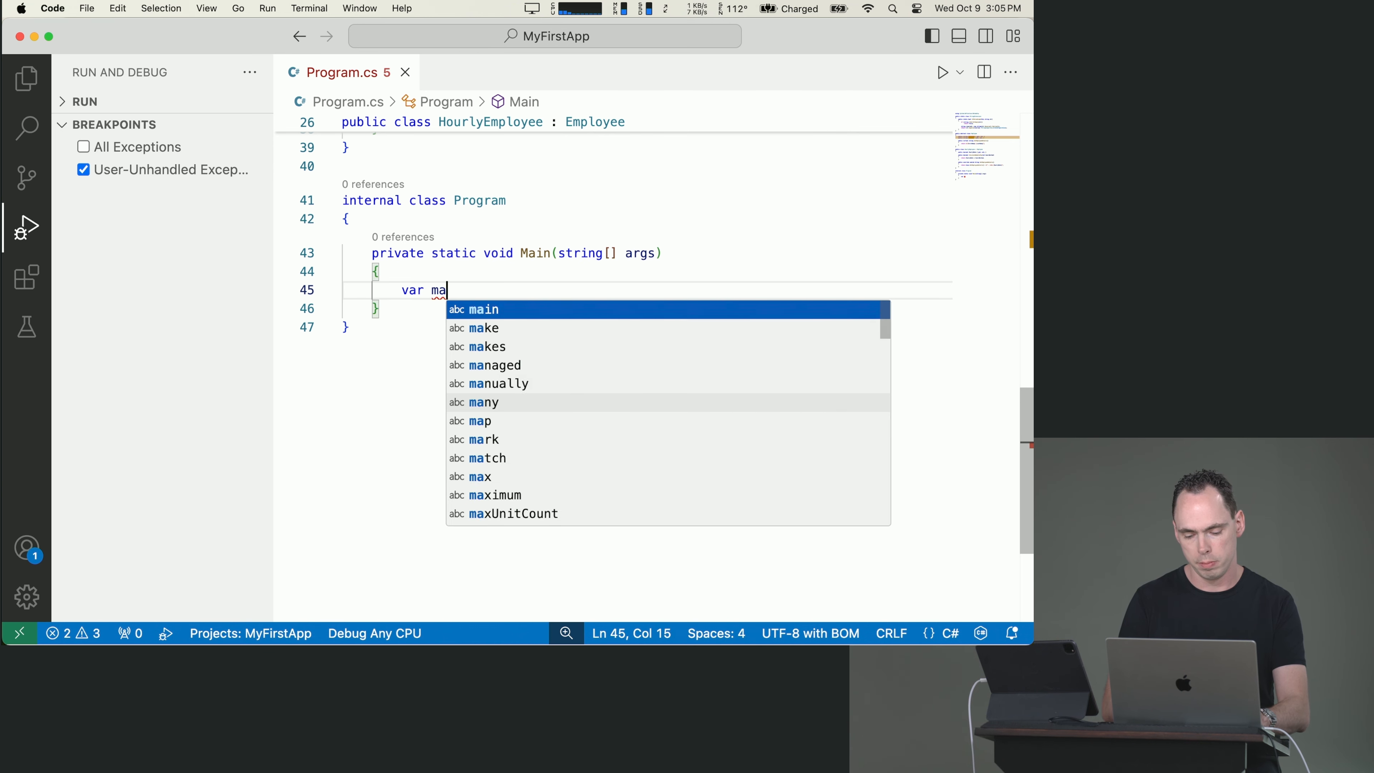
type("am = \"maam\";")
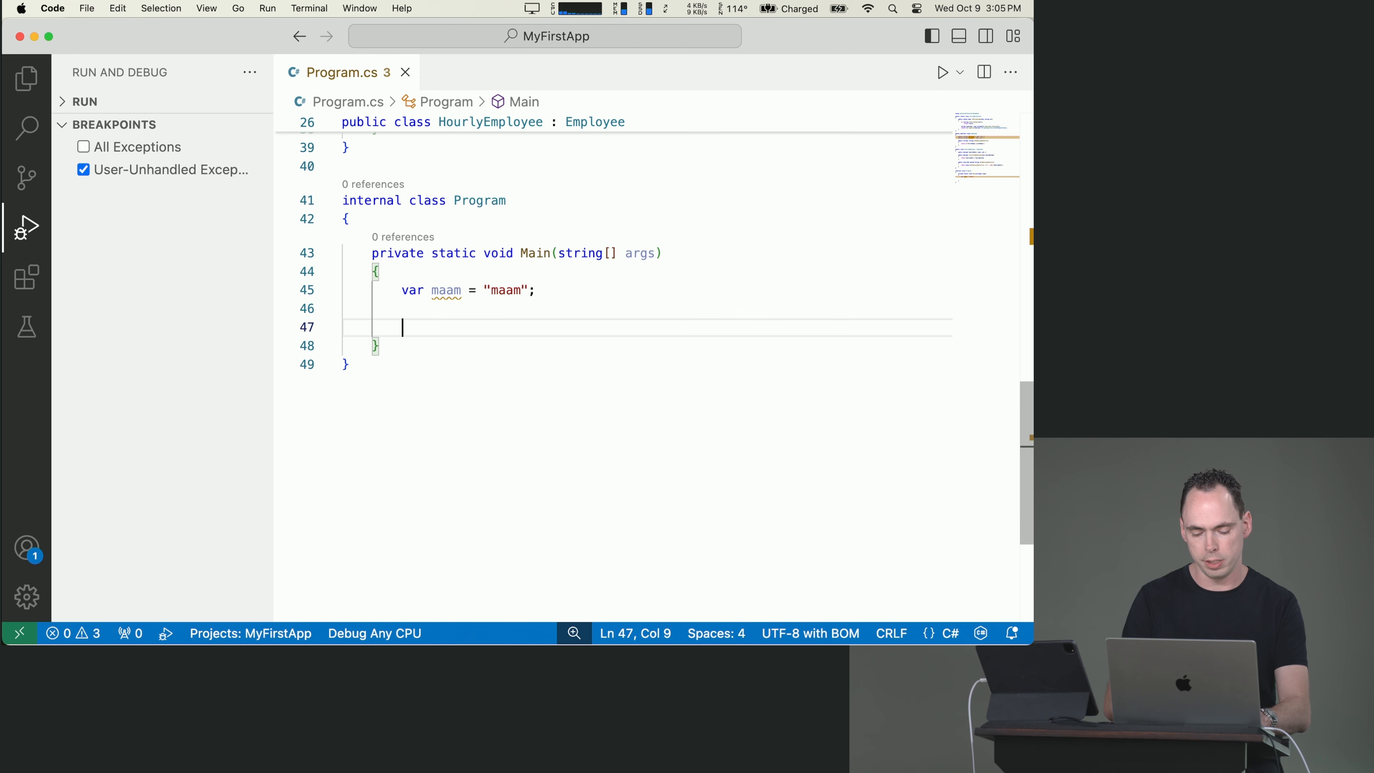
type("StringExtensions")
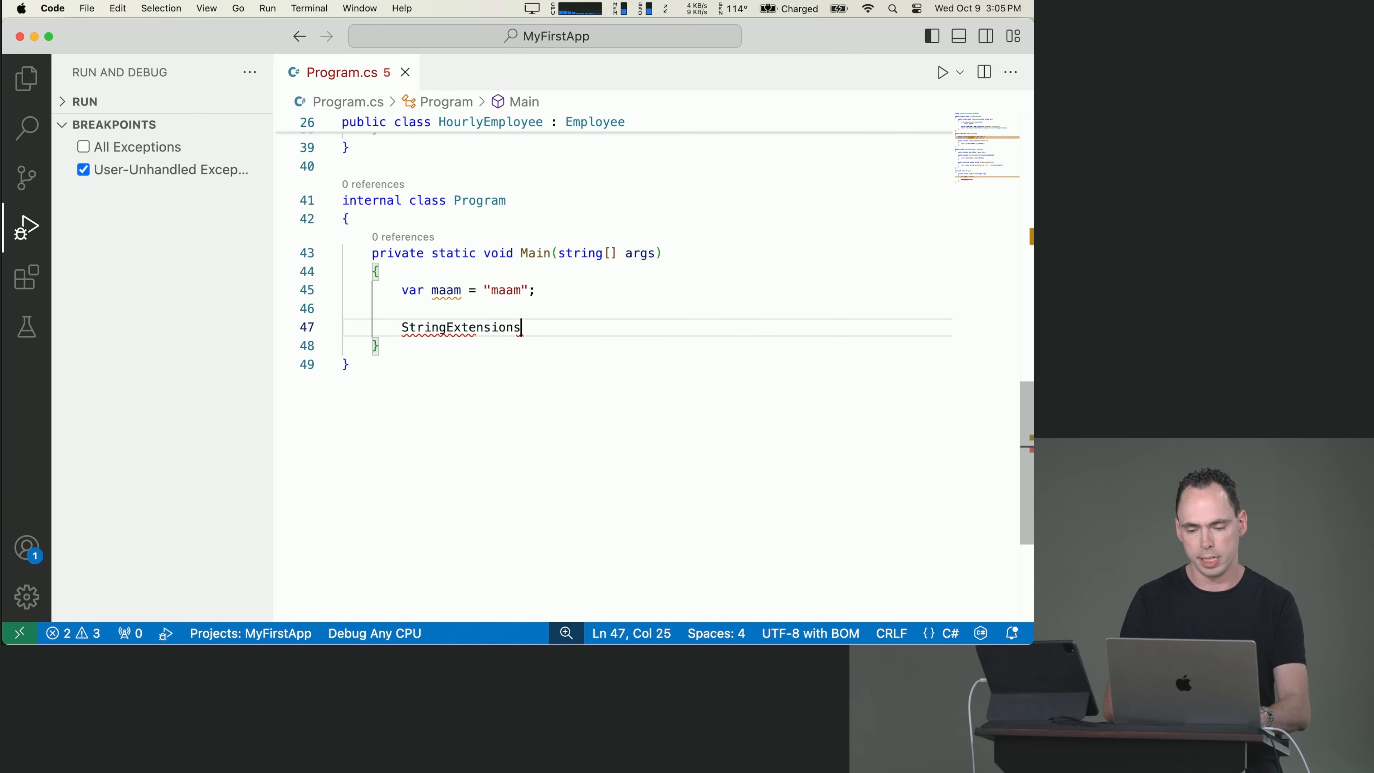
type(".IsPalindrome(")
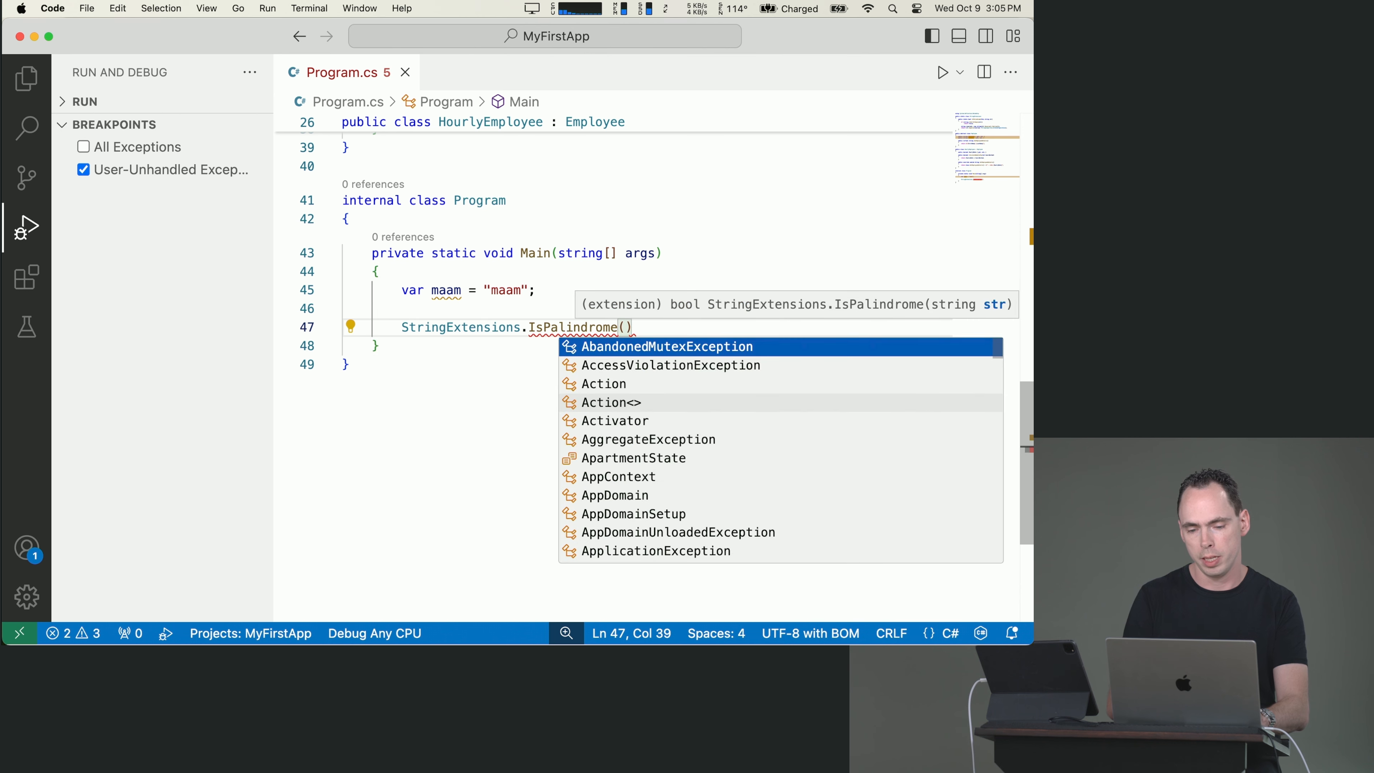
type("maam")
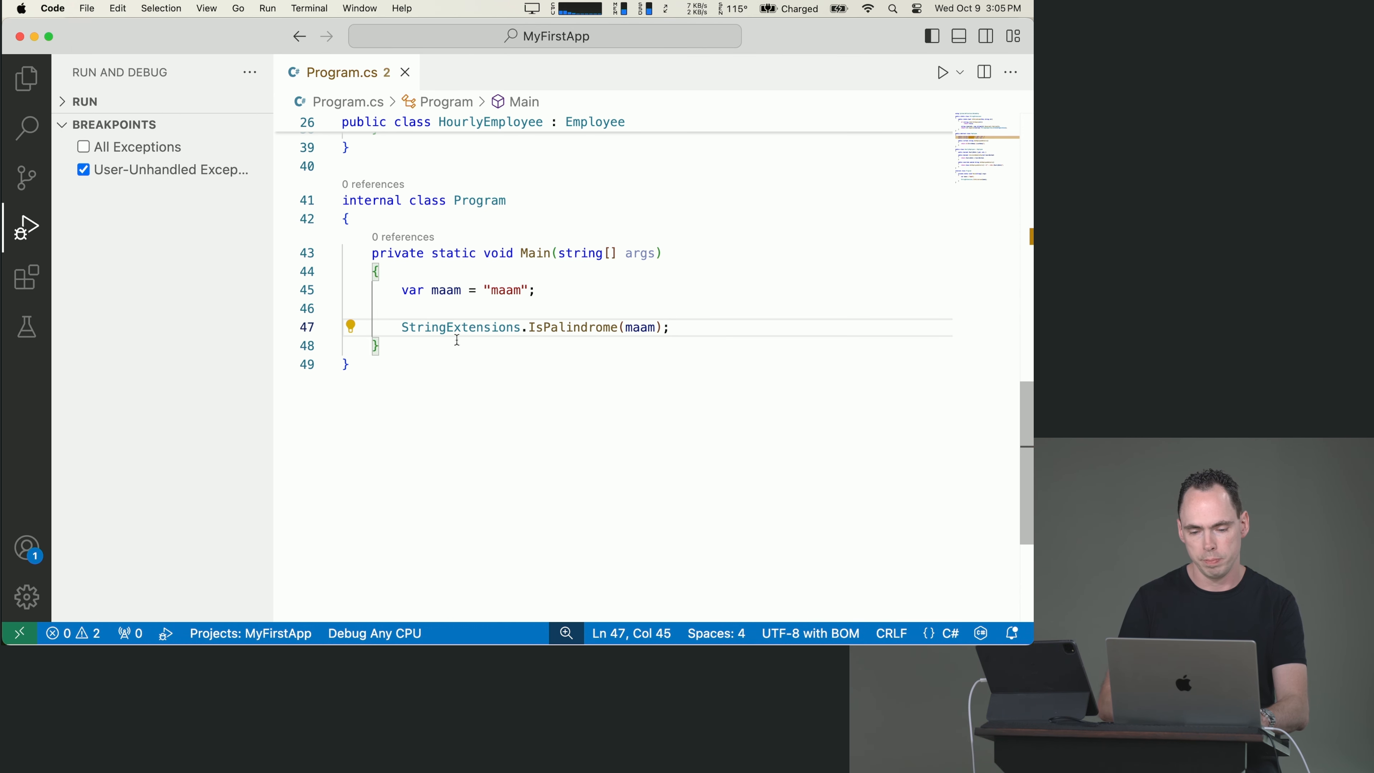
type("var isPalindrom =")
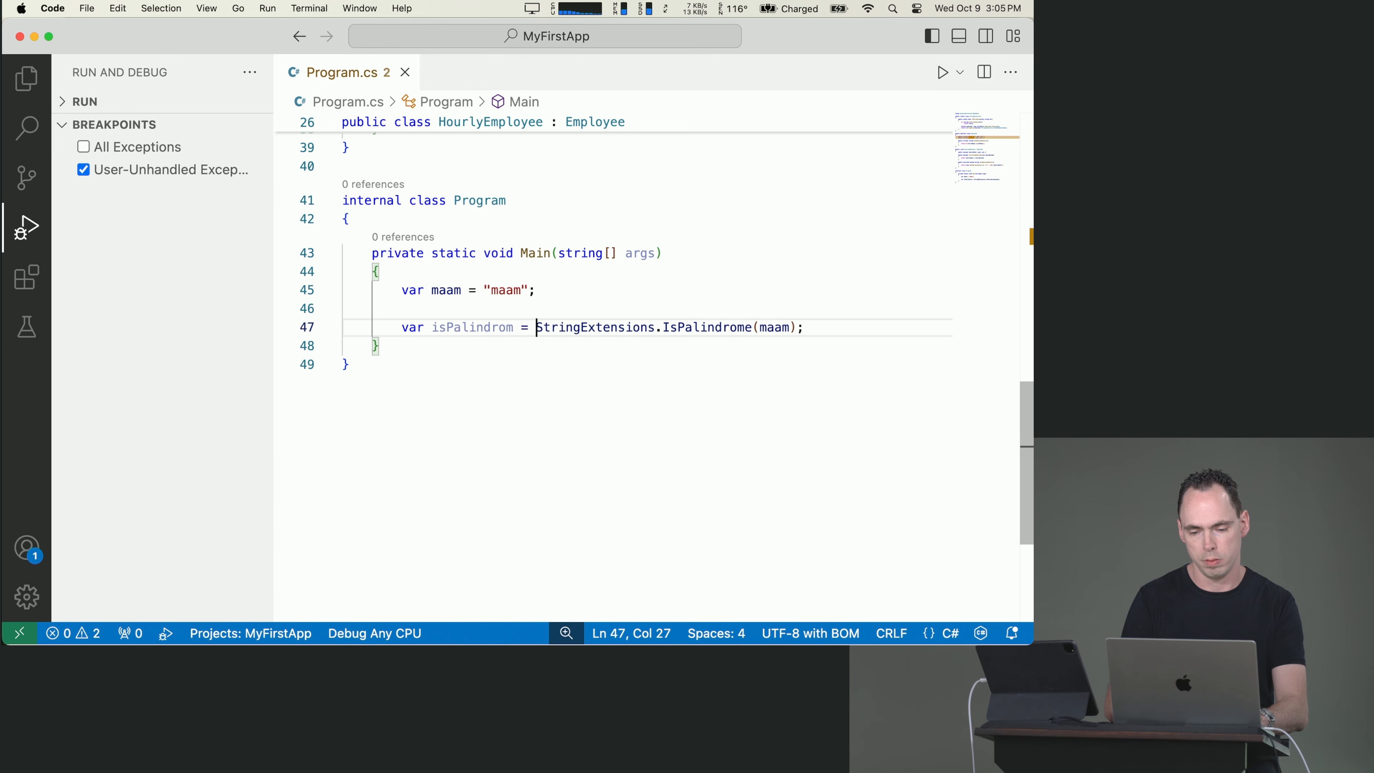
type("e")
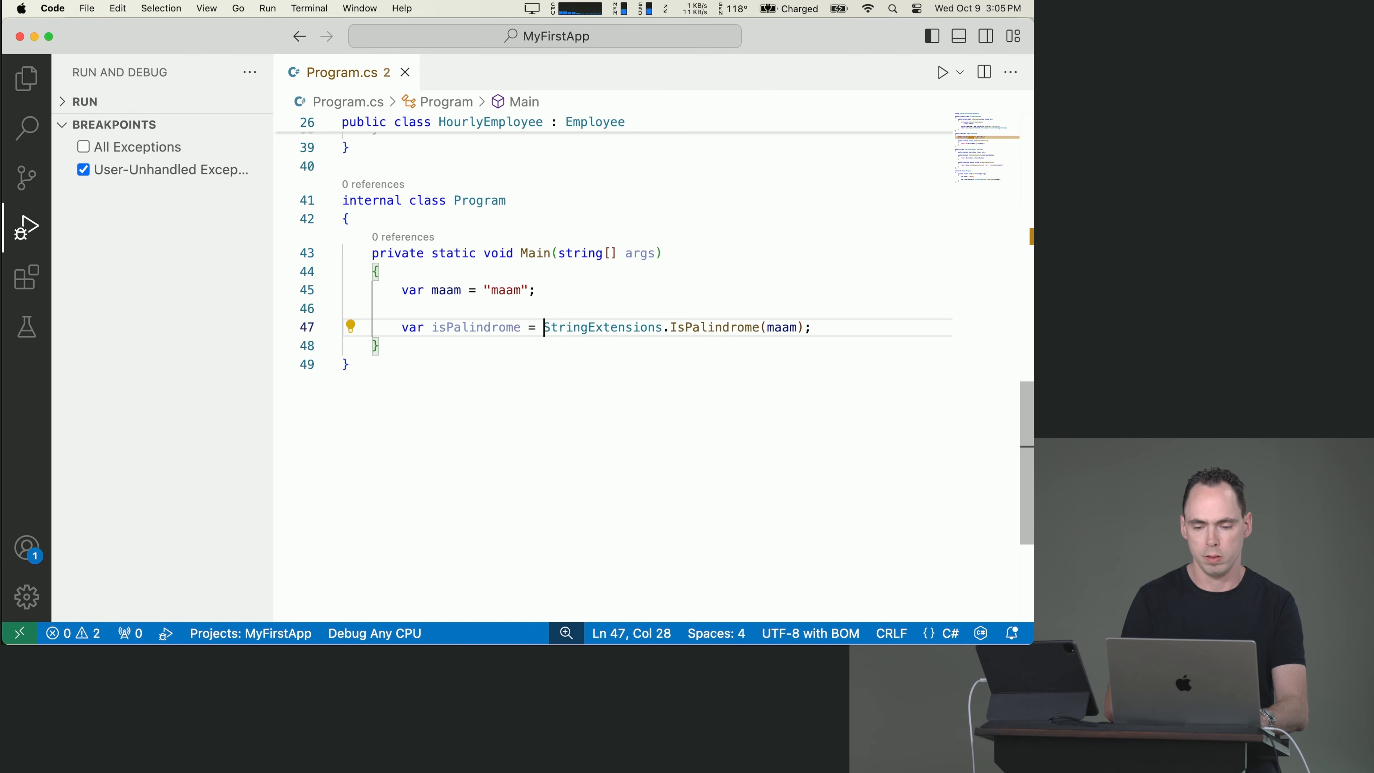
Print the result with Console.WriteLine(isPalindrome)
type("Consol")
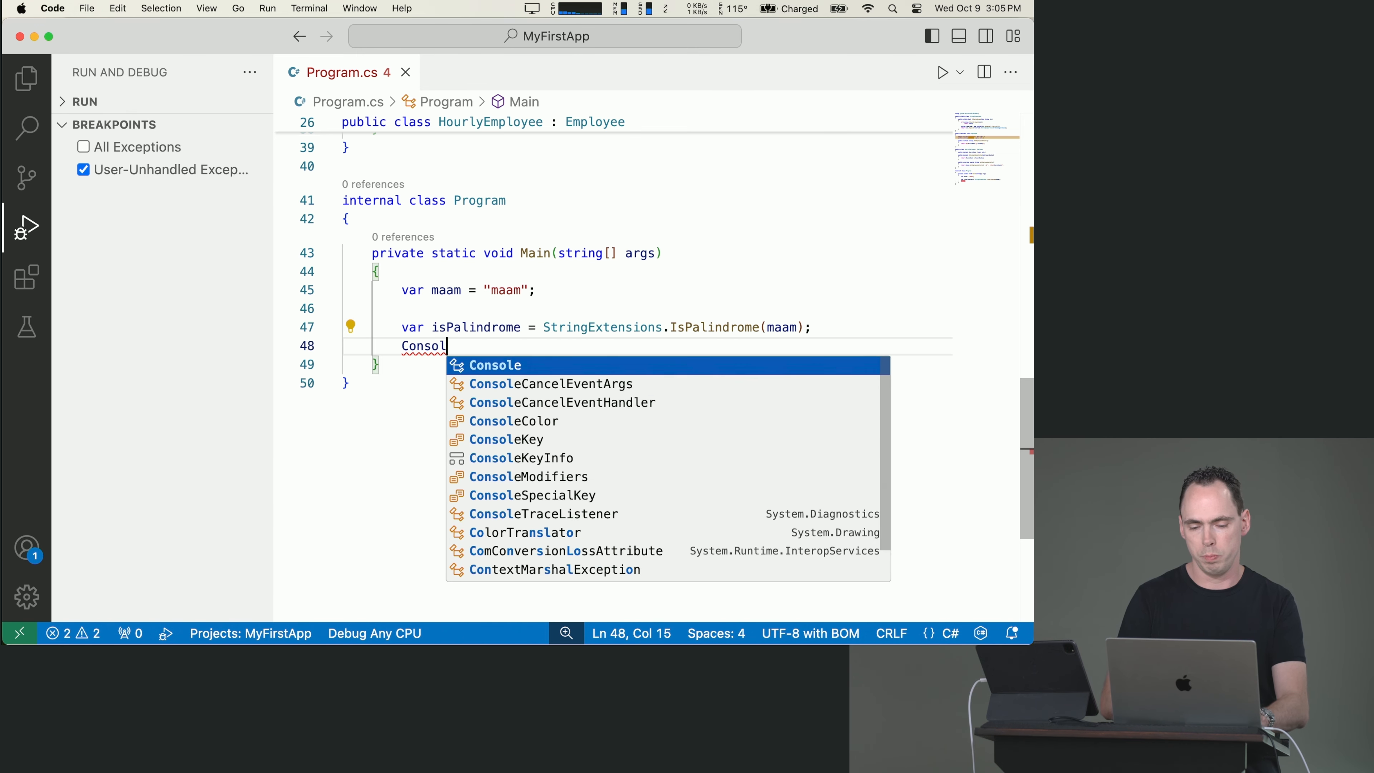
type(".WriteLine(")
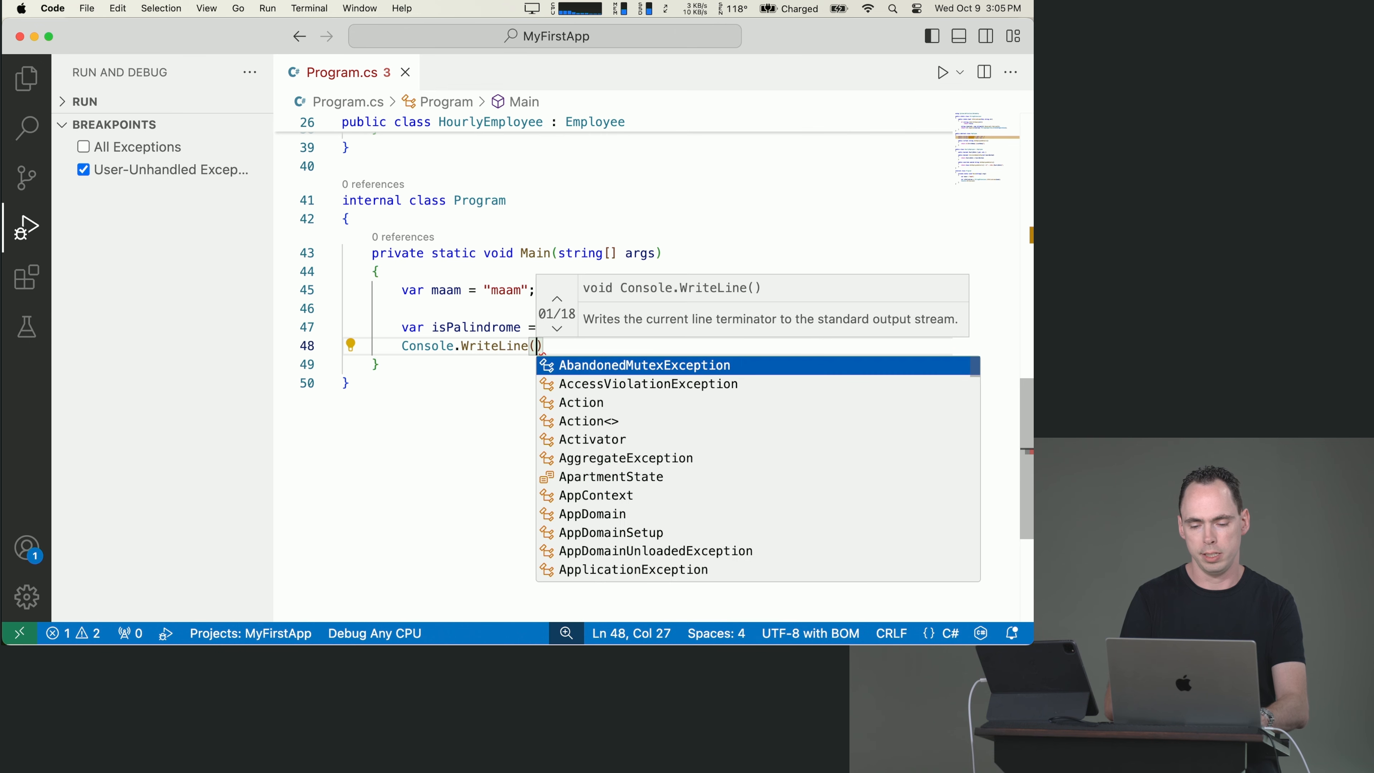
type("isPalindrome")
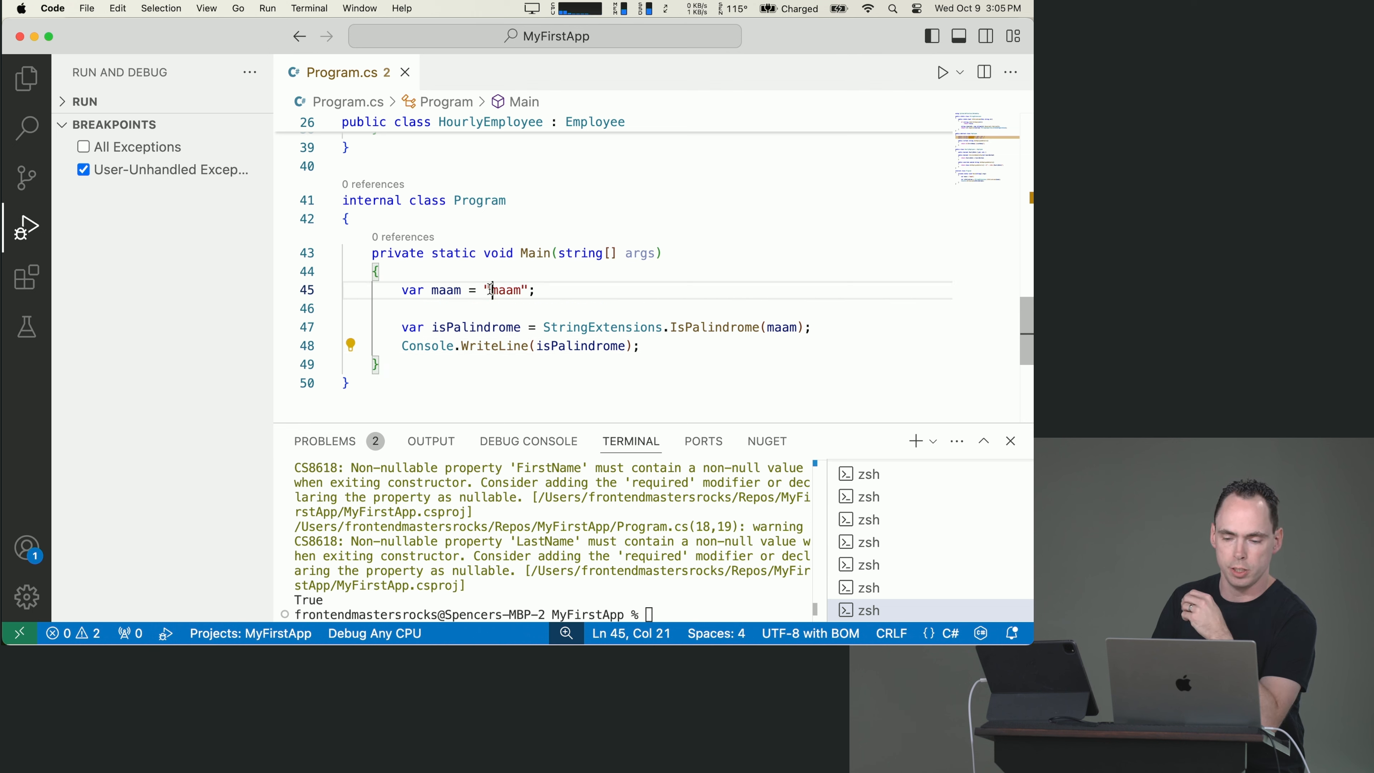
left_click(536, 289)
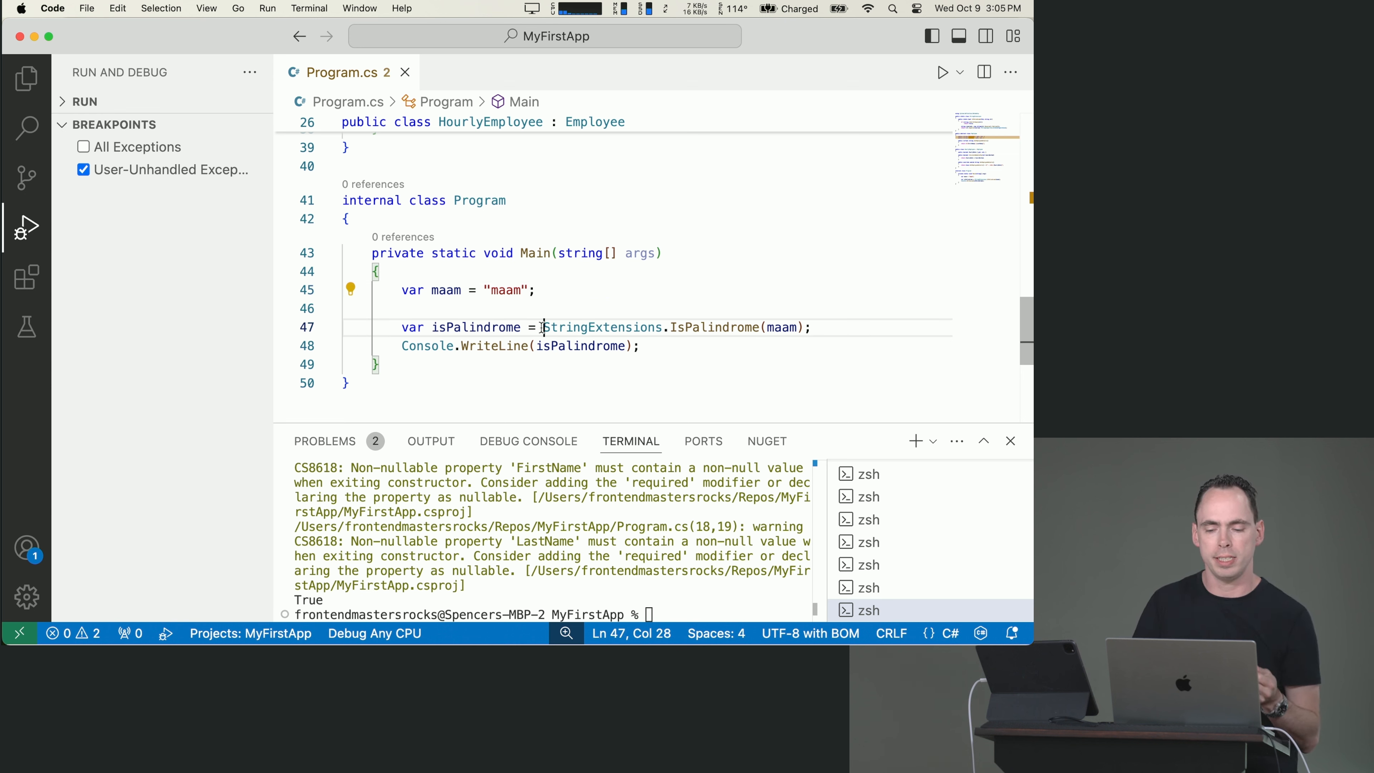
left_click_drag(543, 328, 809, 327)
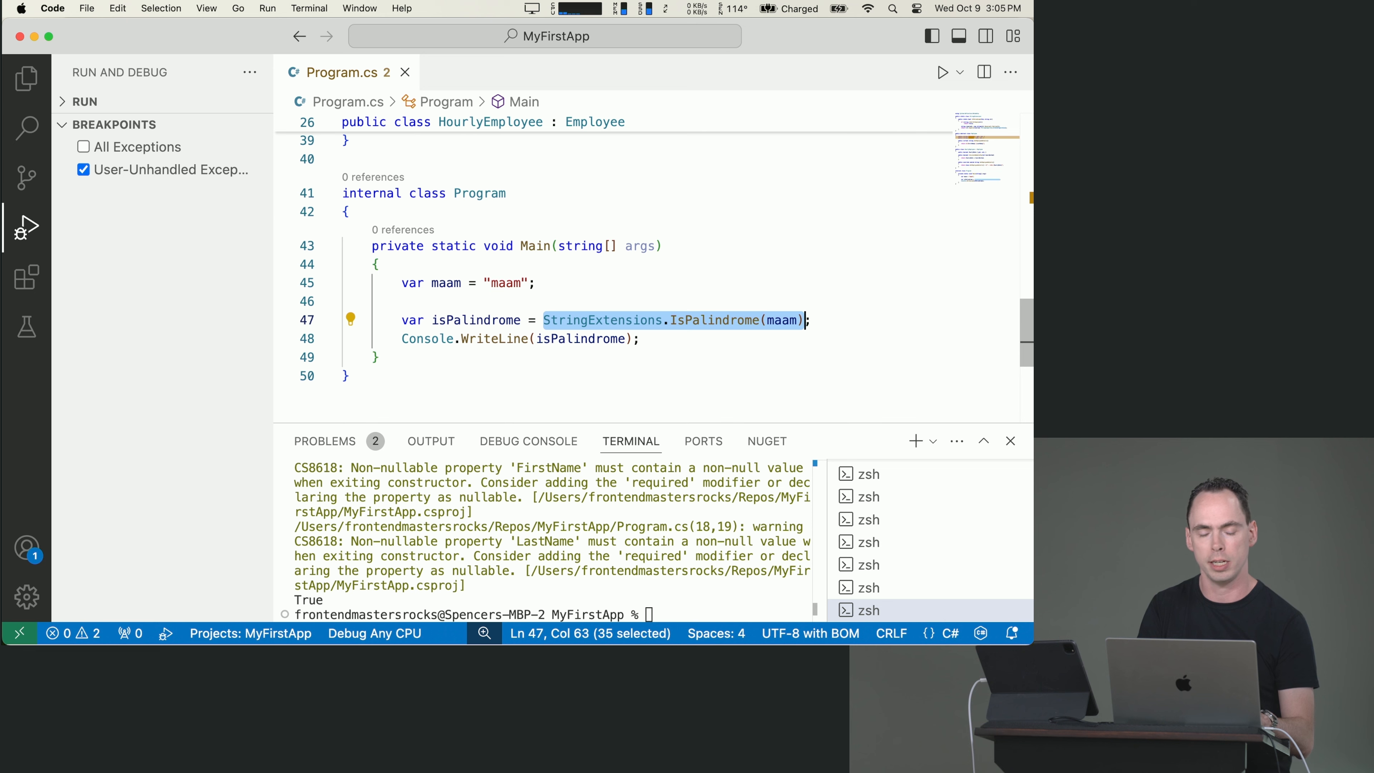
Replace the static call with maam.IsPalindrome(), accepting the IntelliSense completion
type("maam;")
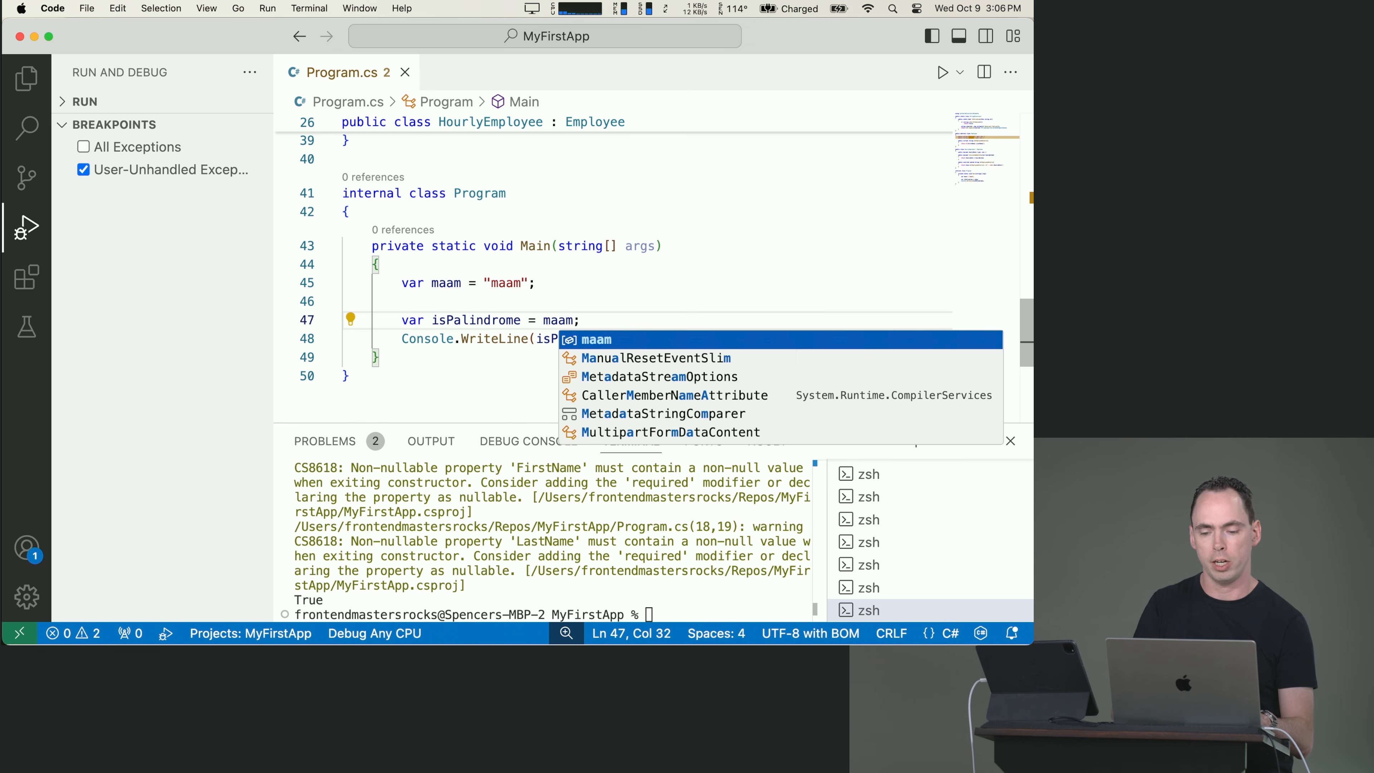
type(".")
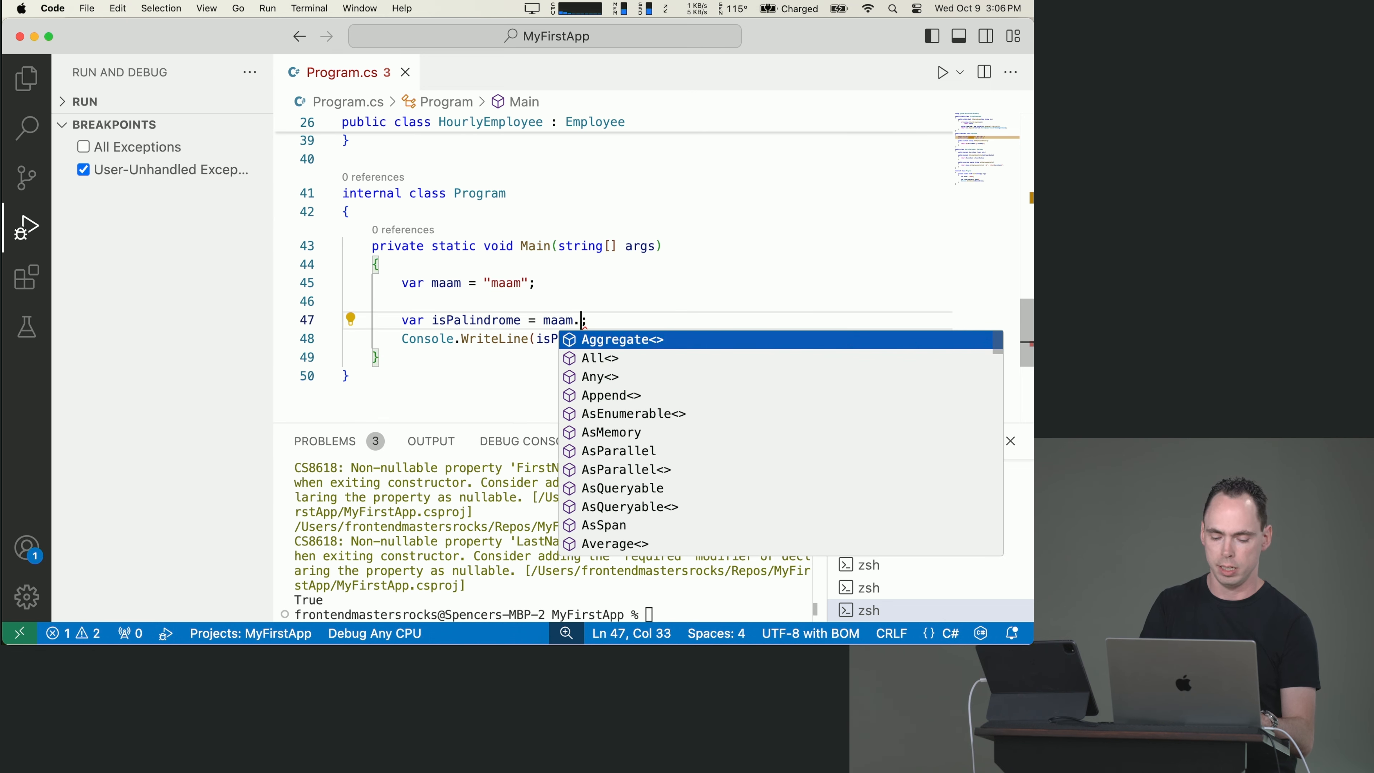
type("IsPal")
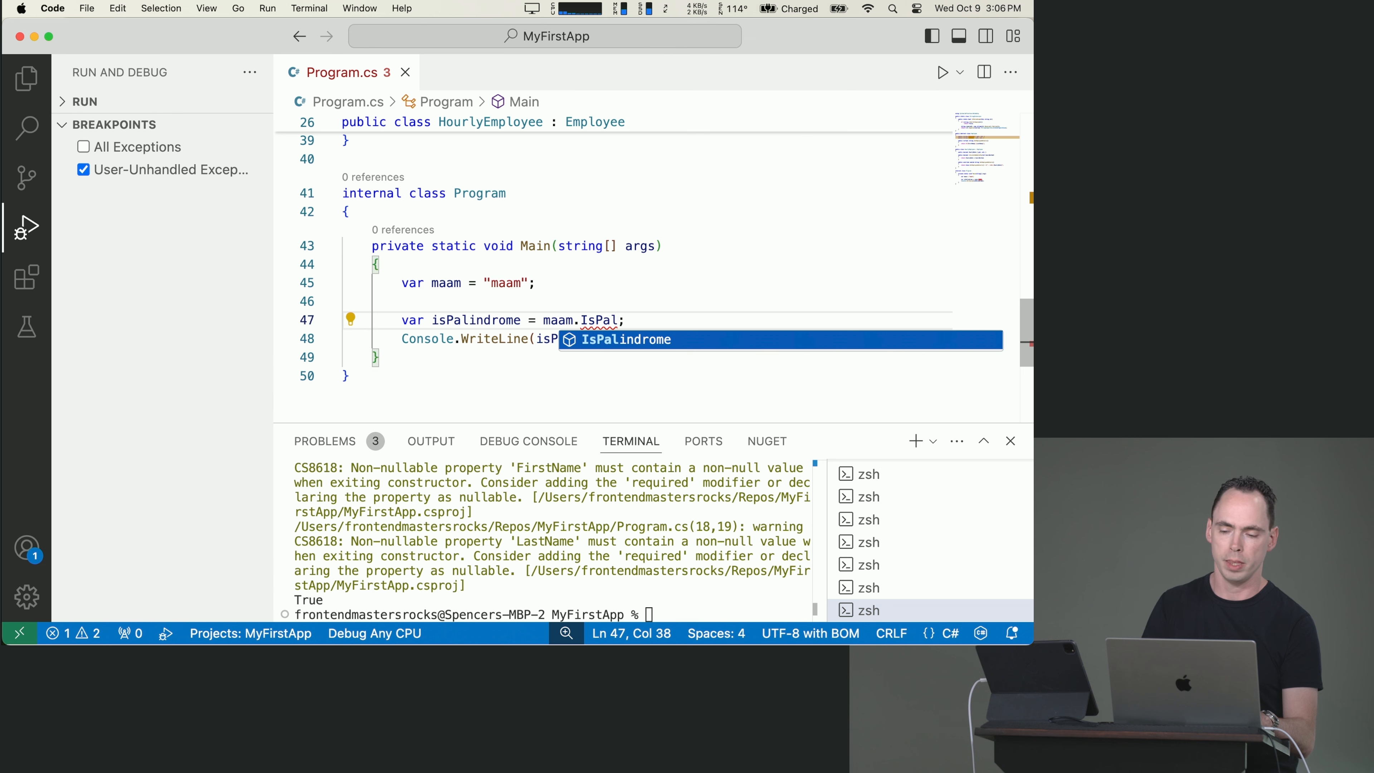
key("Tab")
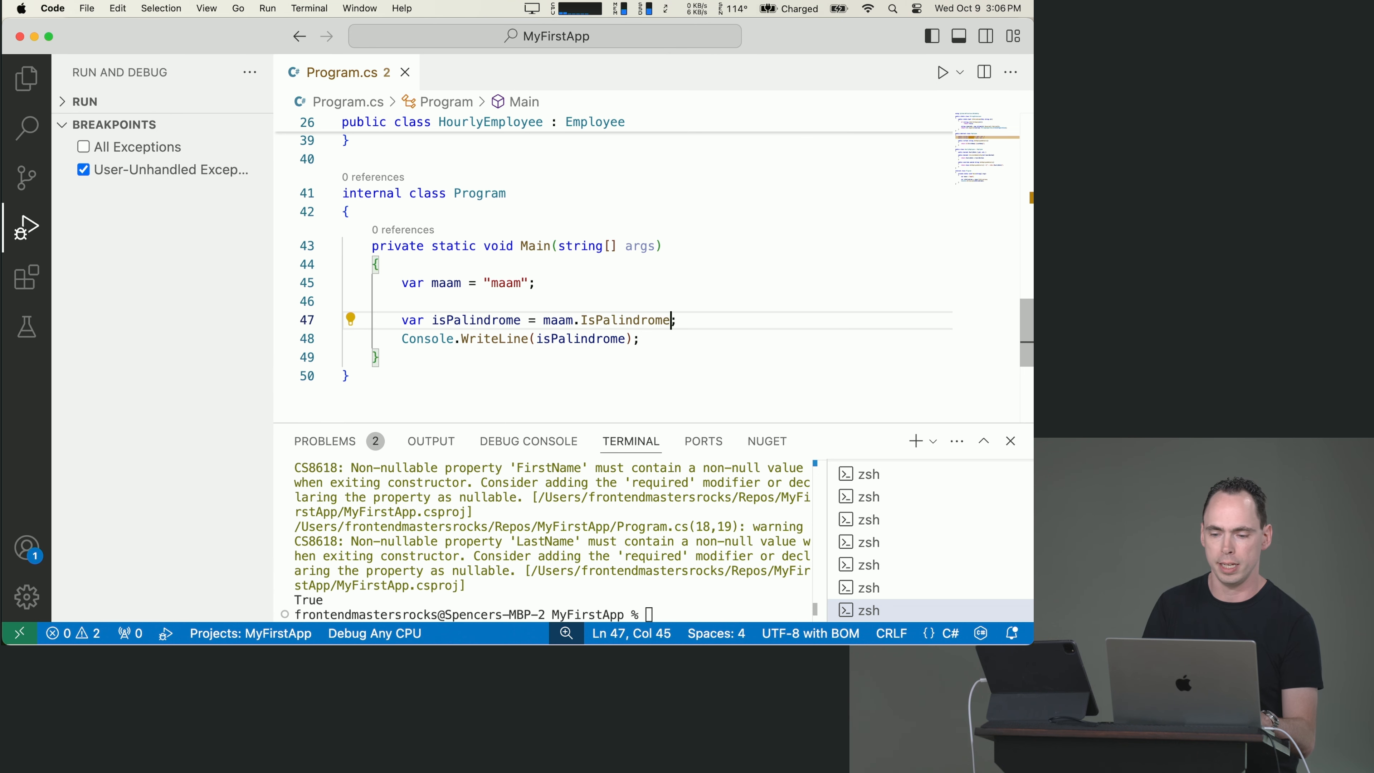
type("()")
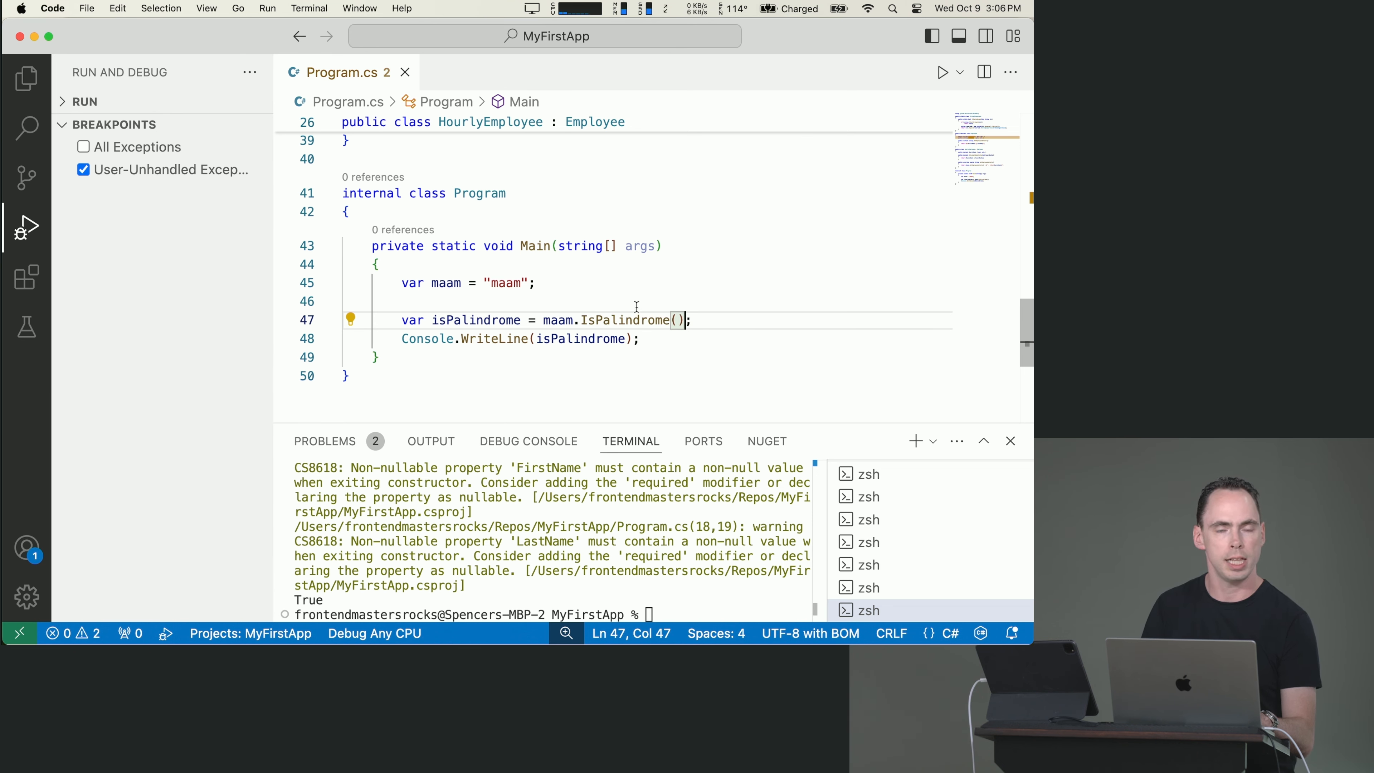
mouse_move(624, 320)
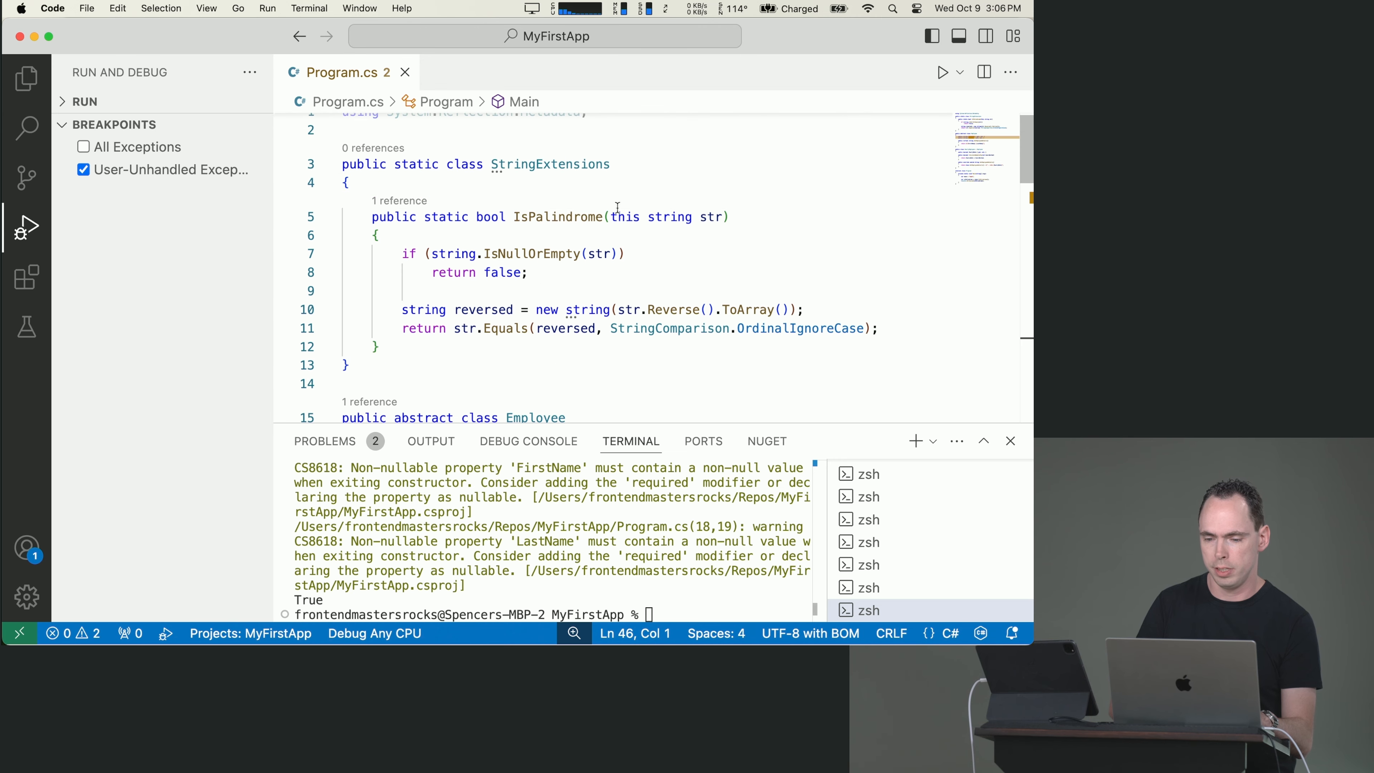
Select the this keyword in IsPalindrome's parameter to delete it
double_click(623, 216)
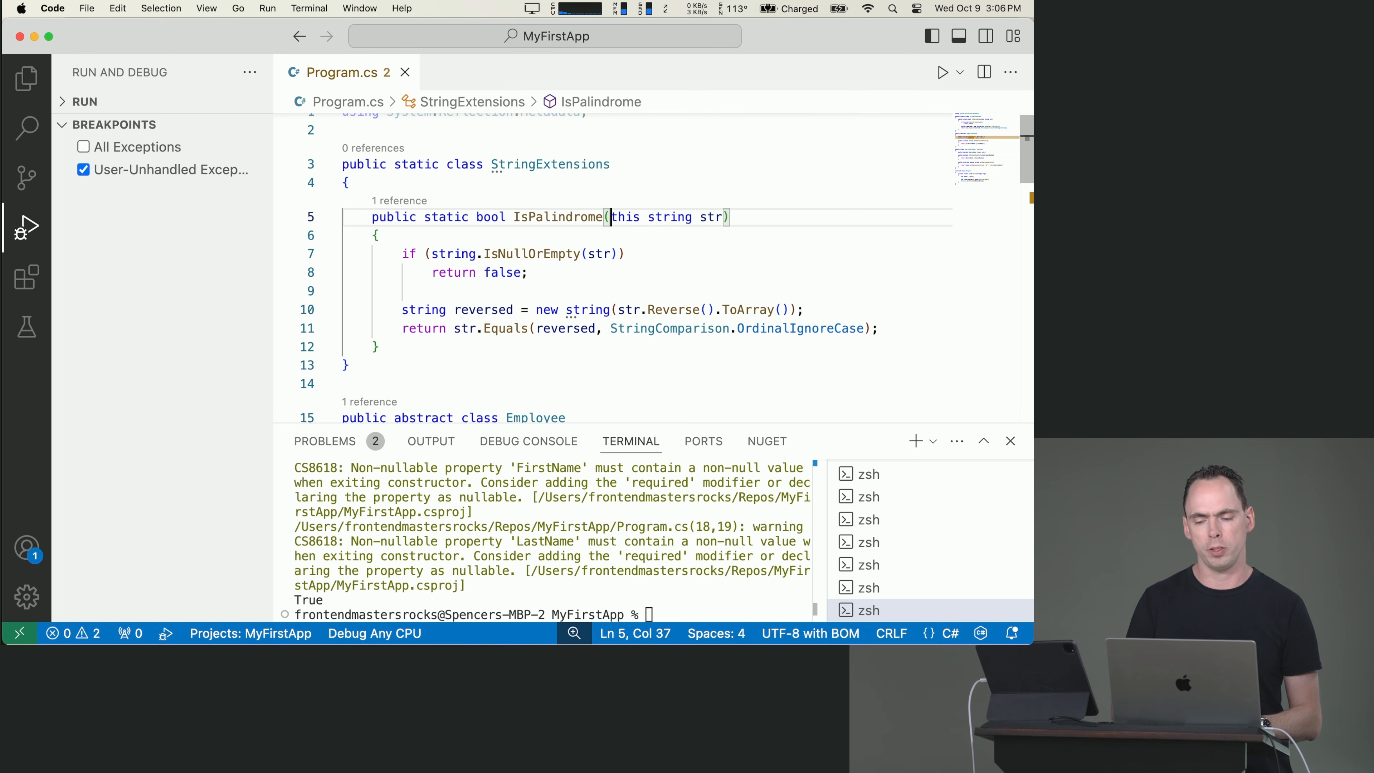
double_click(624, 217)
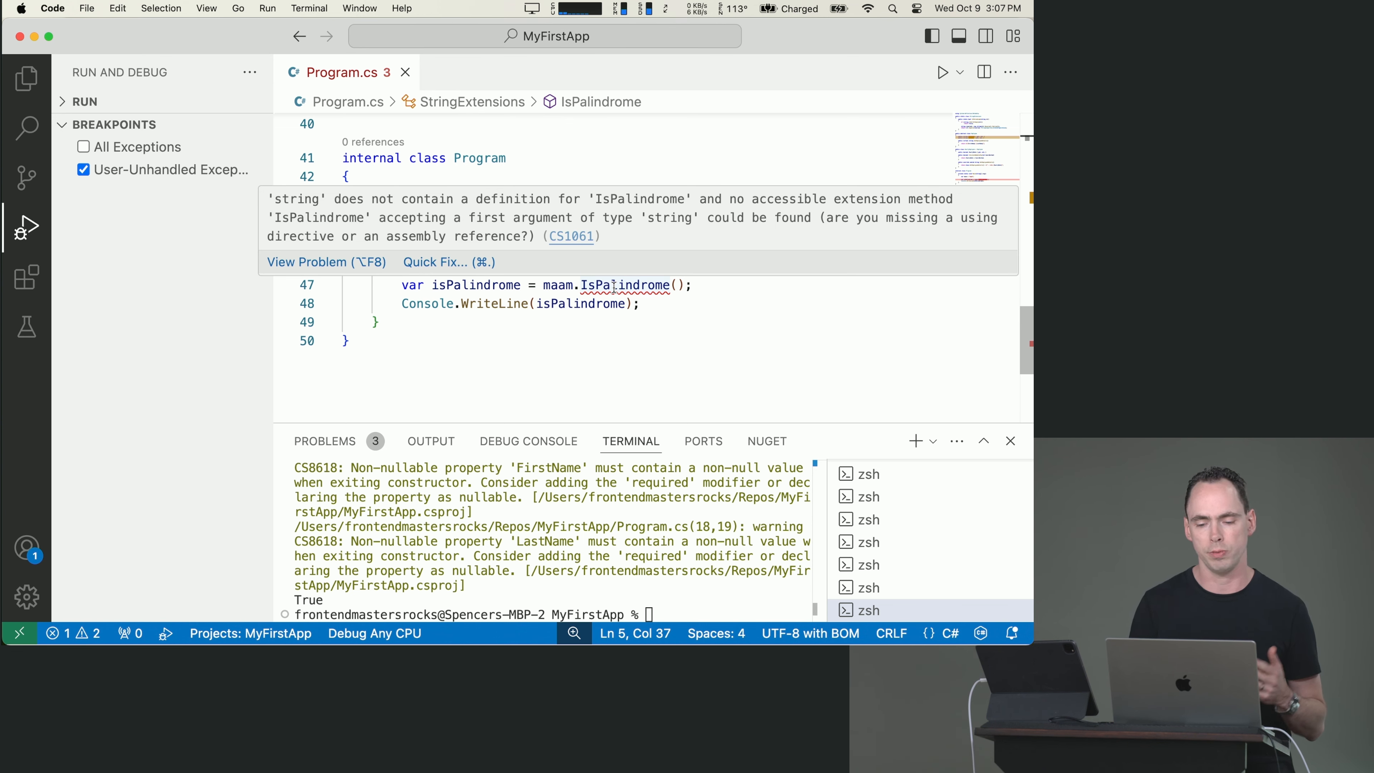
Dismiss the CS1061 error tooltip over the maam.IsPalindrome() call
left_click(692, 285)
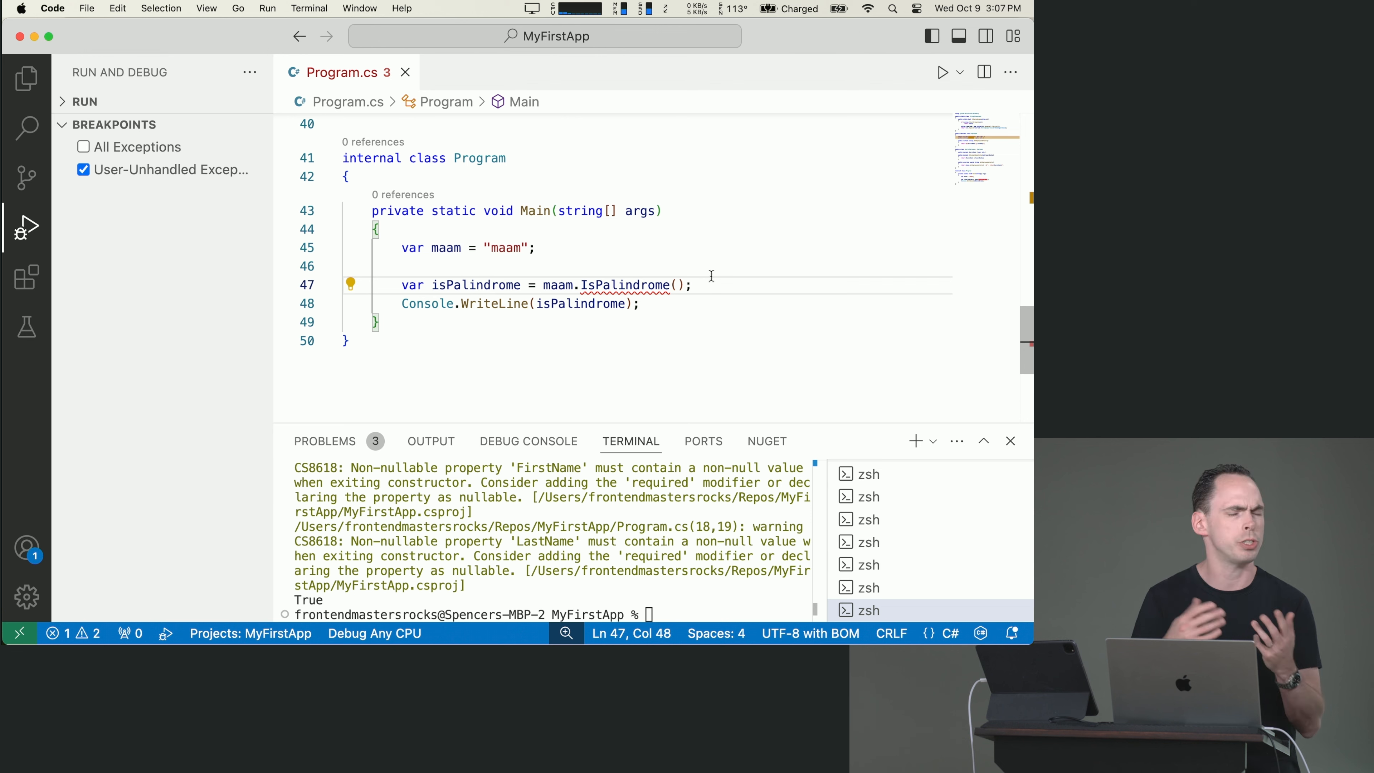
mouse_move(624, 285)
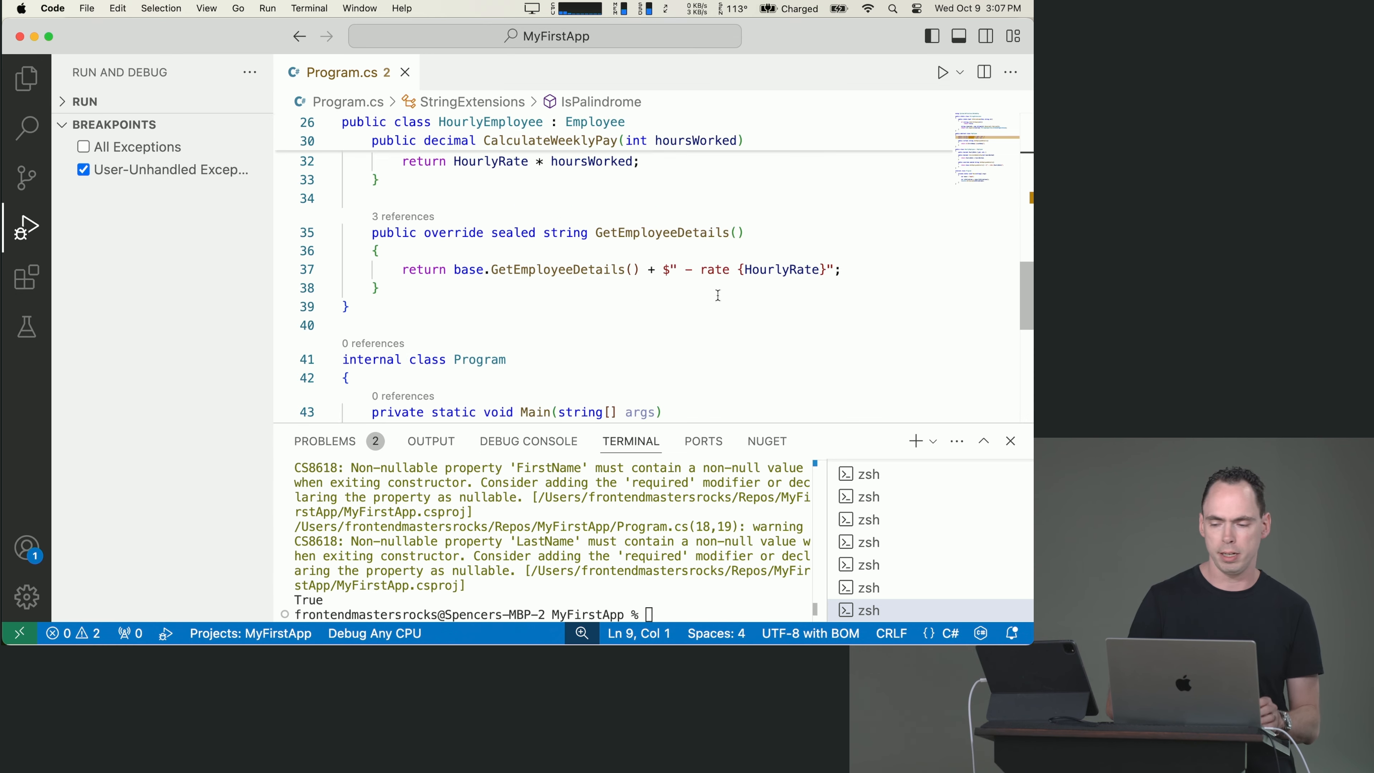
scroll("down", 3)
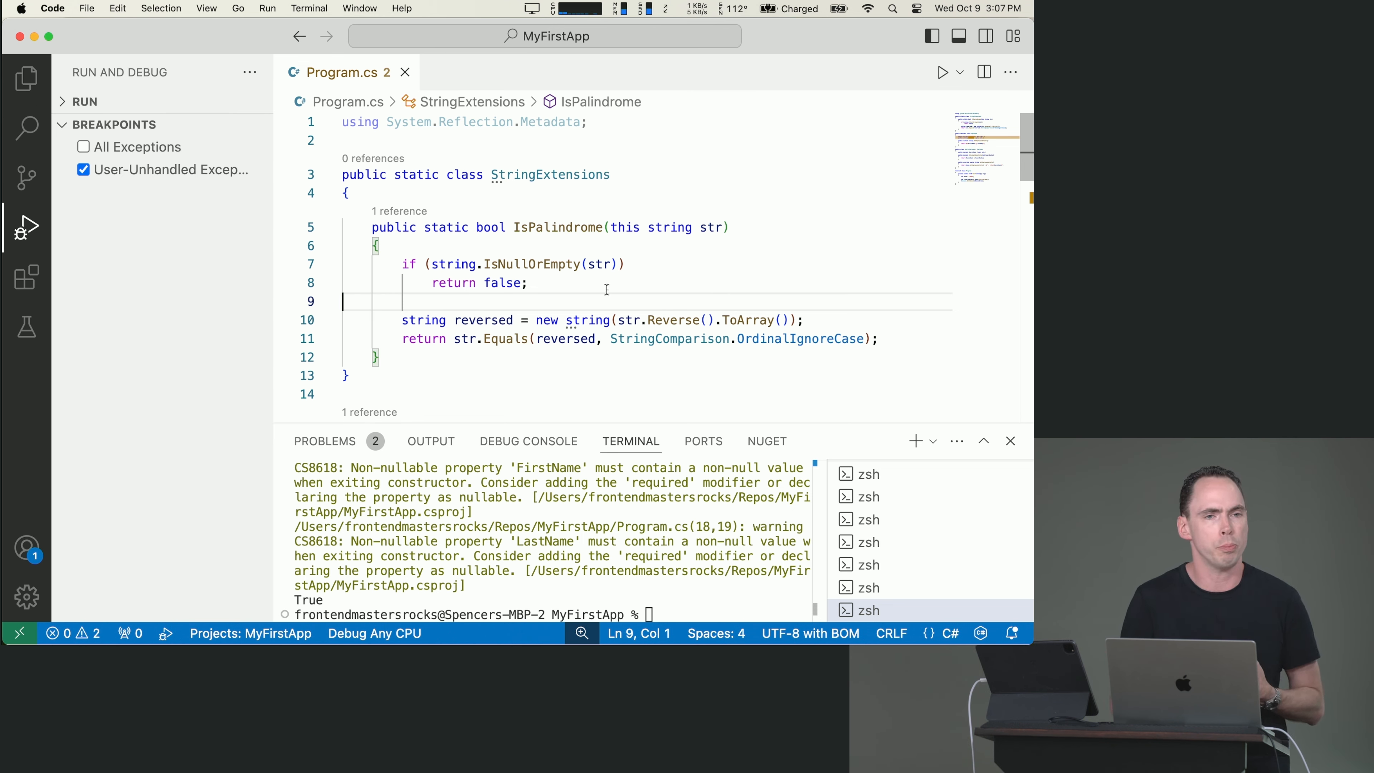
scroll("down", 3)
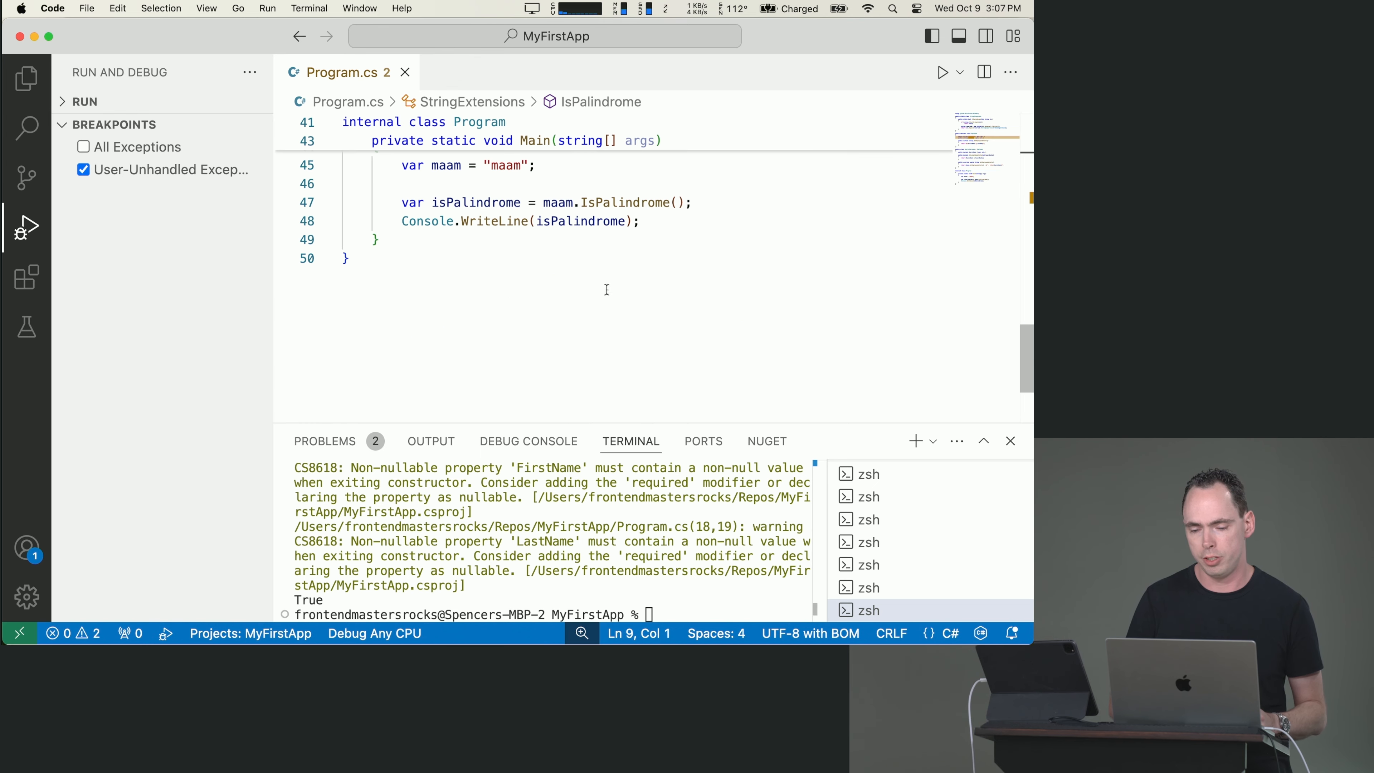